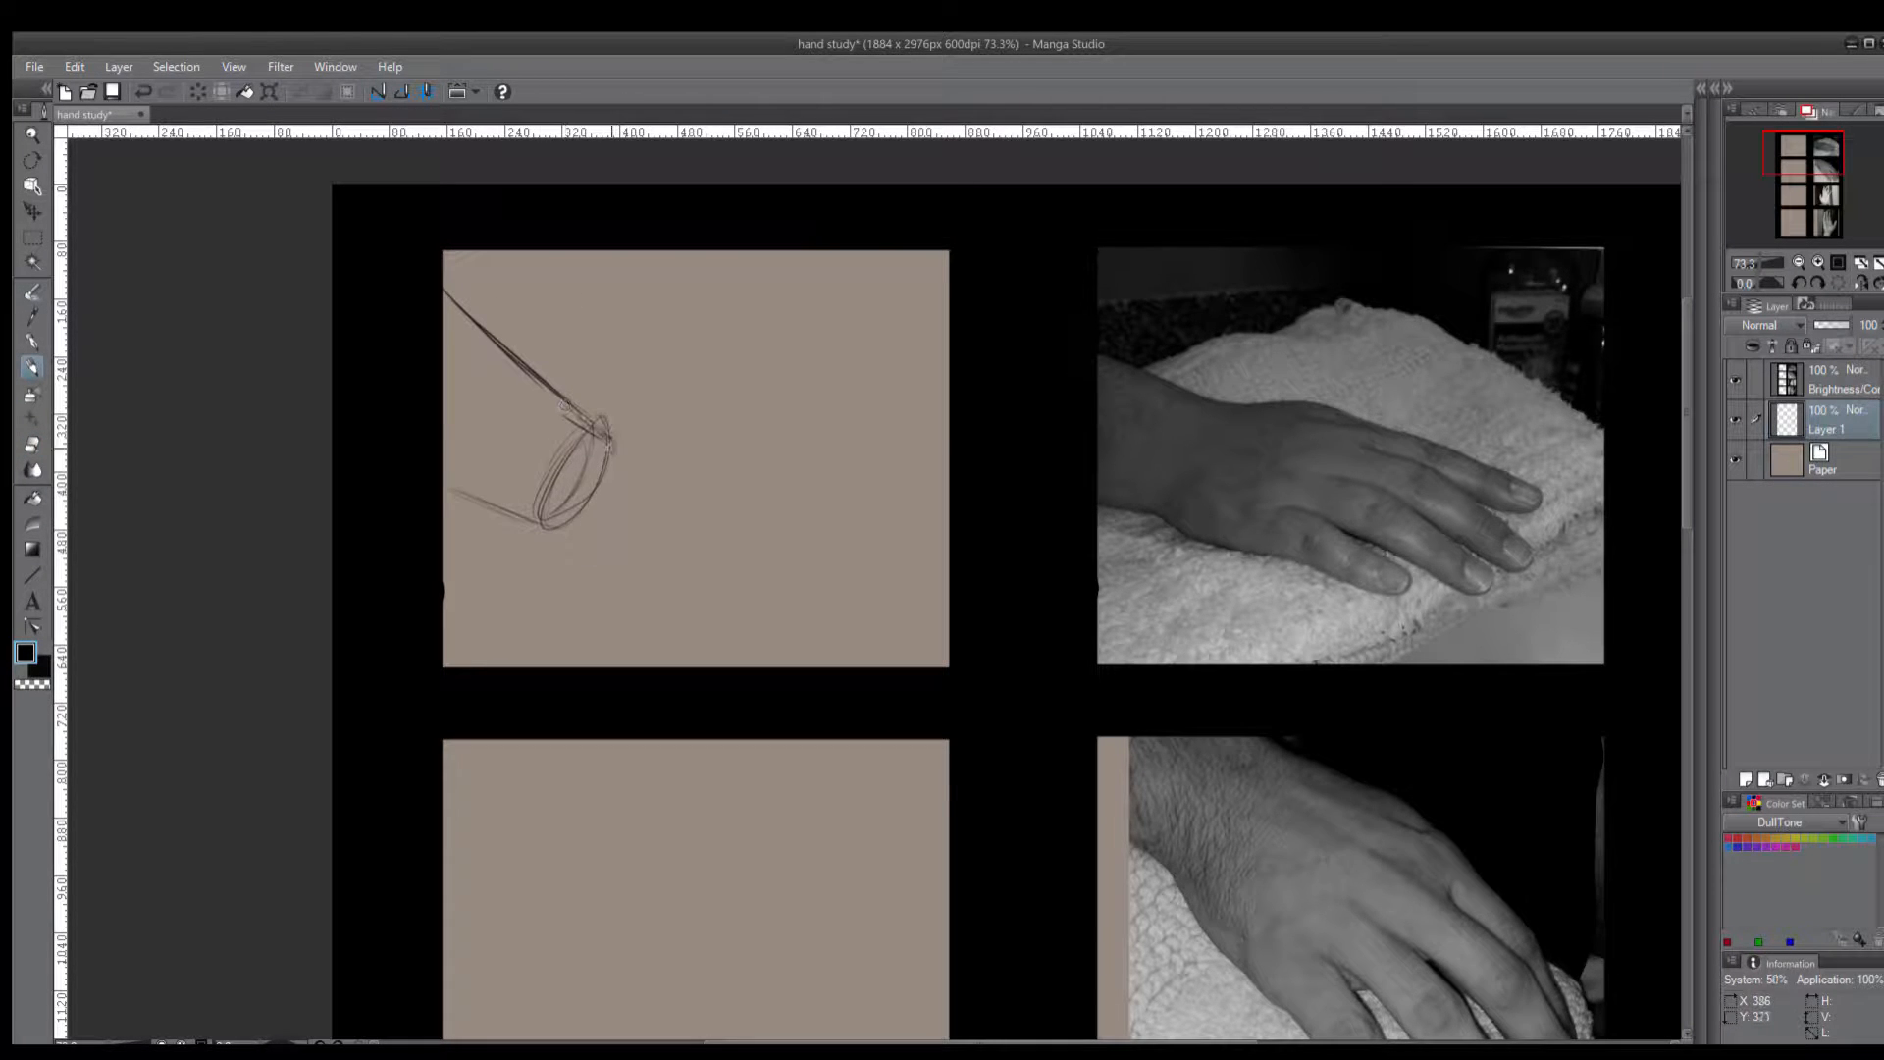
Outline the wrist's top and lower edges and the palm side leading into the fingertips
drag(606, 426, 752, 448)
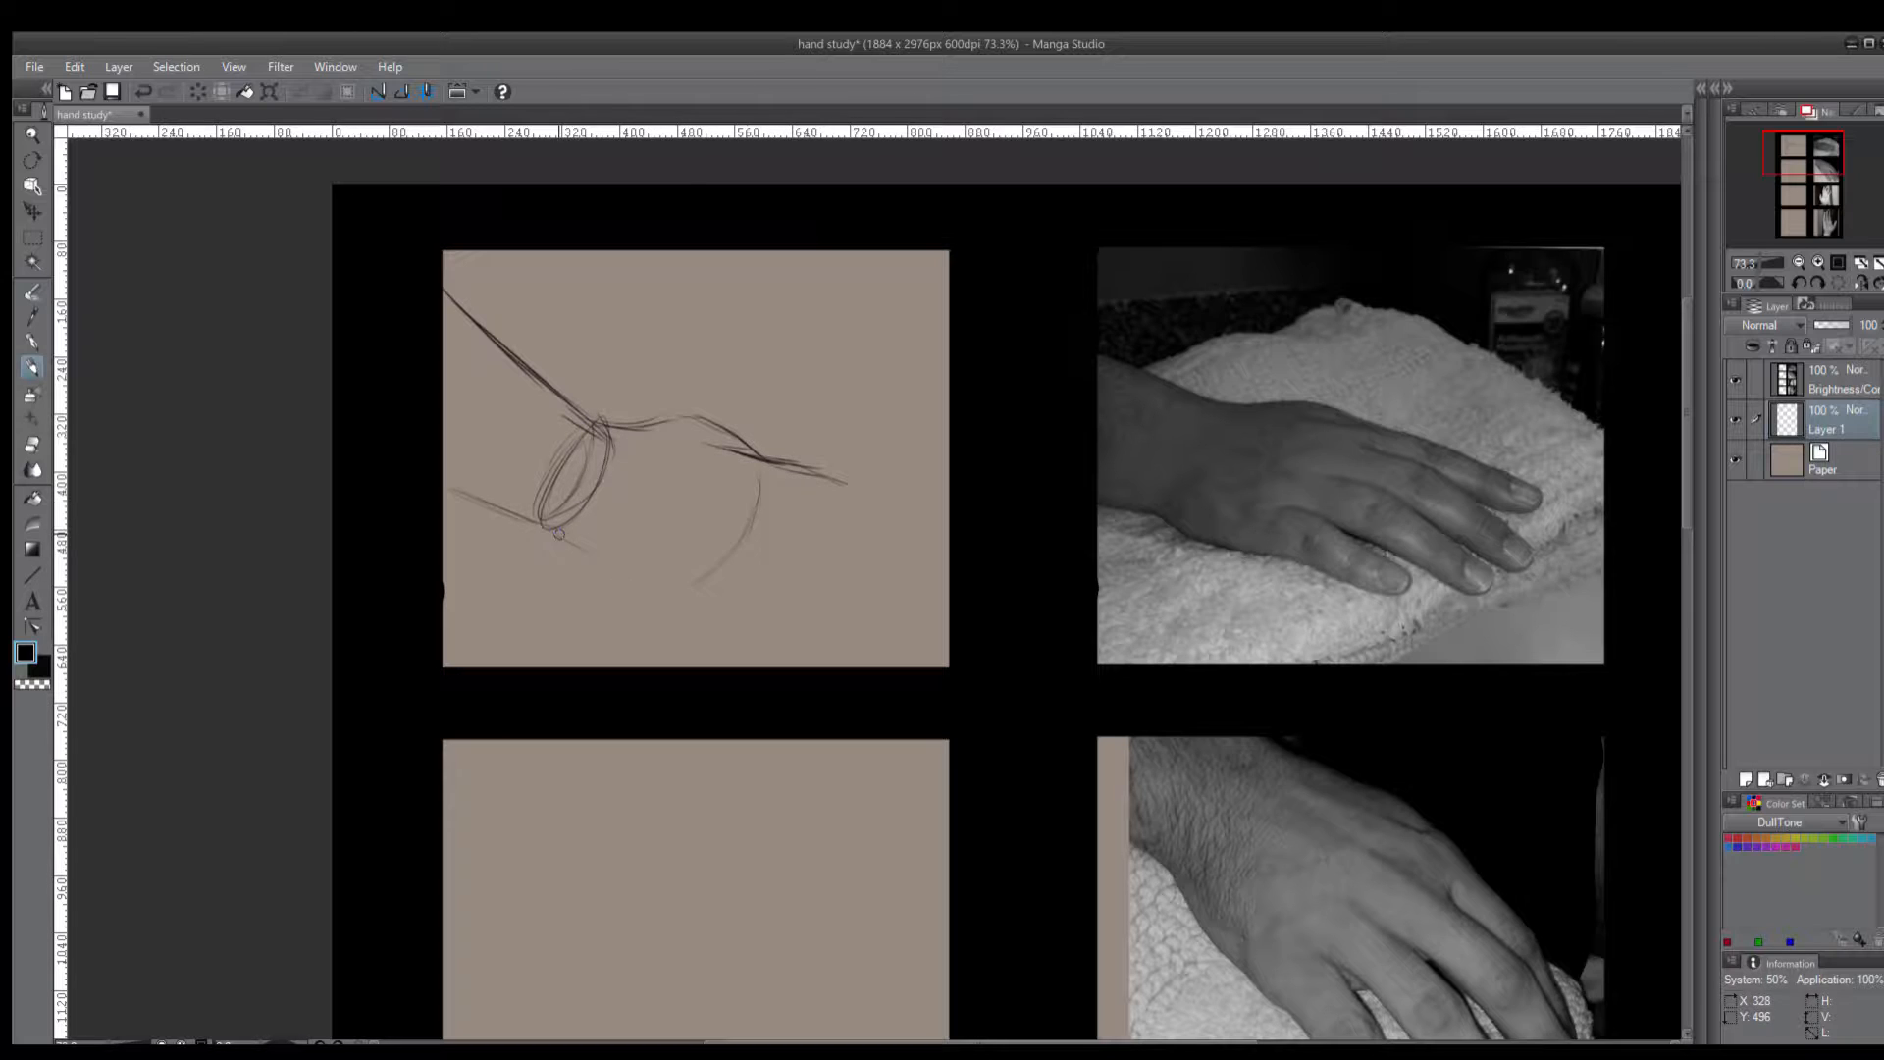
drag(445, 491, 754, 605)
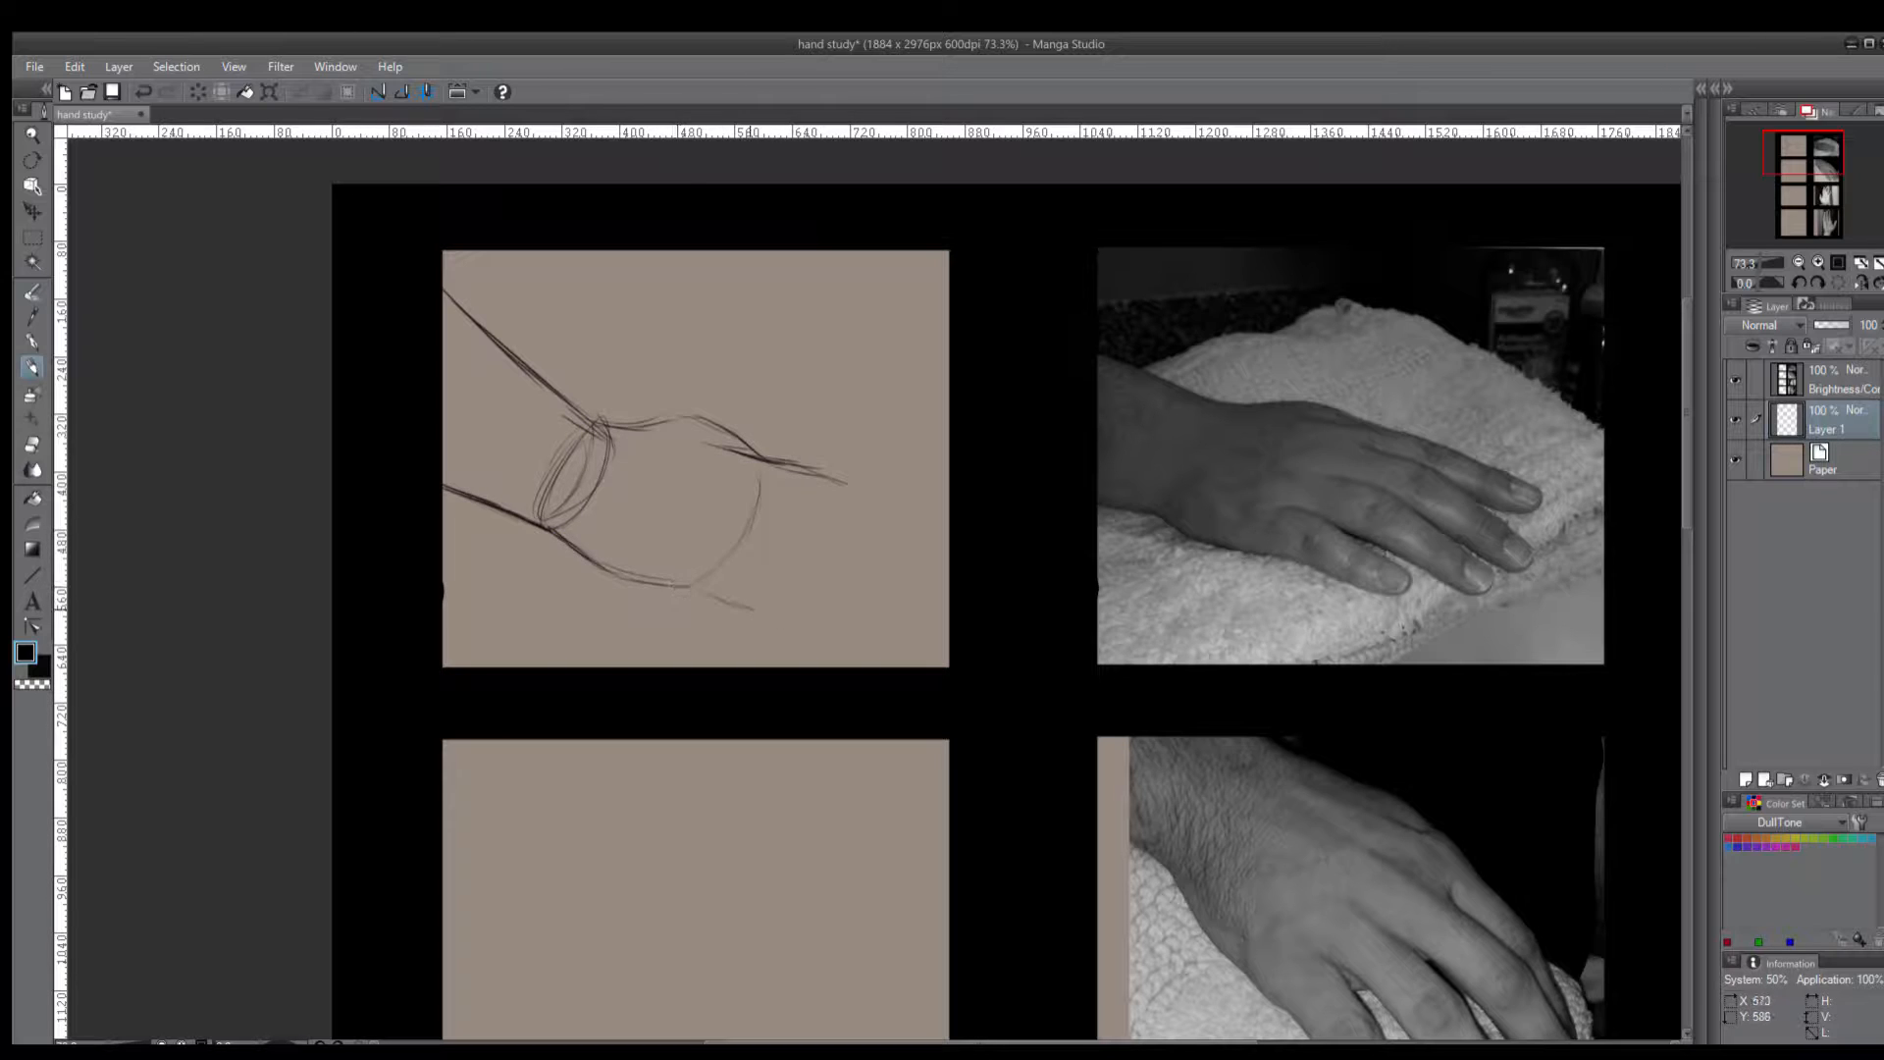
drag(842, 492, 859, 516)
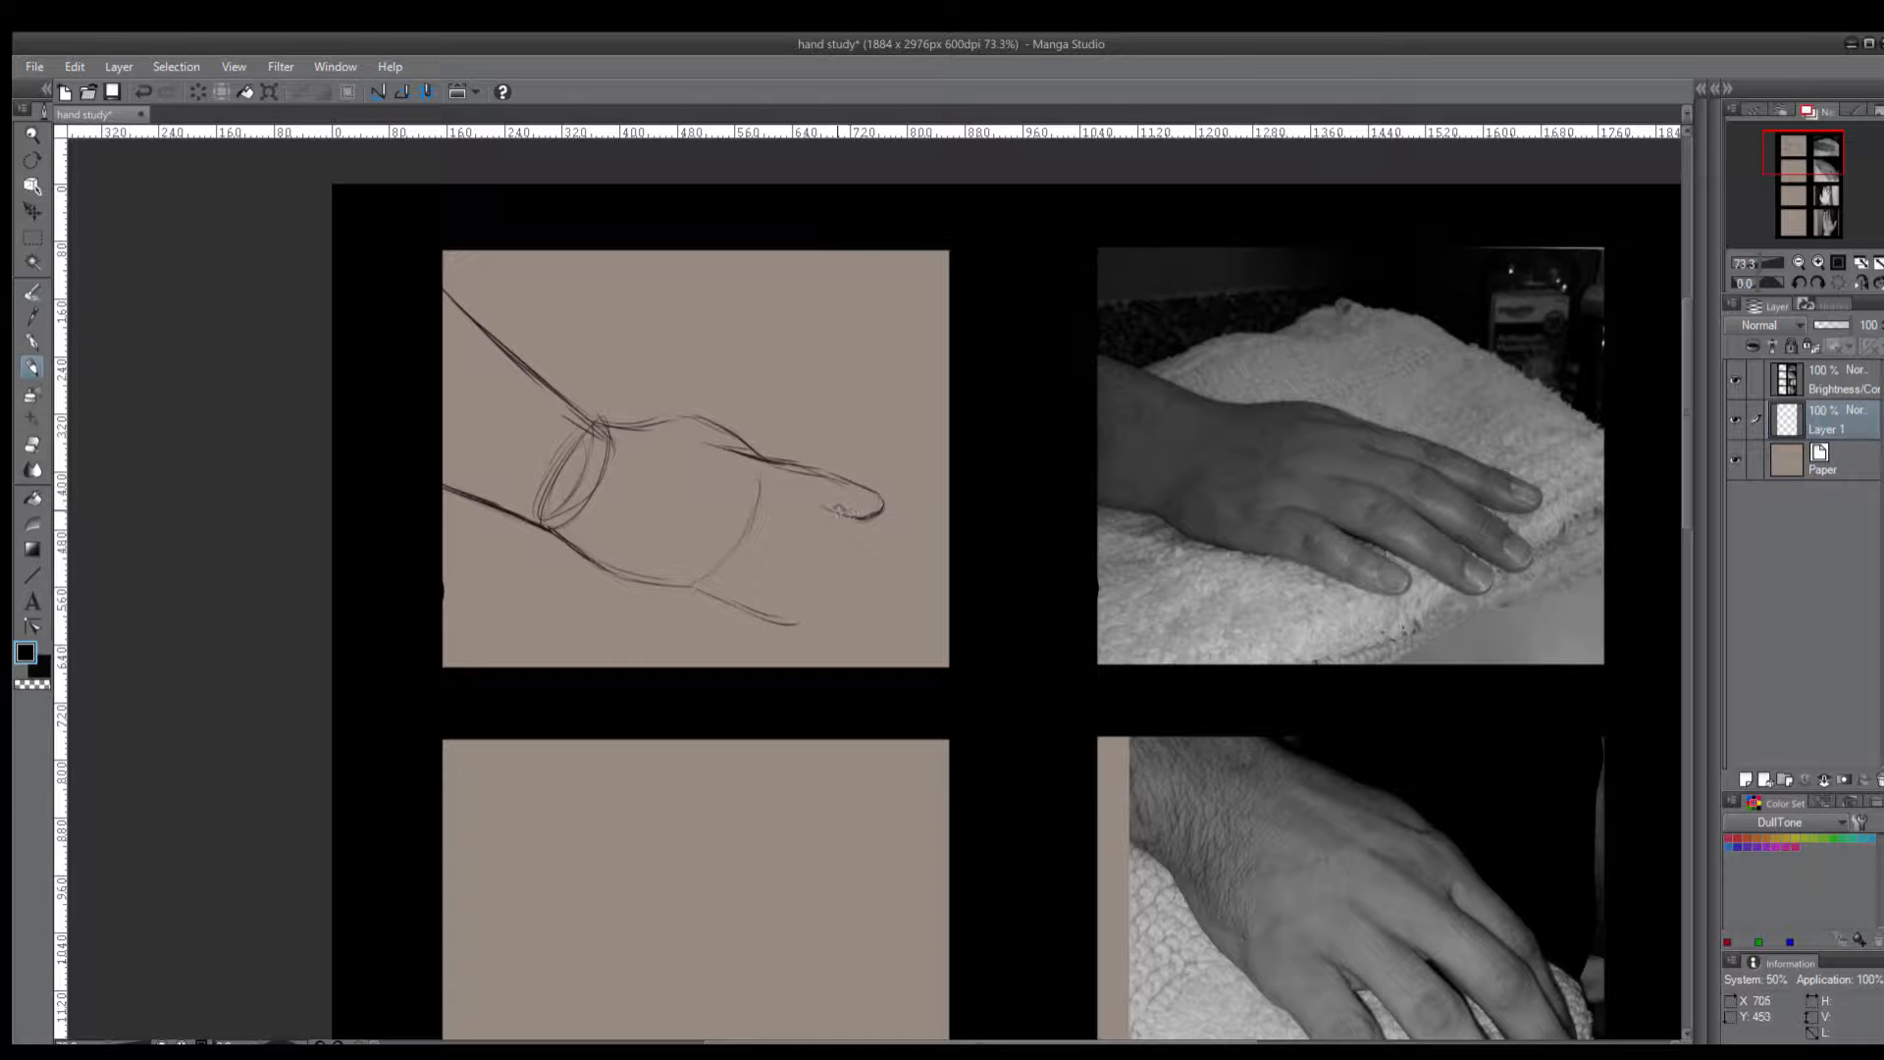
drag(828, 498, 871, 565)
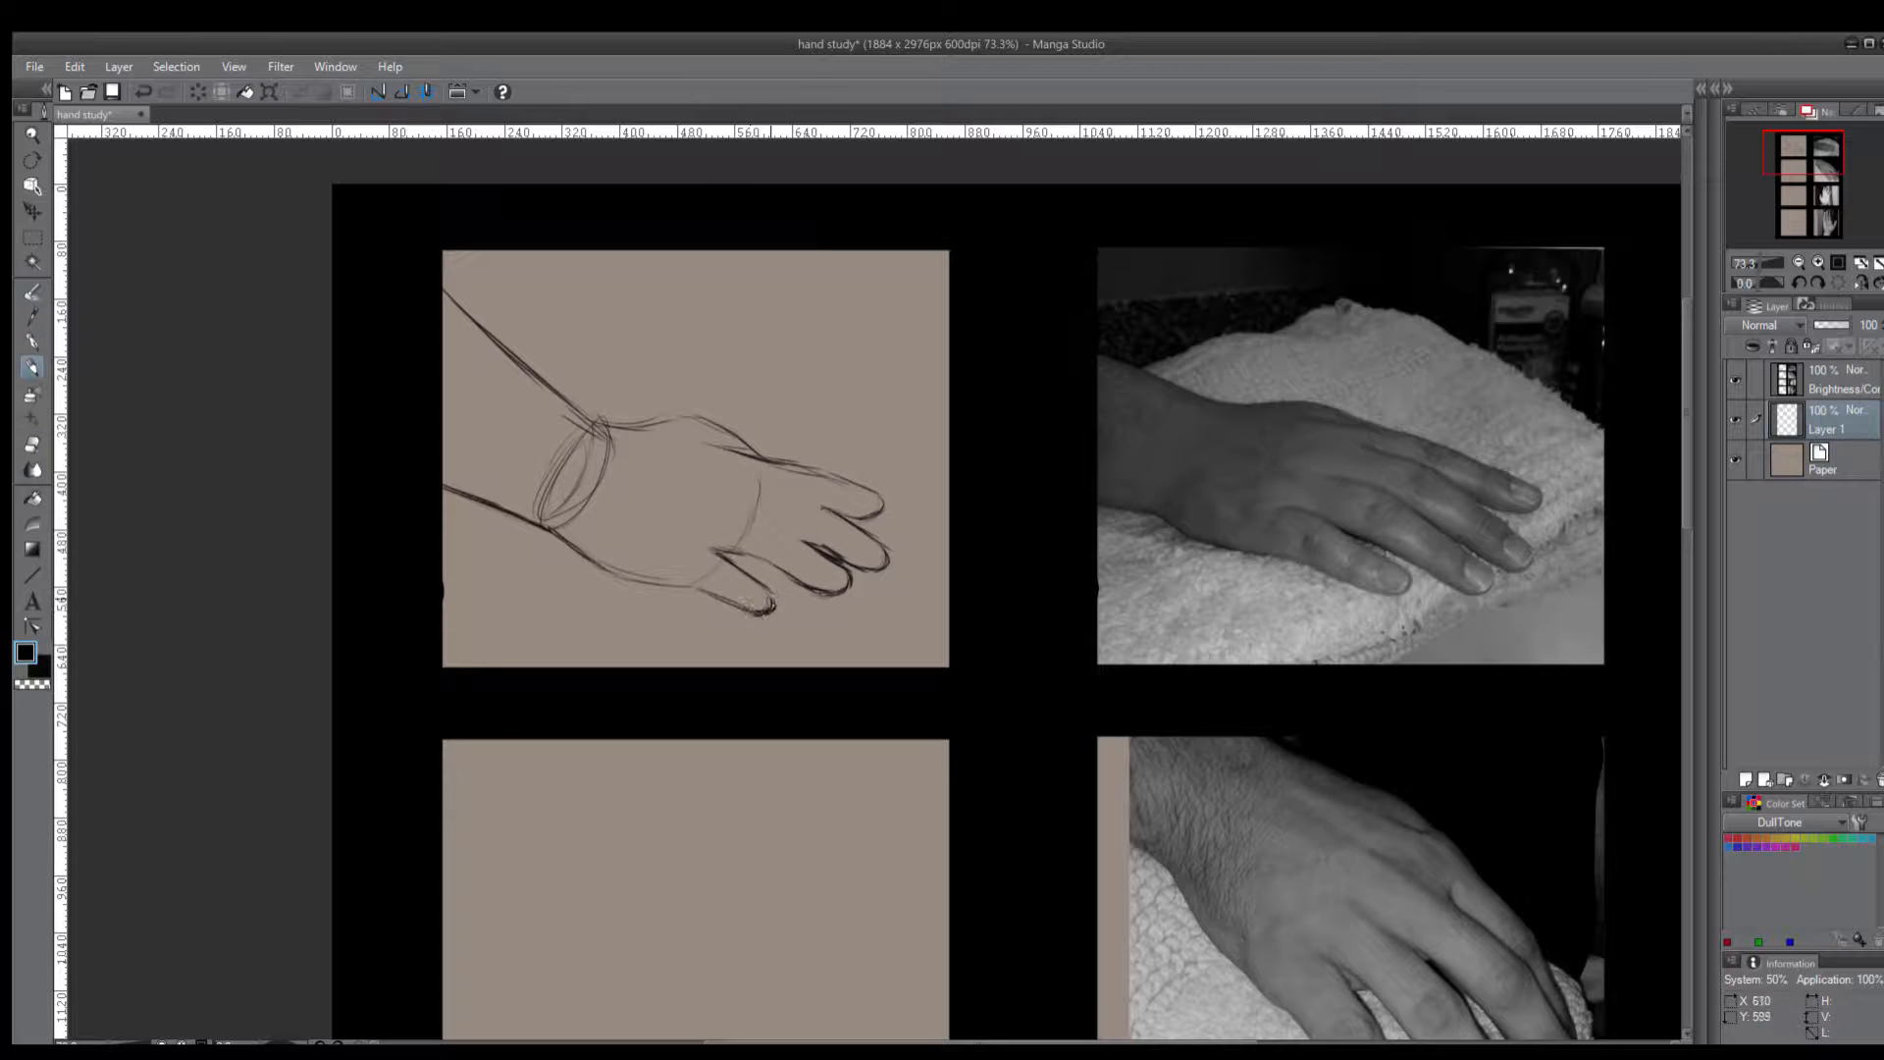
Draw the separated fingers with their nails and darken the finger outlines
drag(720, 565, 769, 600)
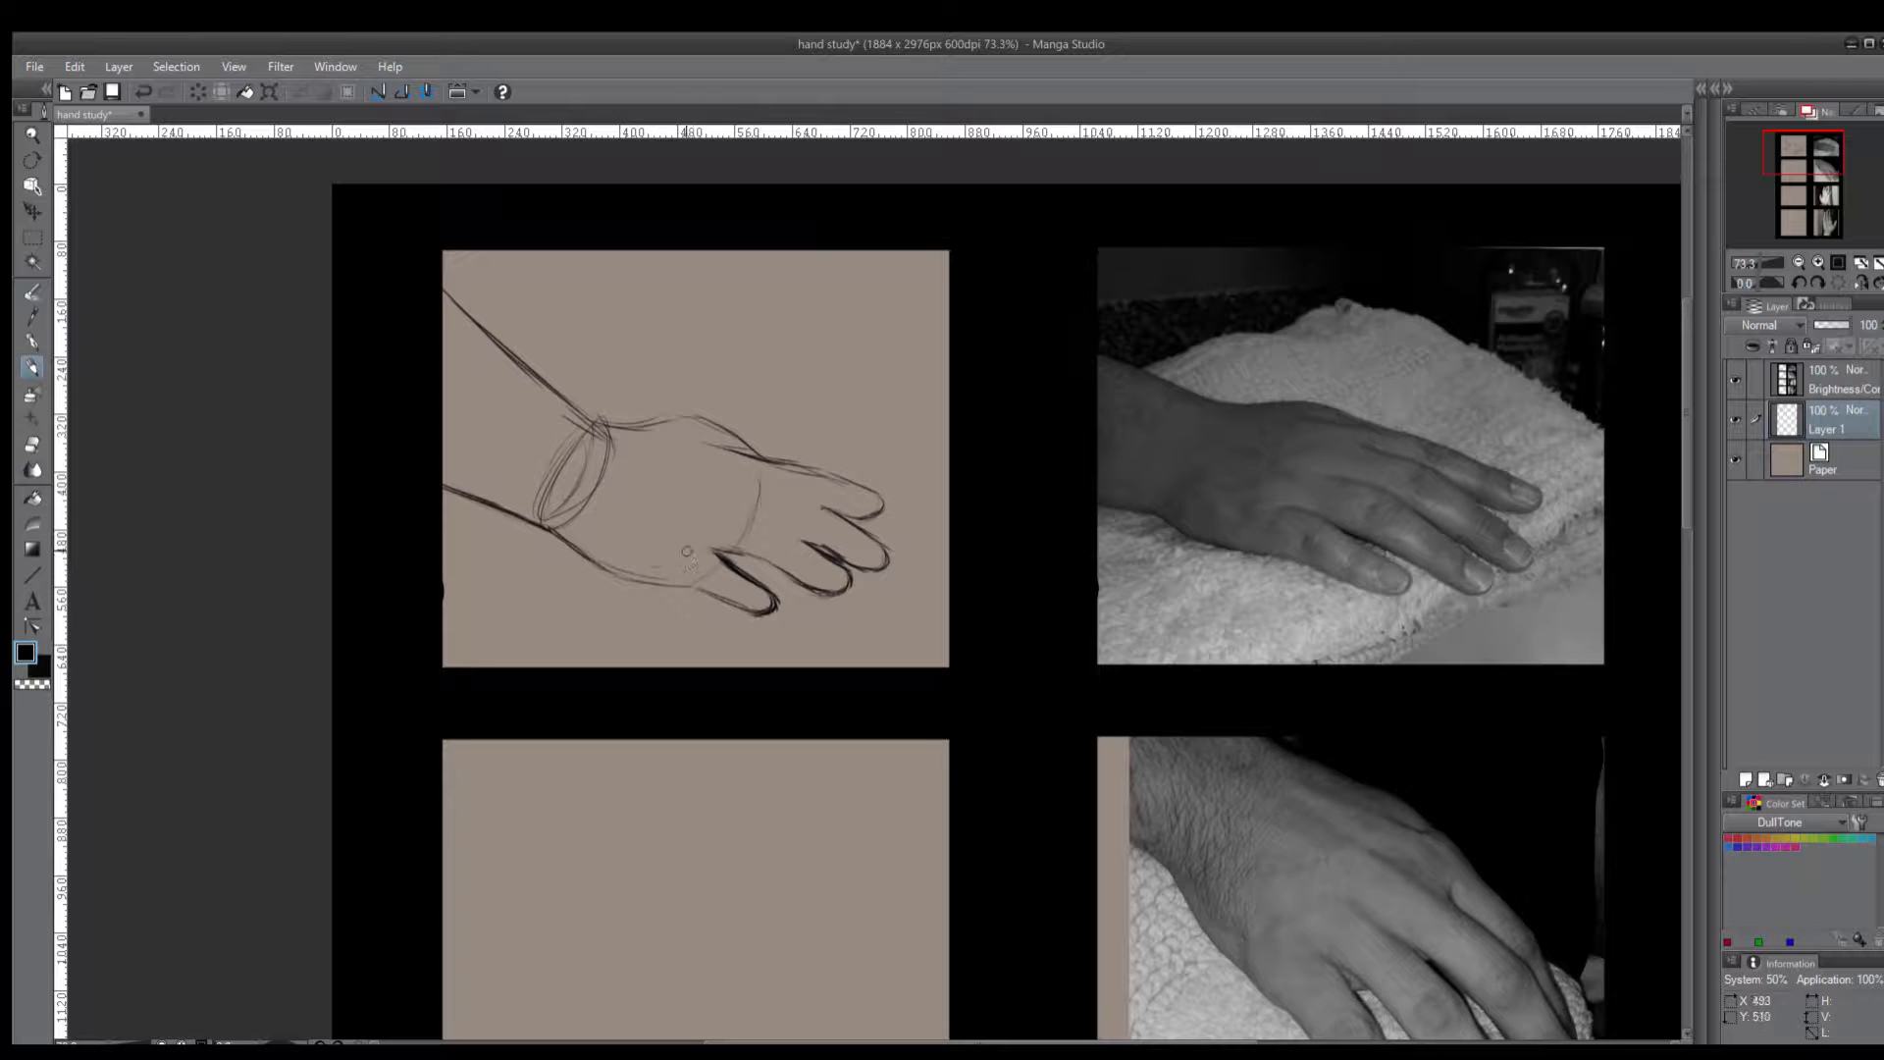
drag(684, 554, 746, 588)
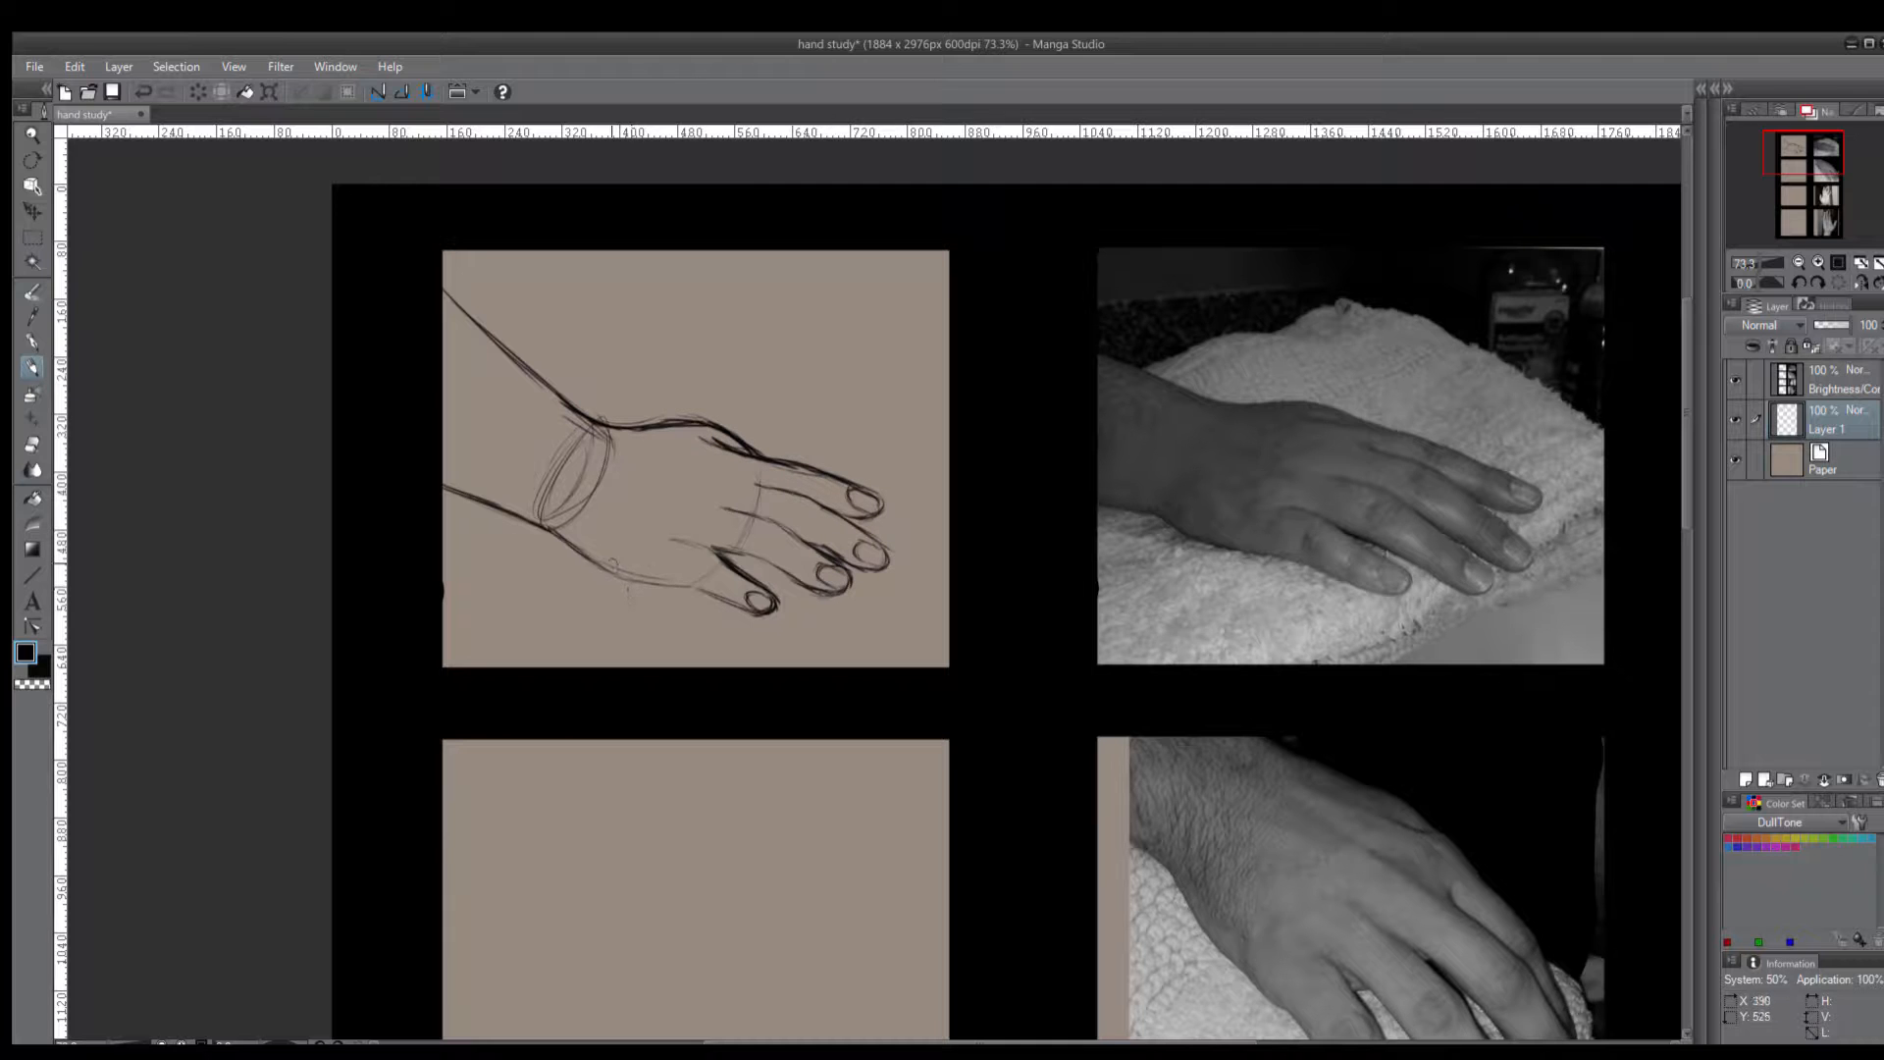
In the second panel, draw the back of the hand and shape the first finger with its tip
scroll(down, 3)
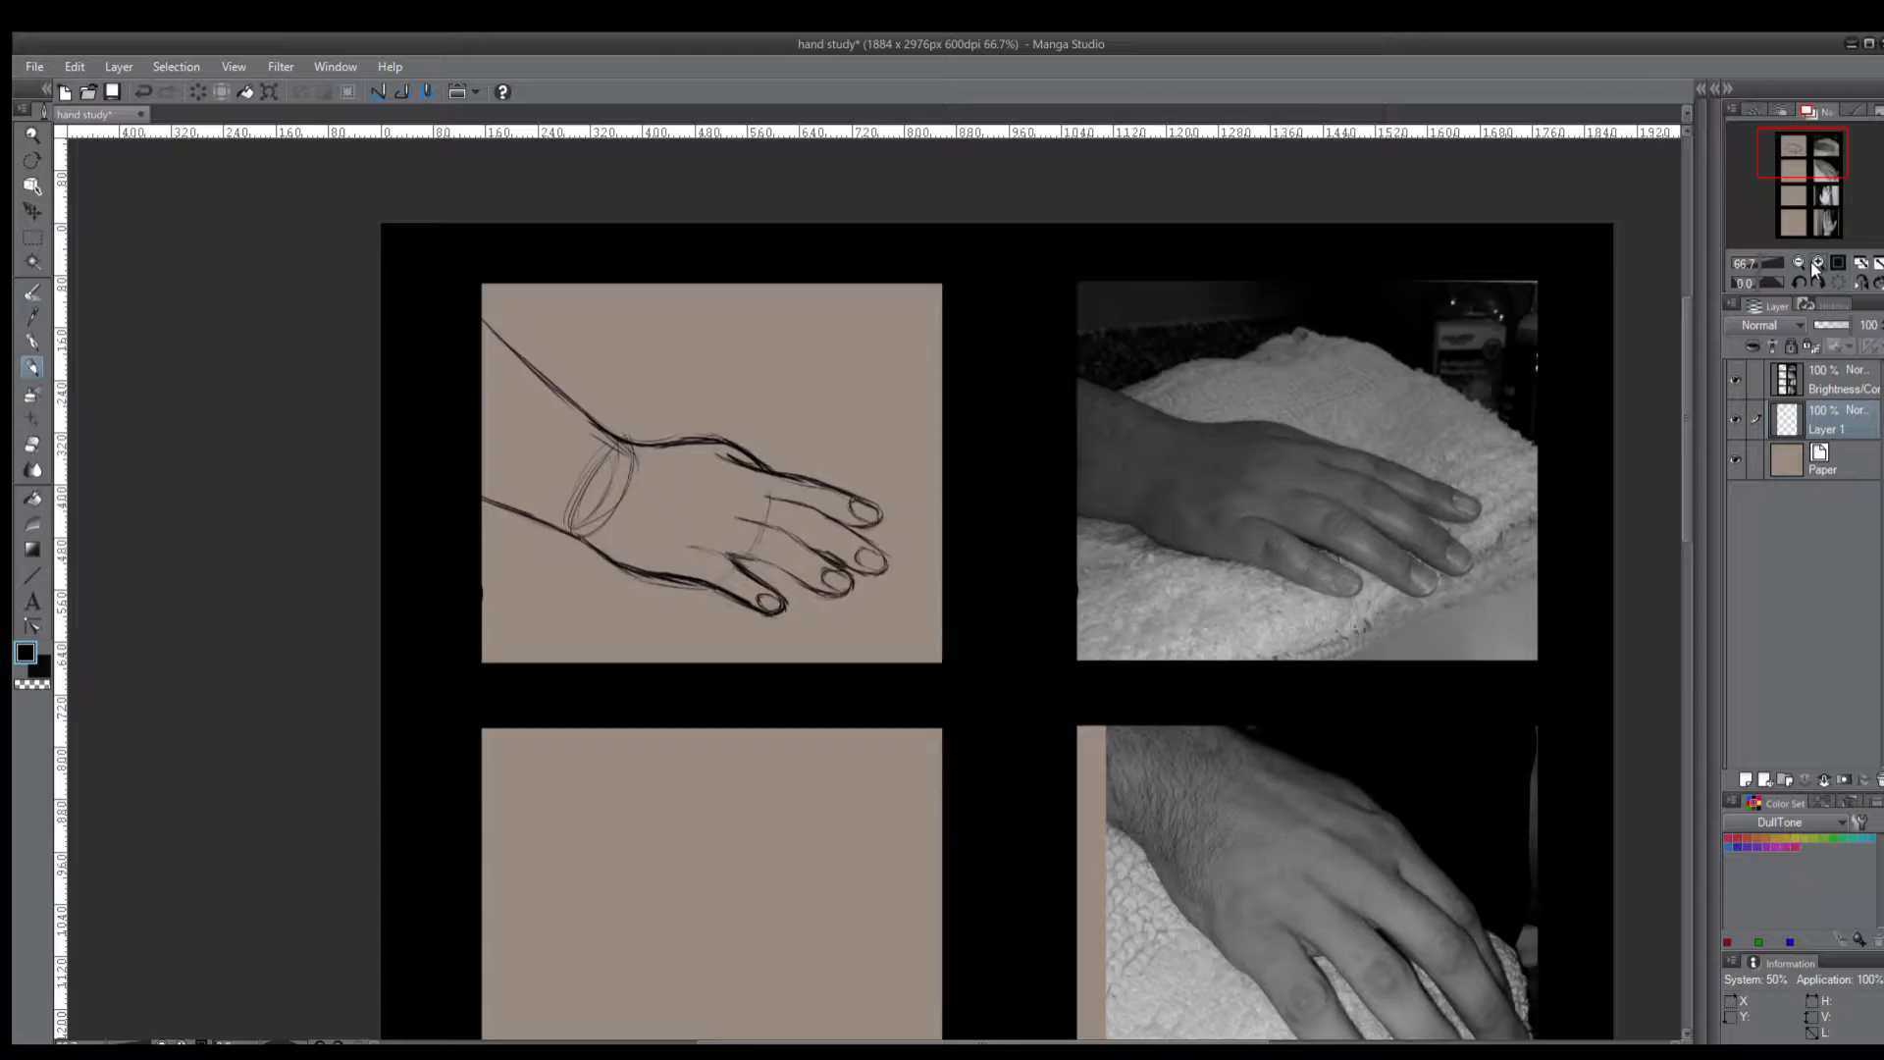
scroll(down, 3)
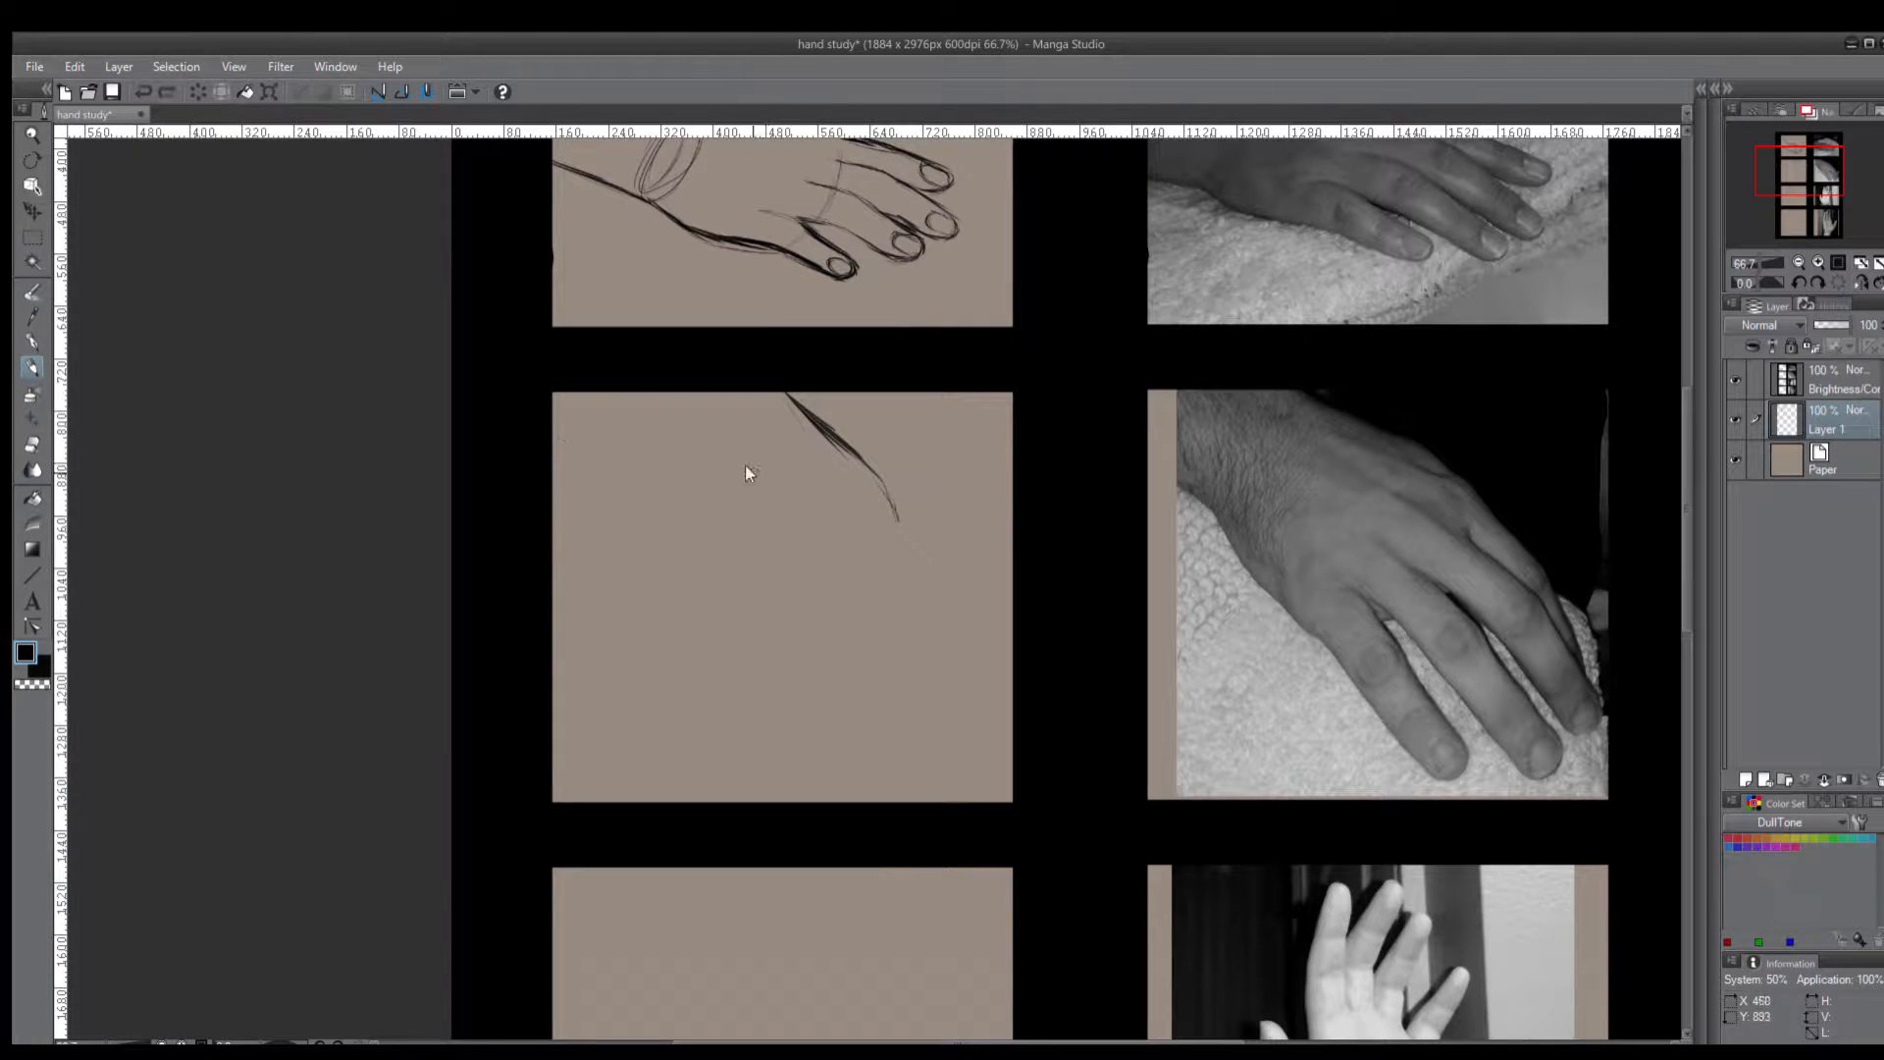
drag(787, 396, 906, 588)
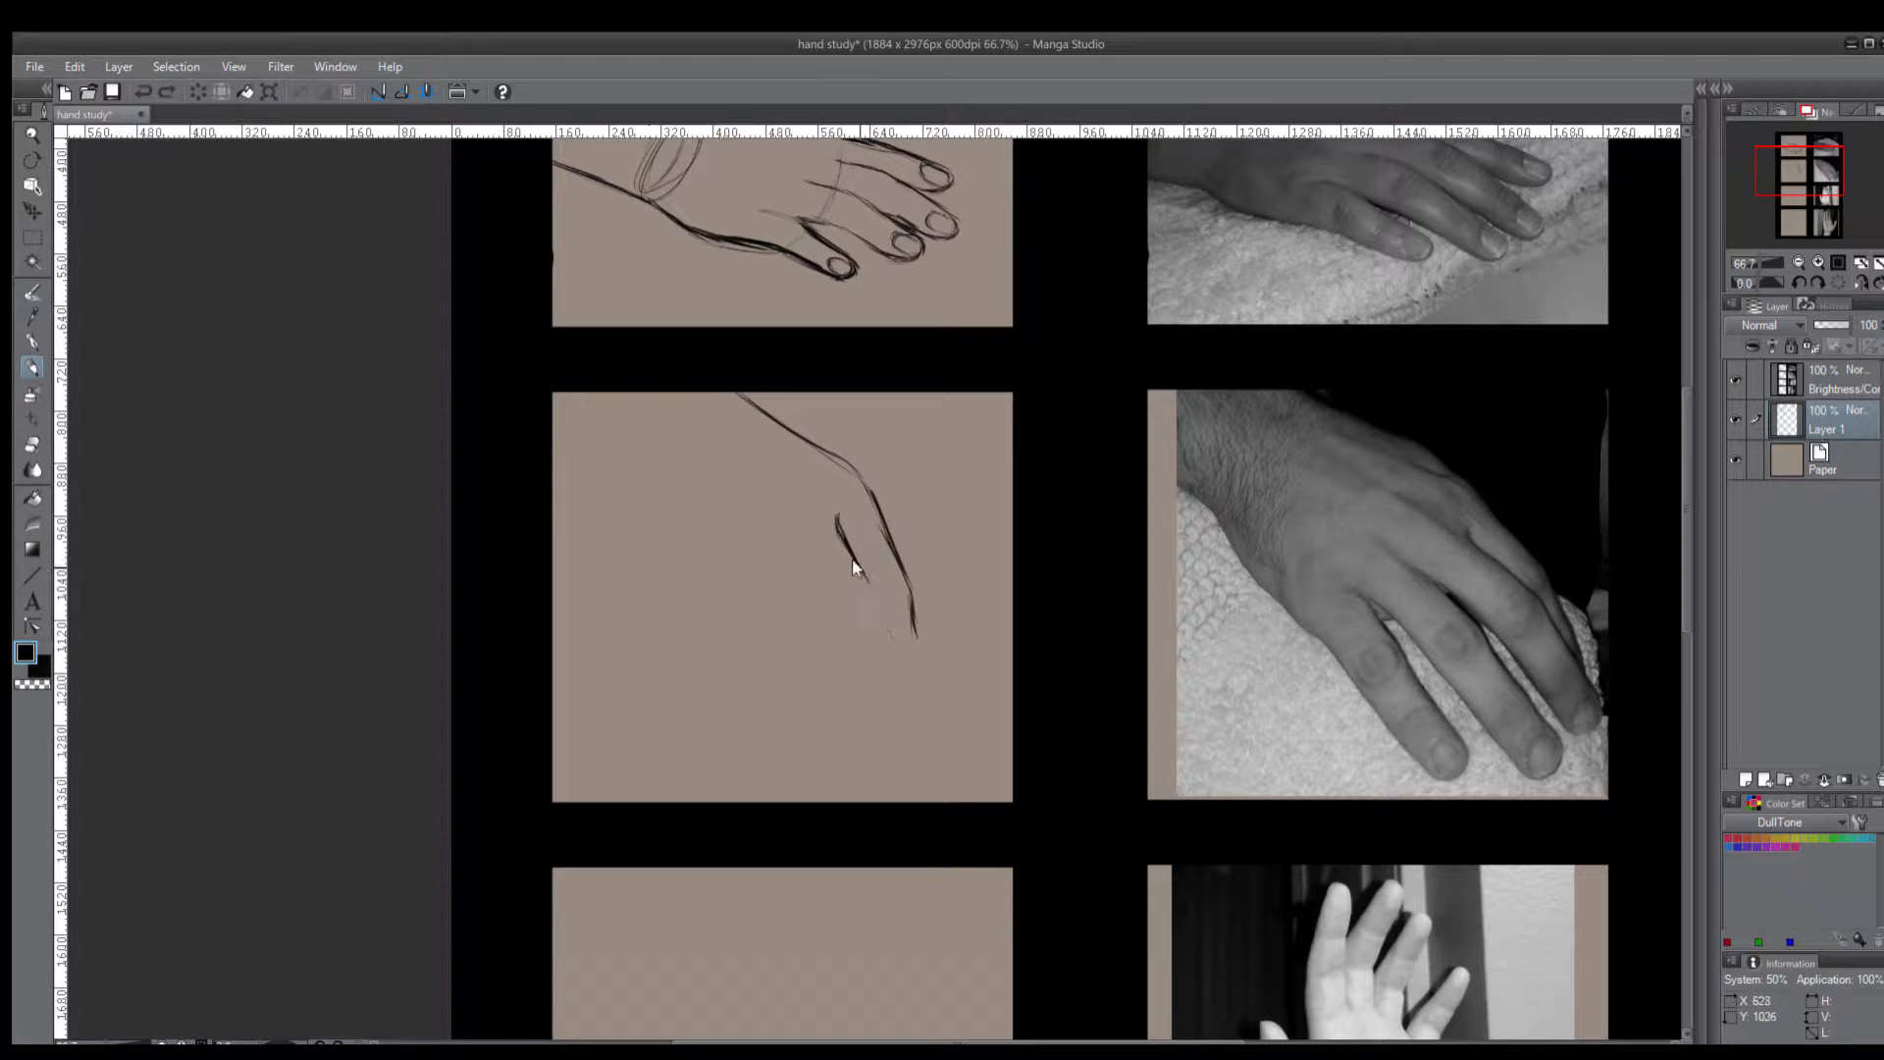
drag(841, 542, 900, 624)
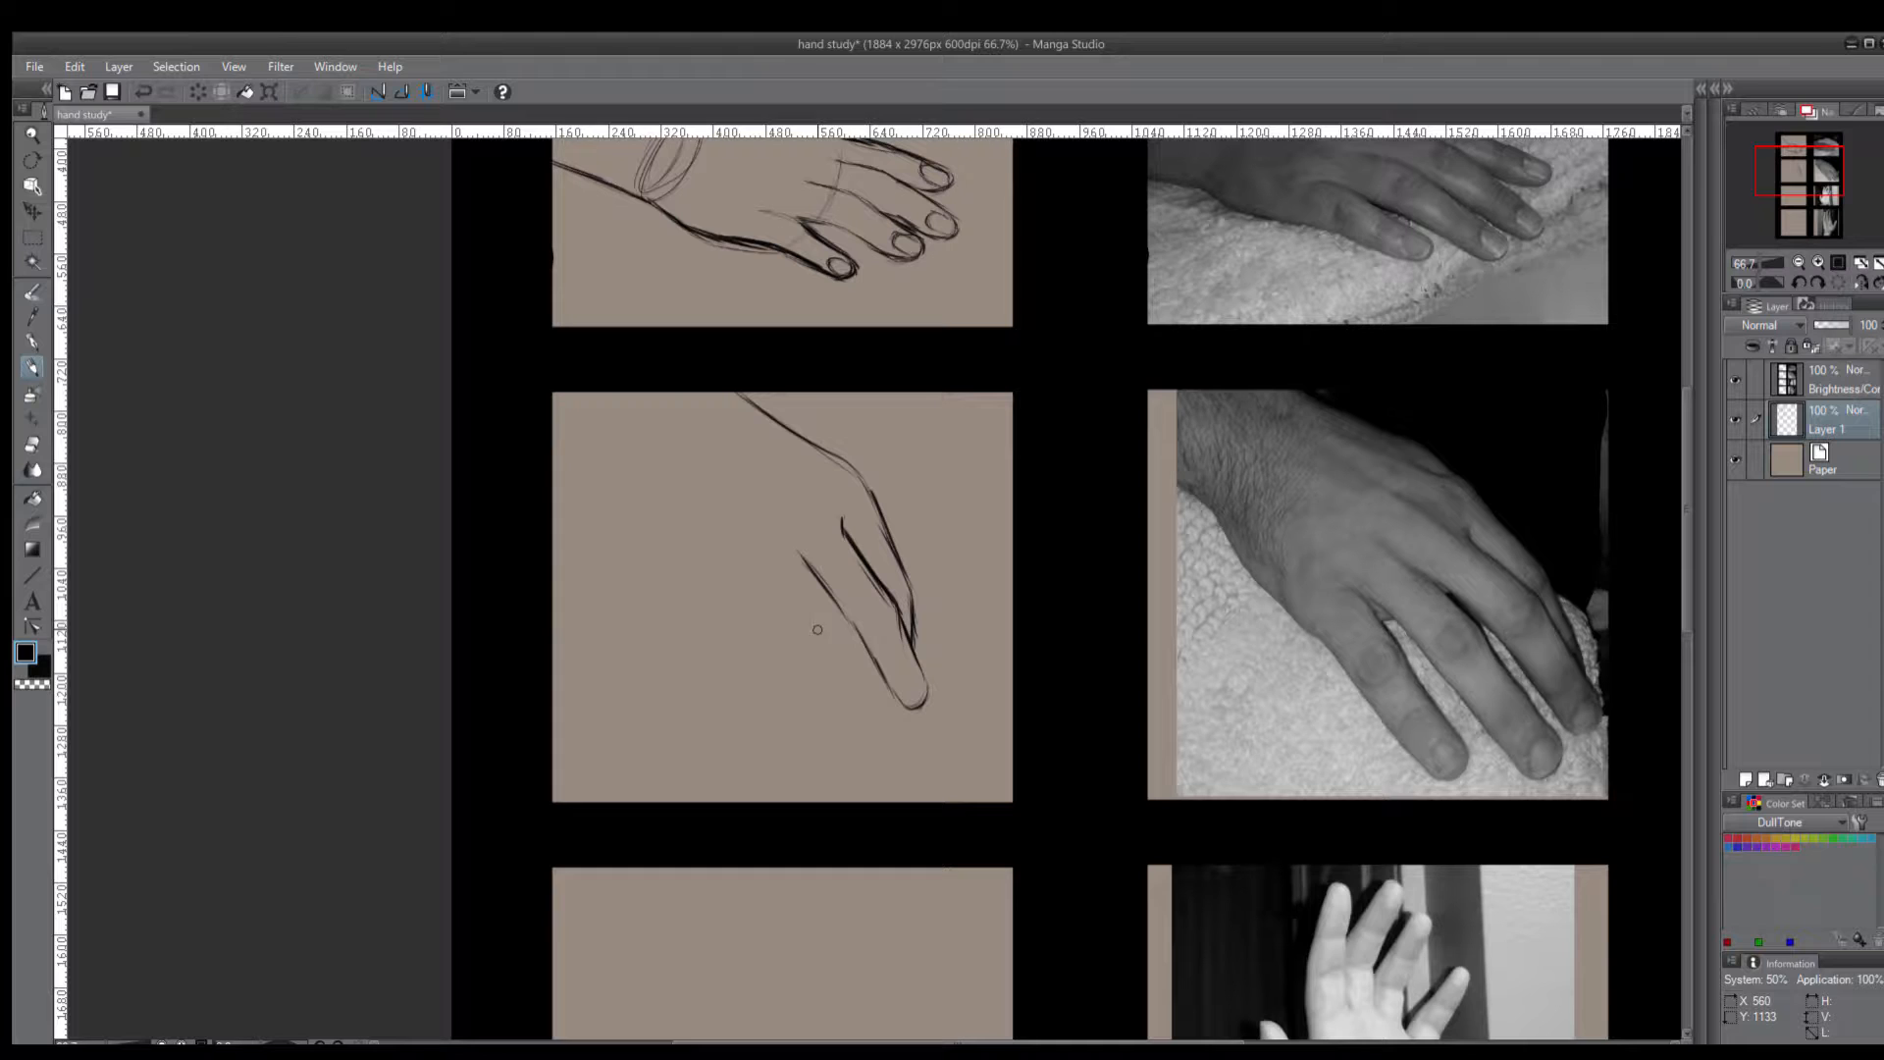
drag(793, 565, 842, 649)
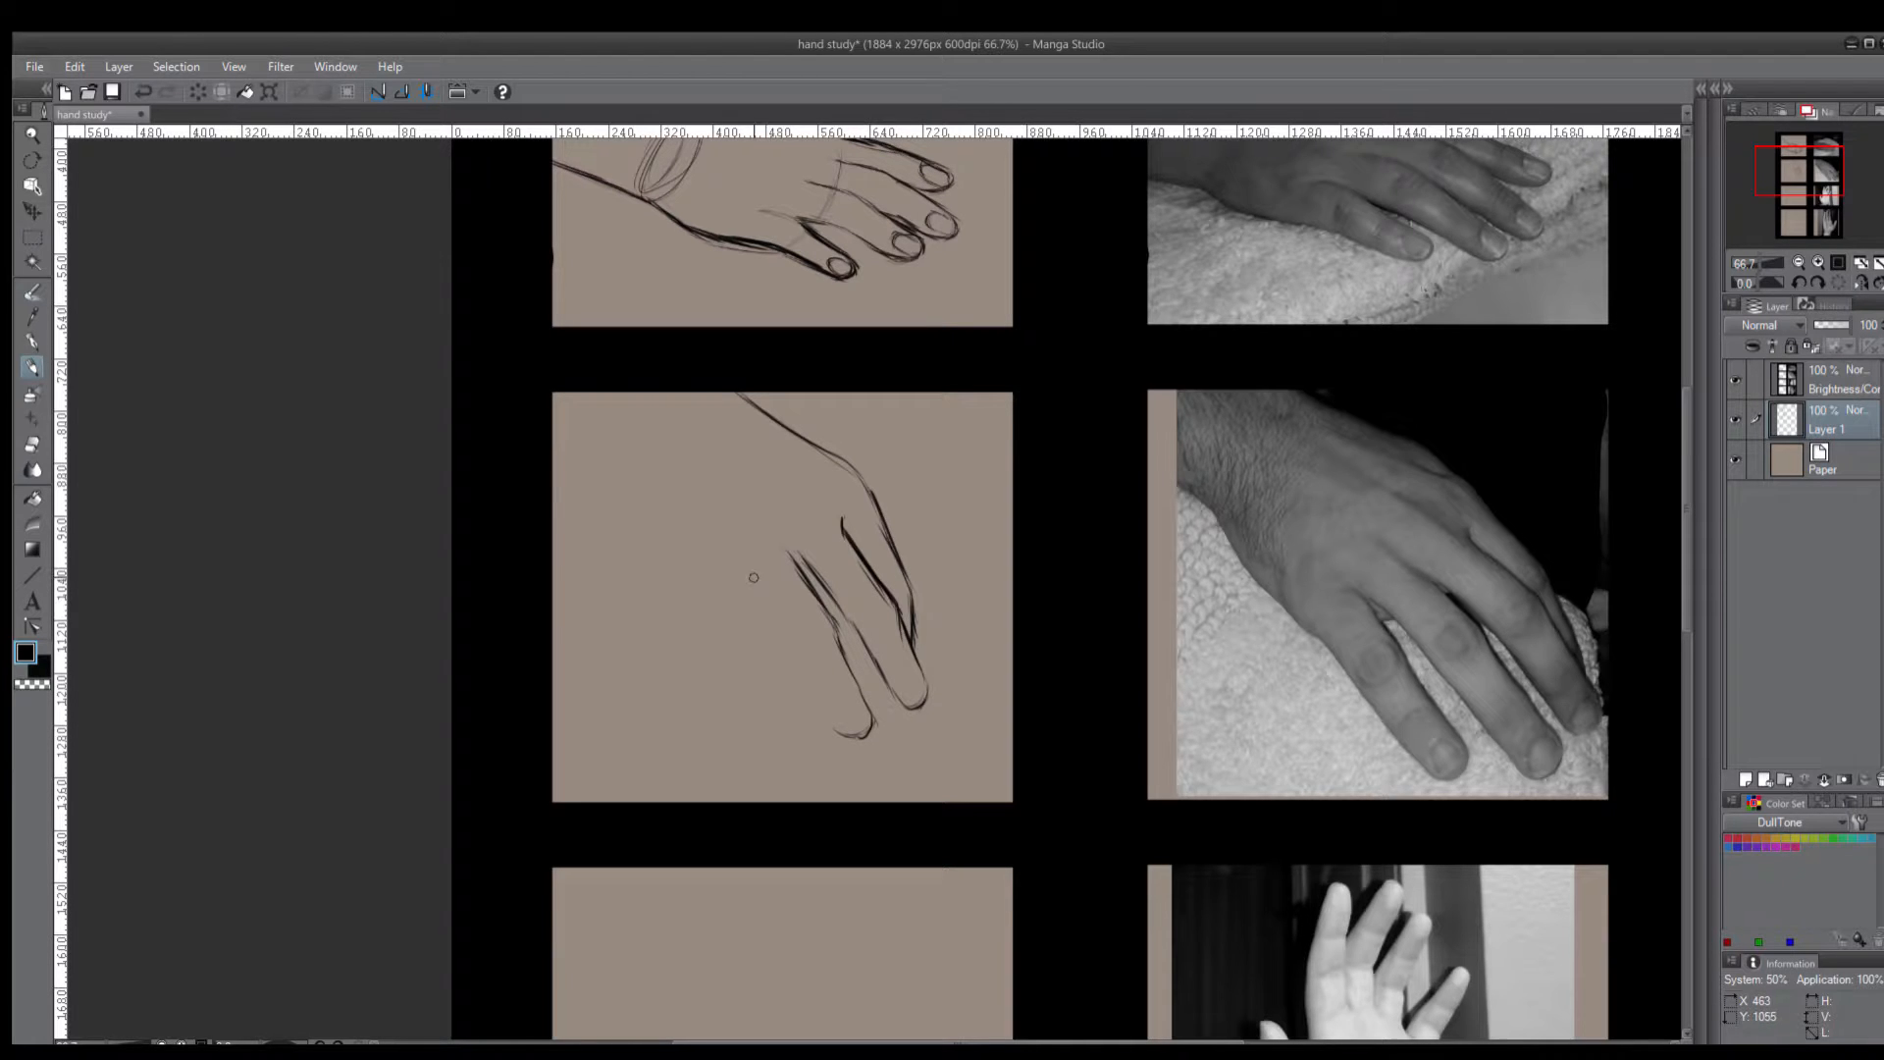
Add the remaining fingers with their nails and outline the wrist and side of the hand
drag(753, 576, 842, 732)
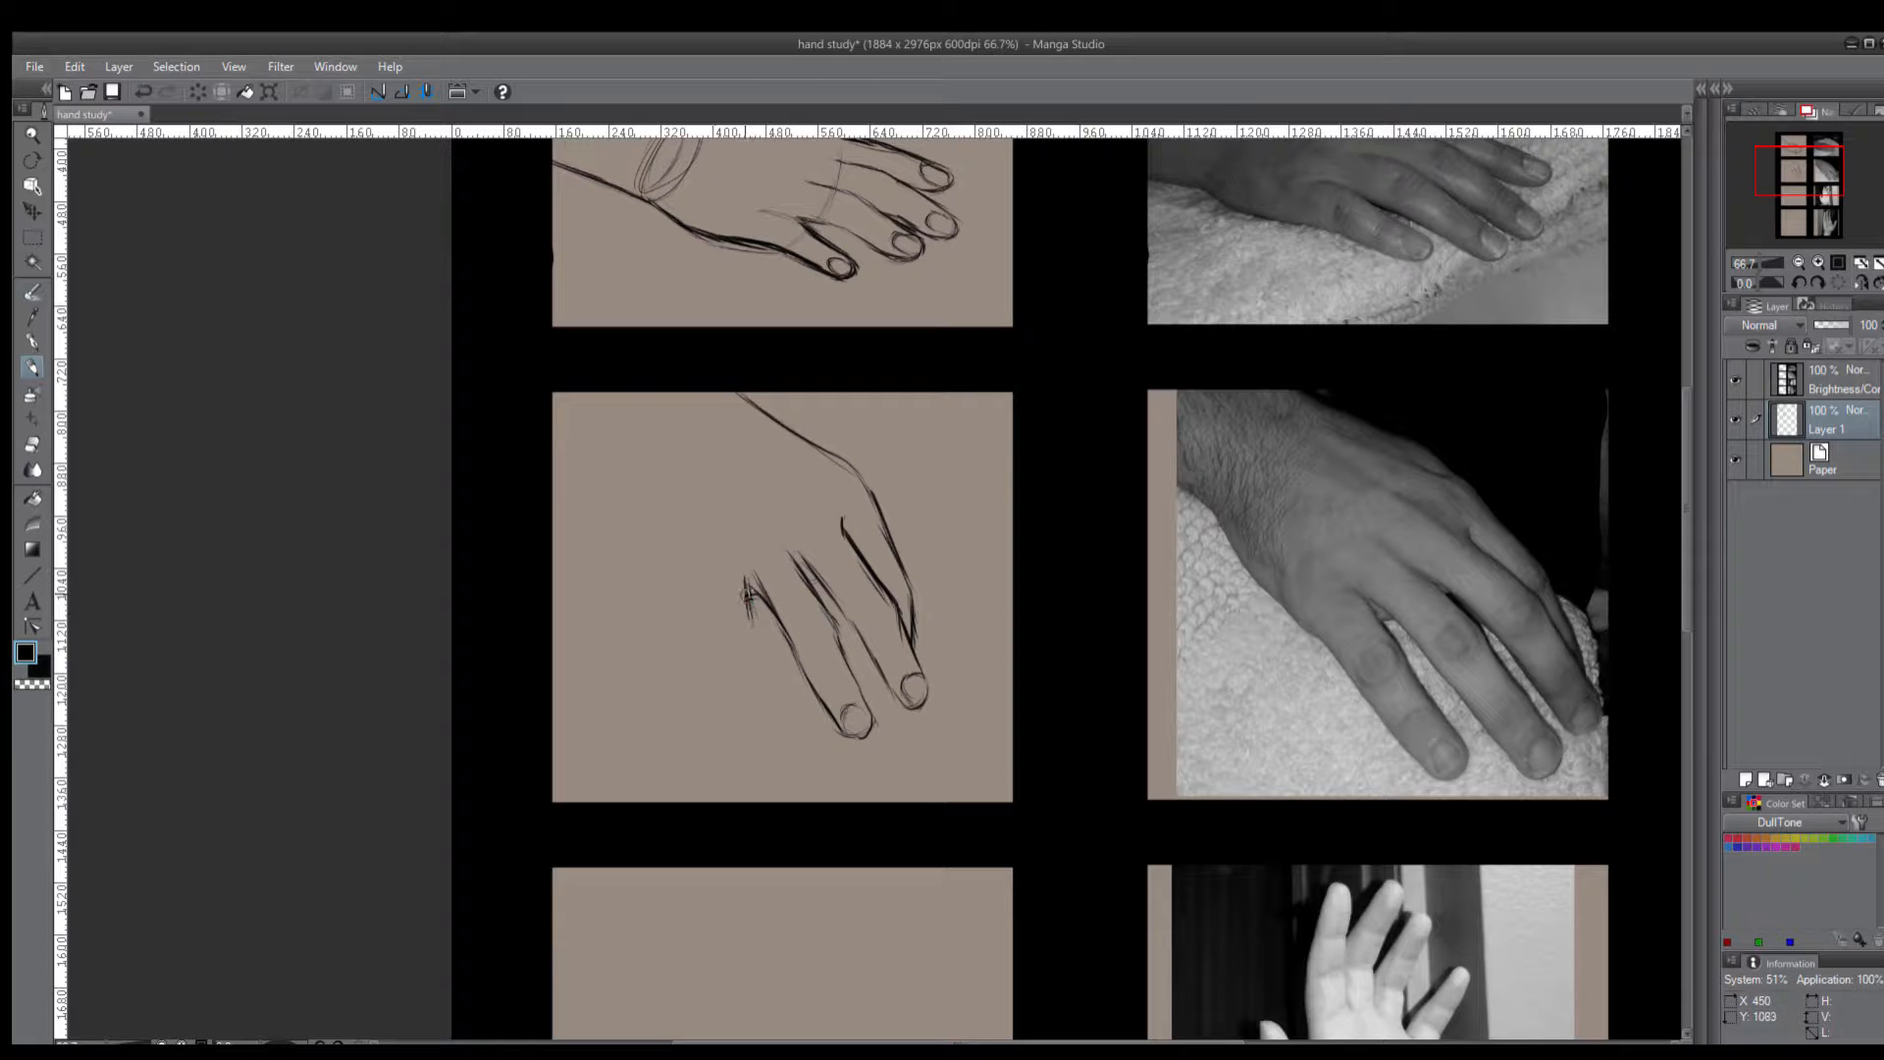
drag(740, 594, 741, 714)
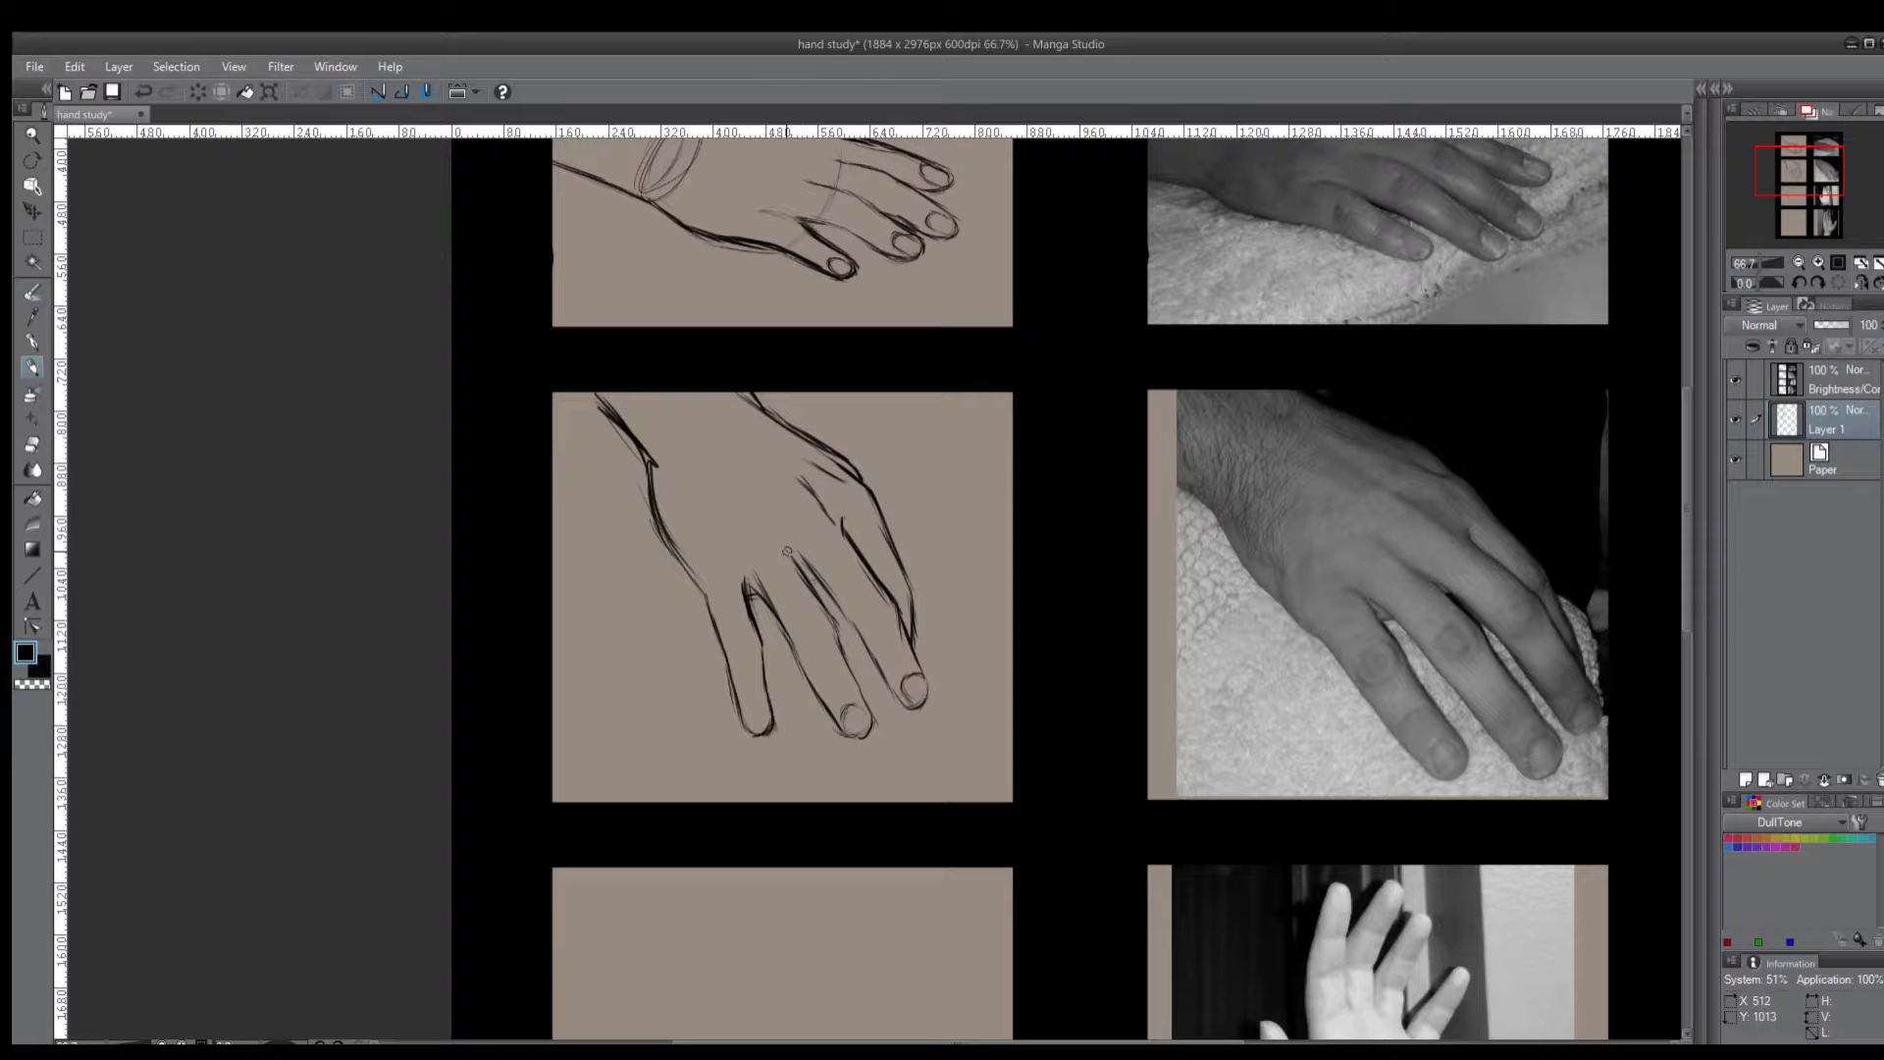
drag(793, 528, 842, 481)
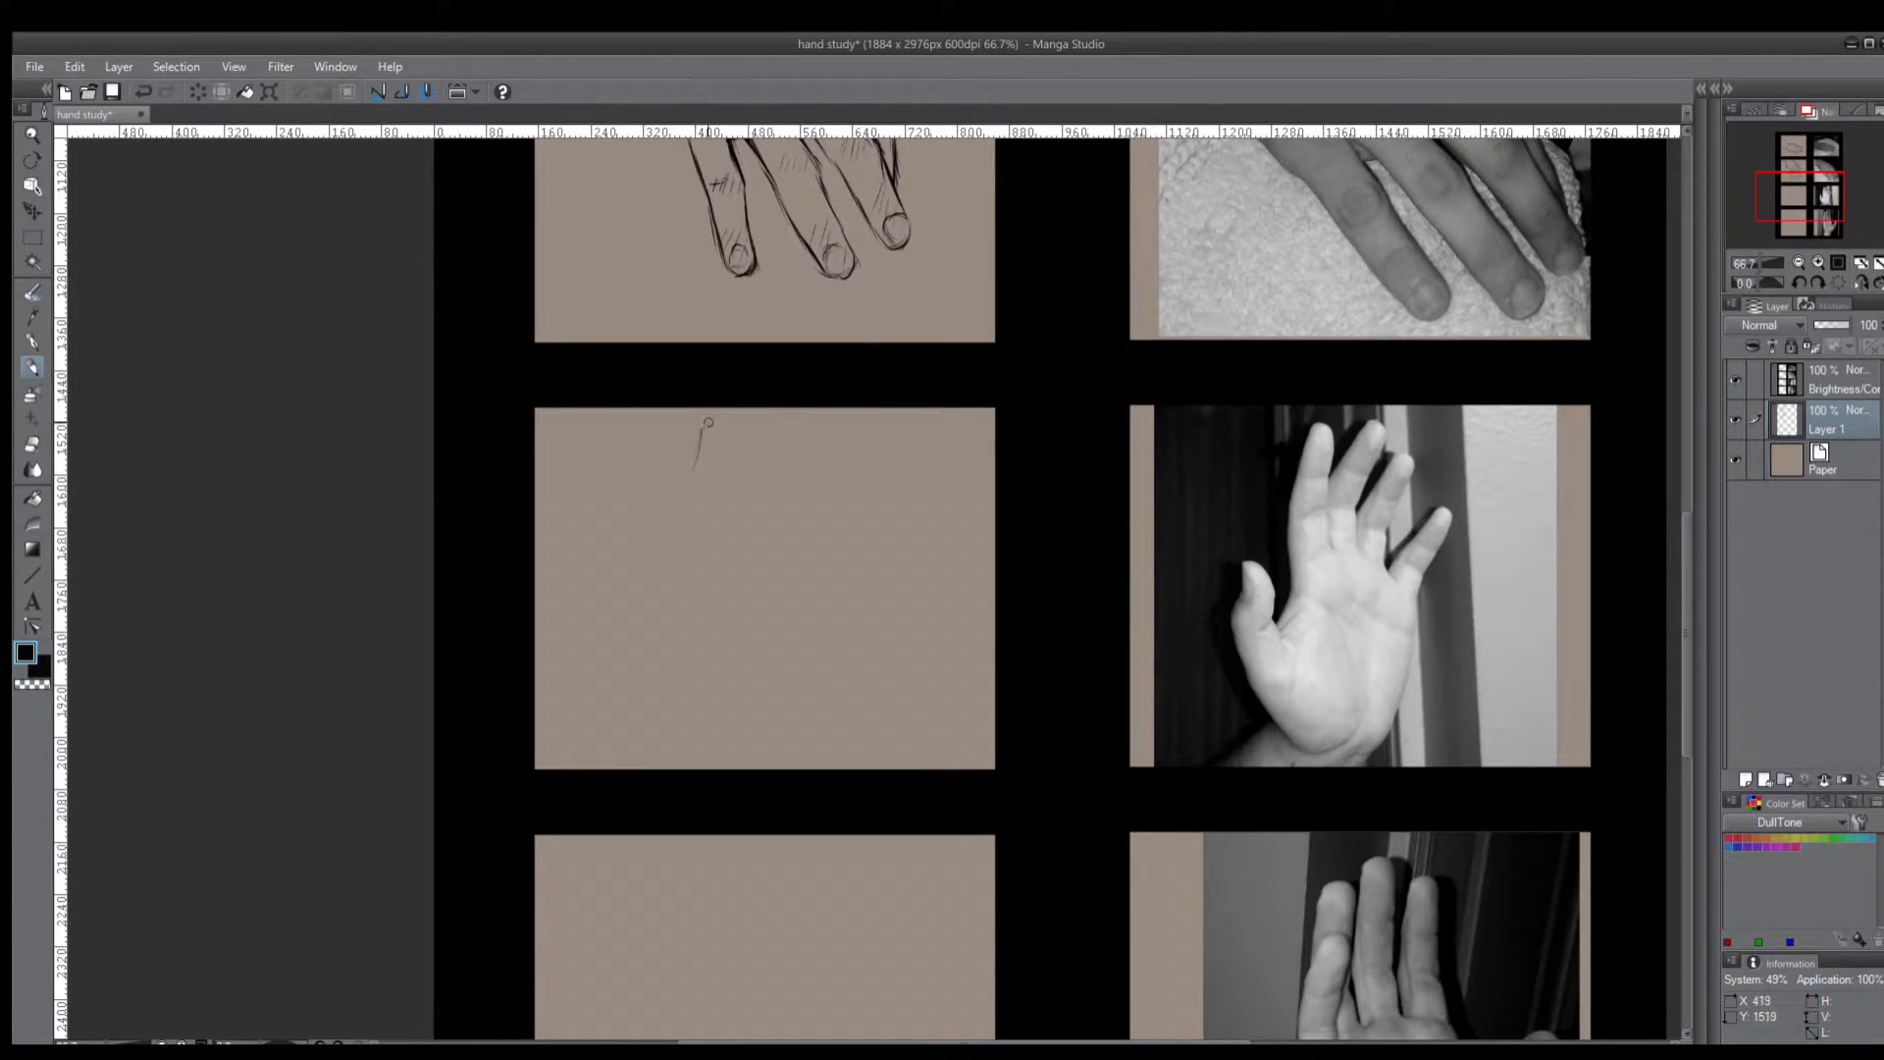
Rough in the raised hand's fingertips and lengthen, refine and darken the first finger
drag(702, 432, 751, 481)
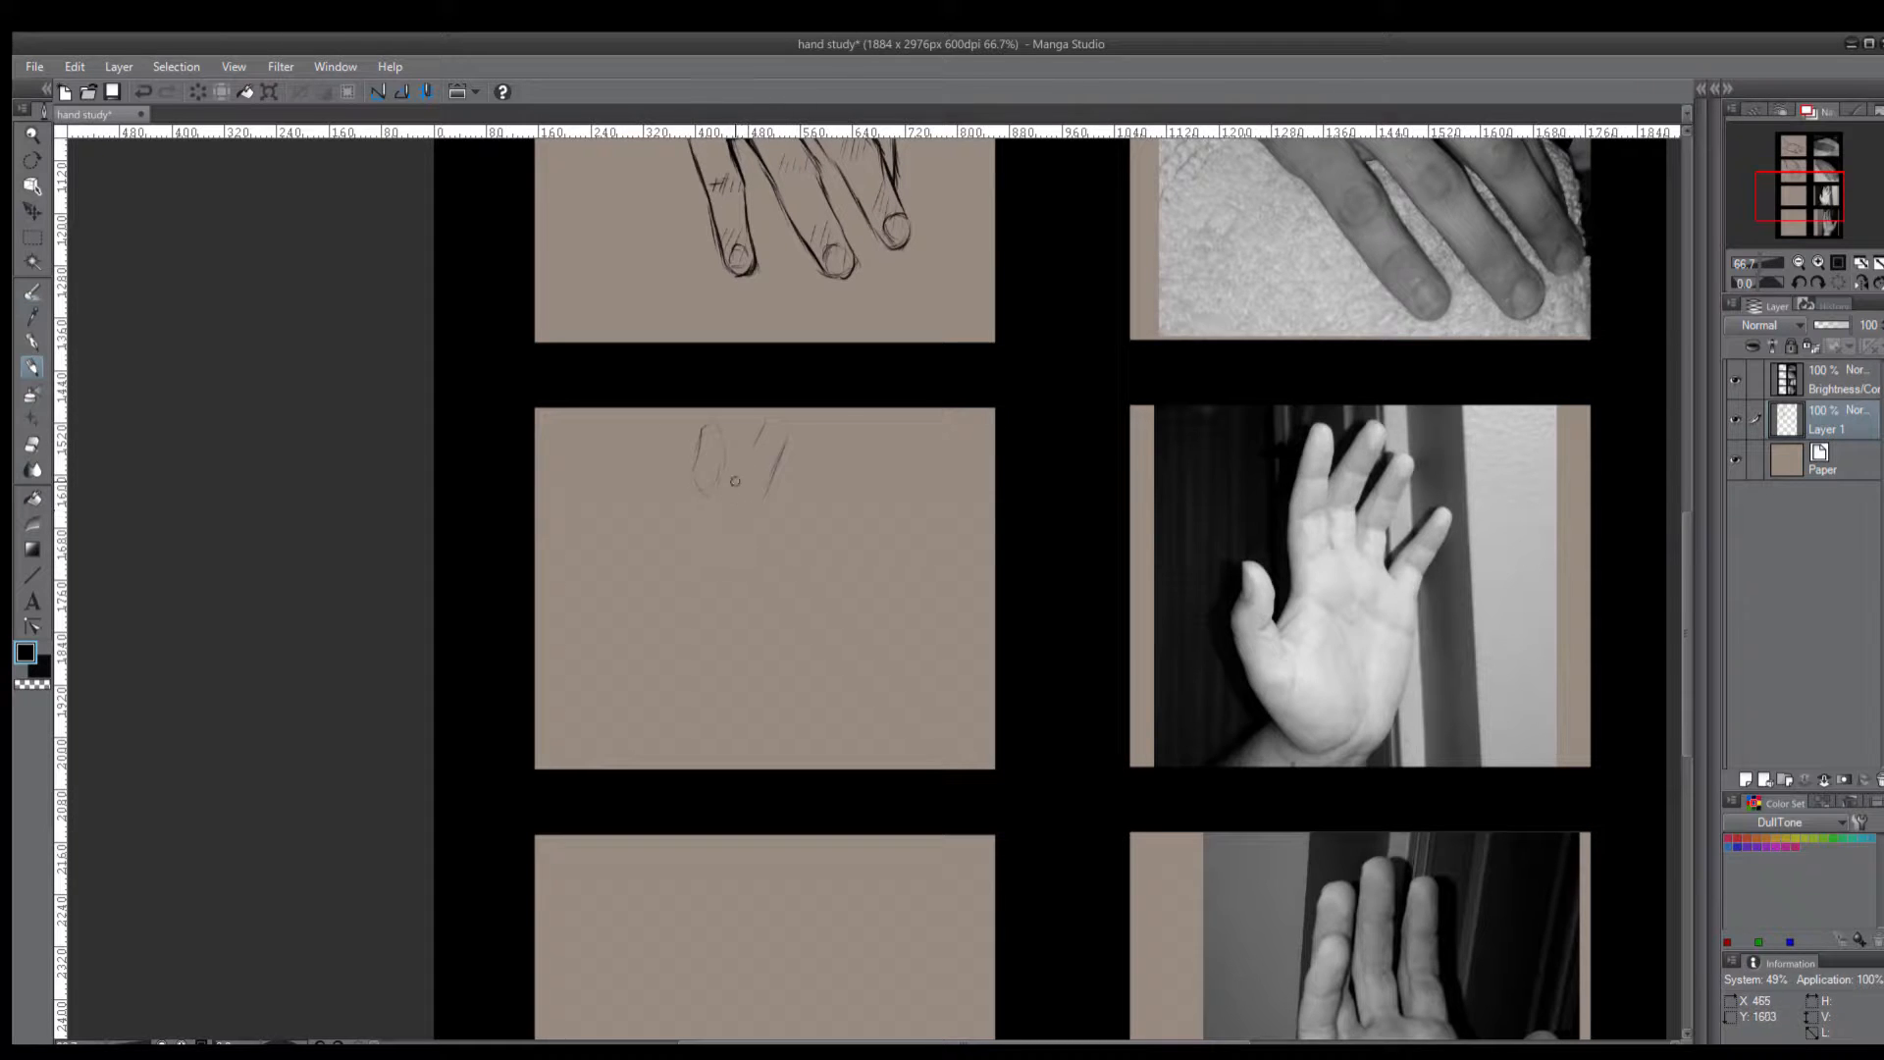
drag(720, 480, 769, 457)
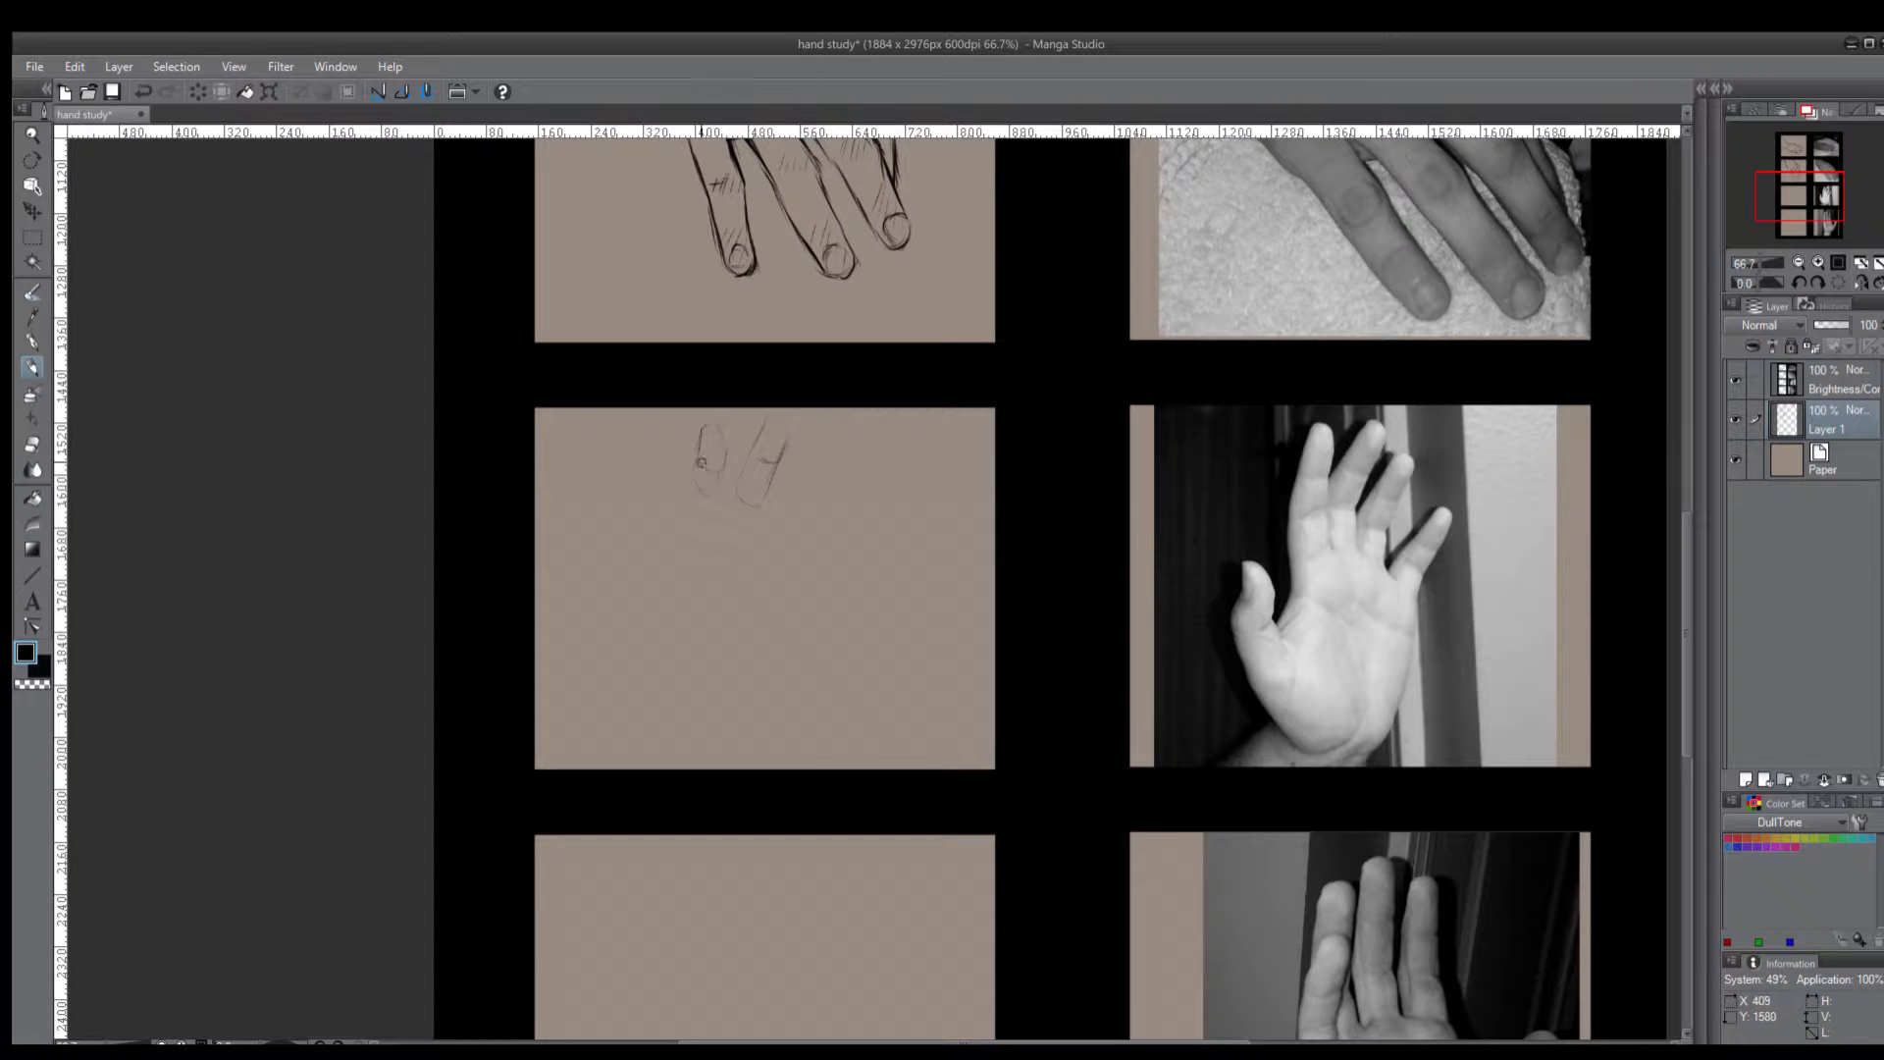
drag(690, 452, 675, 542)
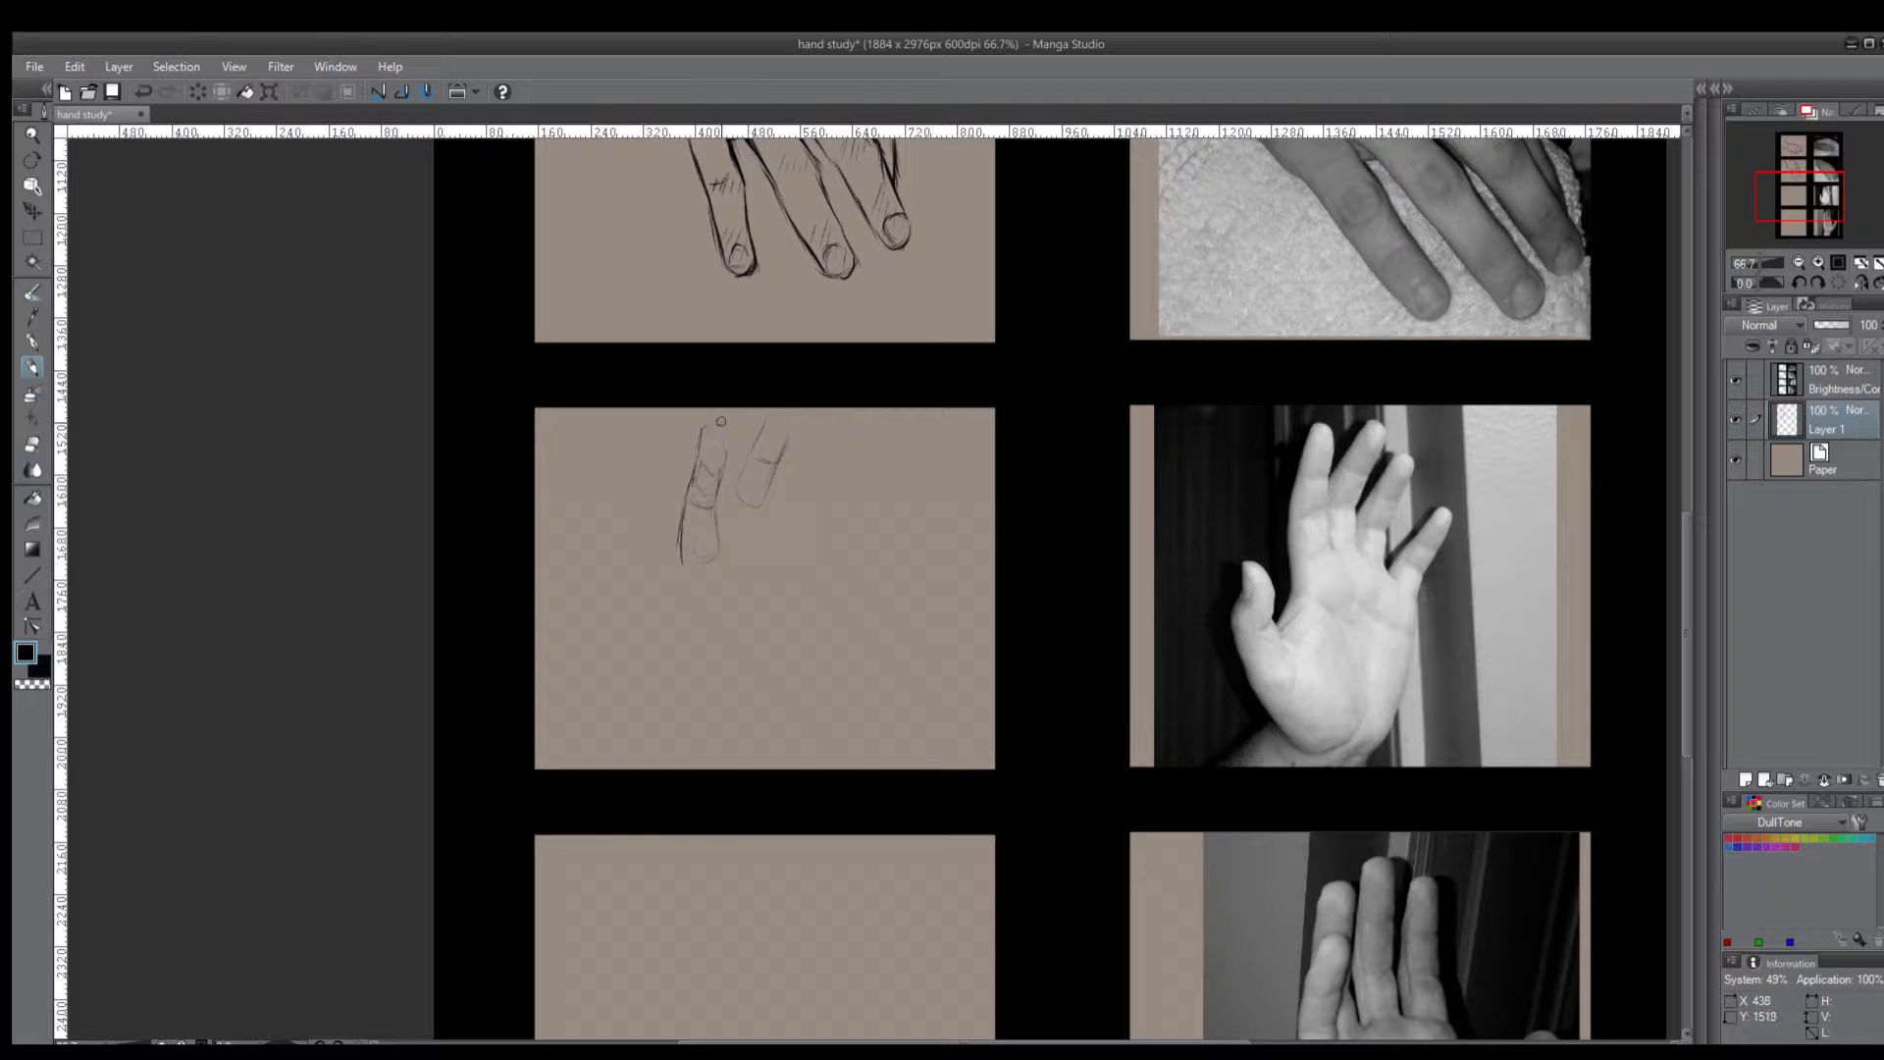
drag(720, 420, 708, 553)
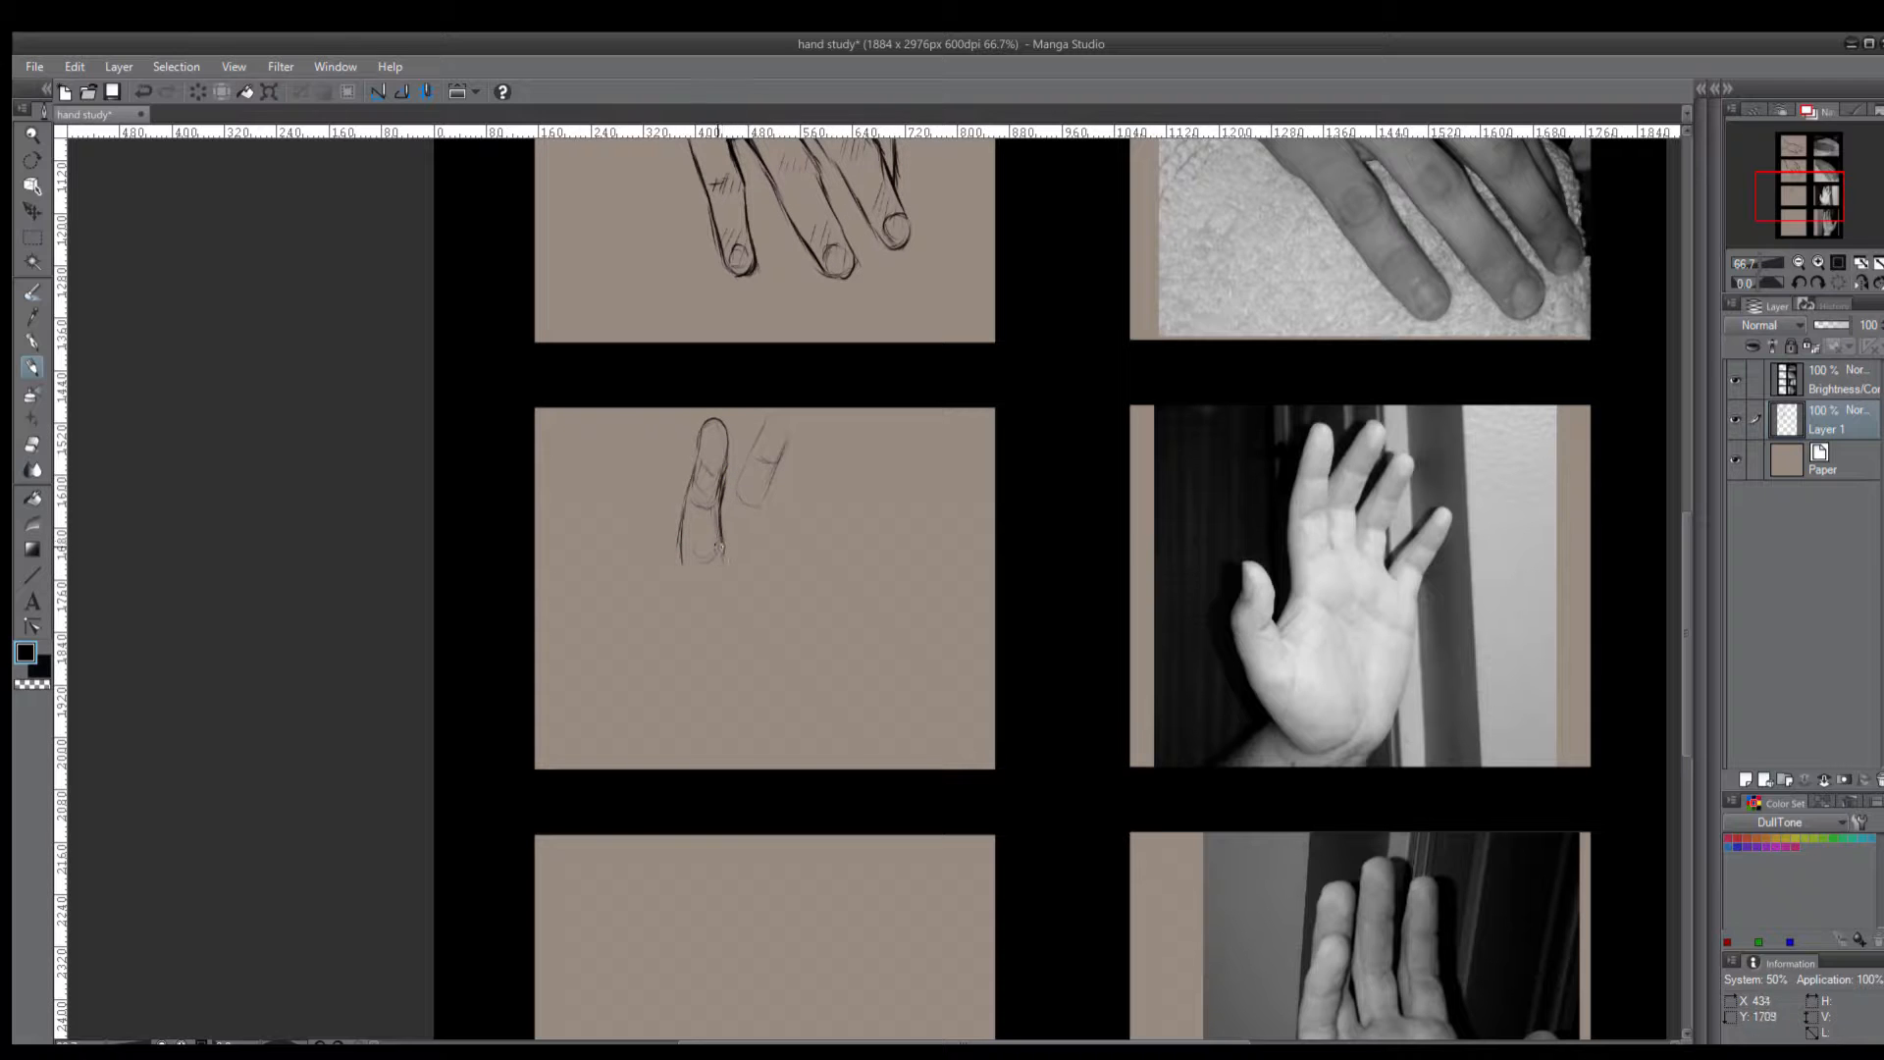
drag(740, 432, 752, 516)
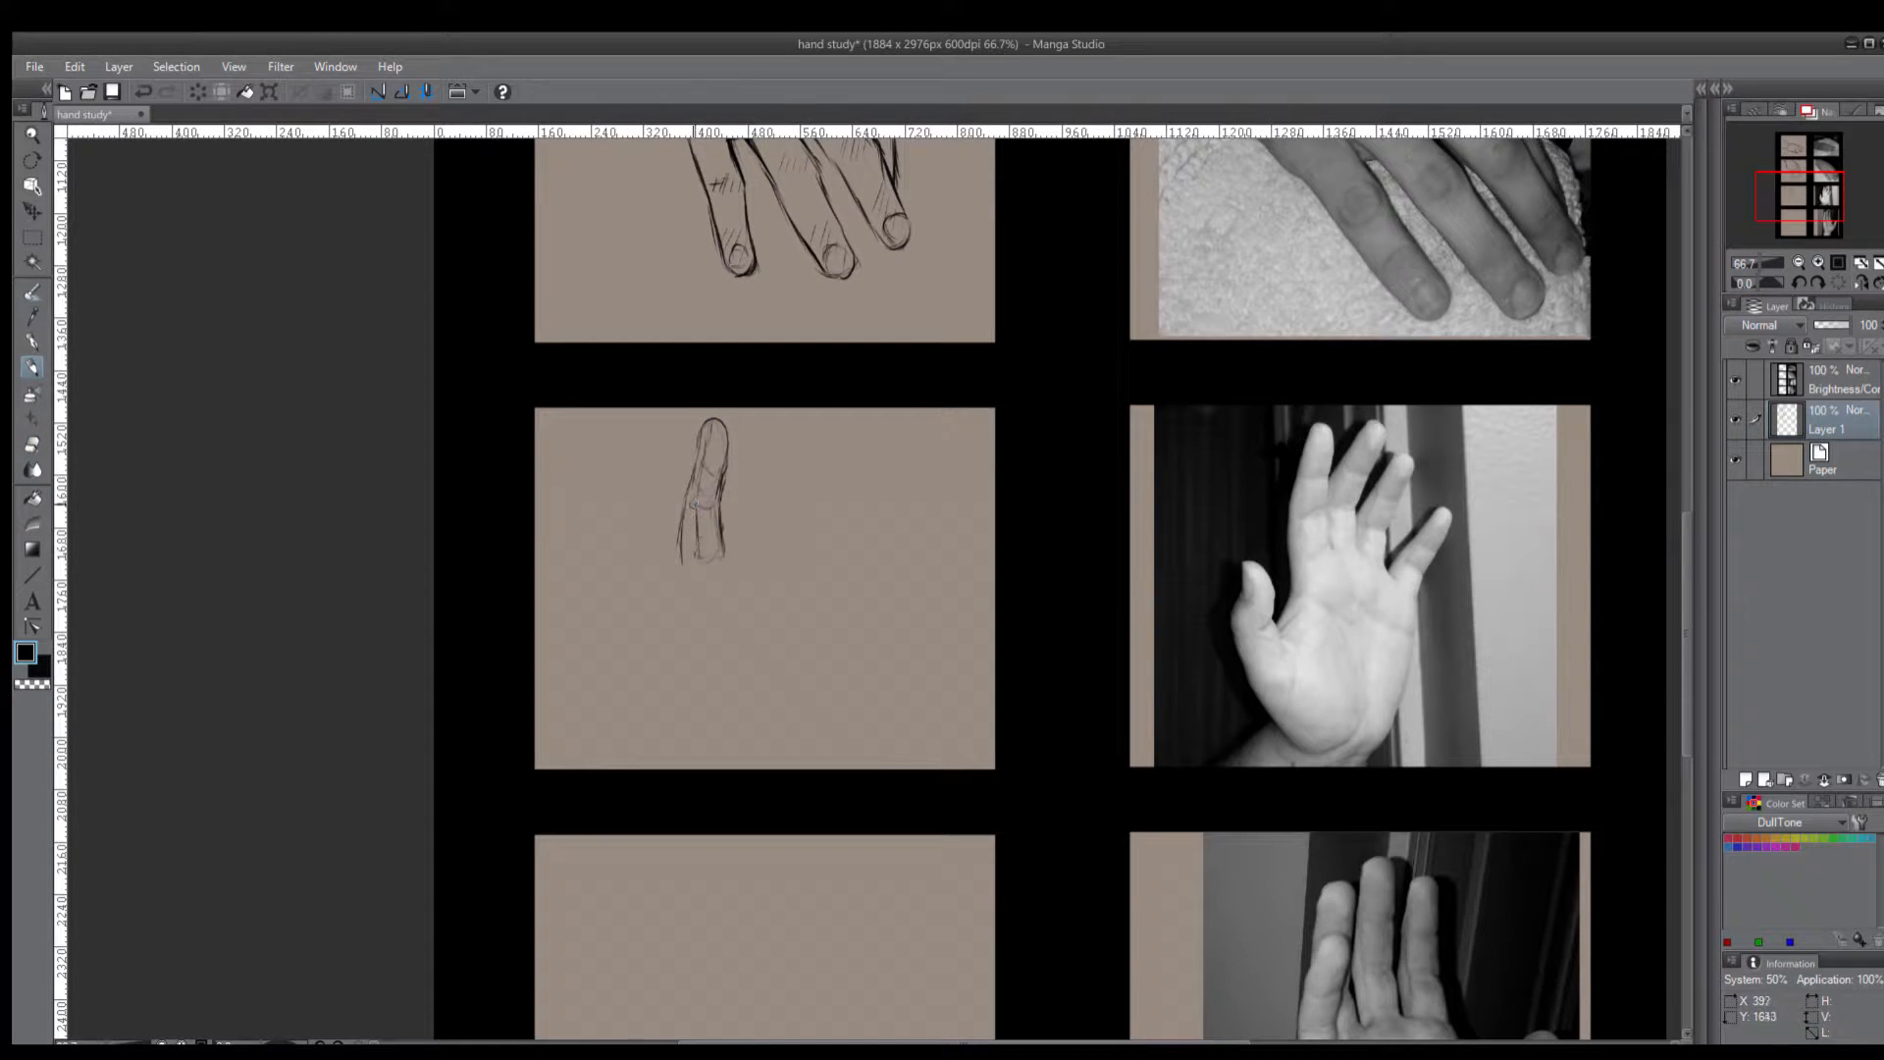
drag(708, 481, 715, 528)
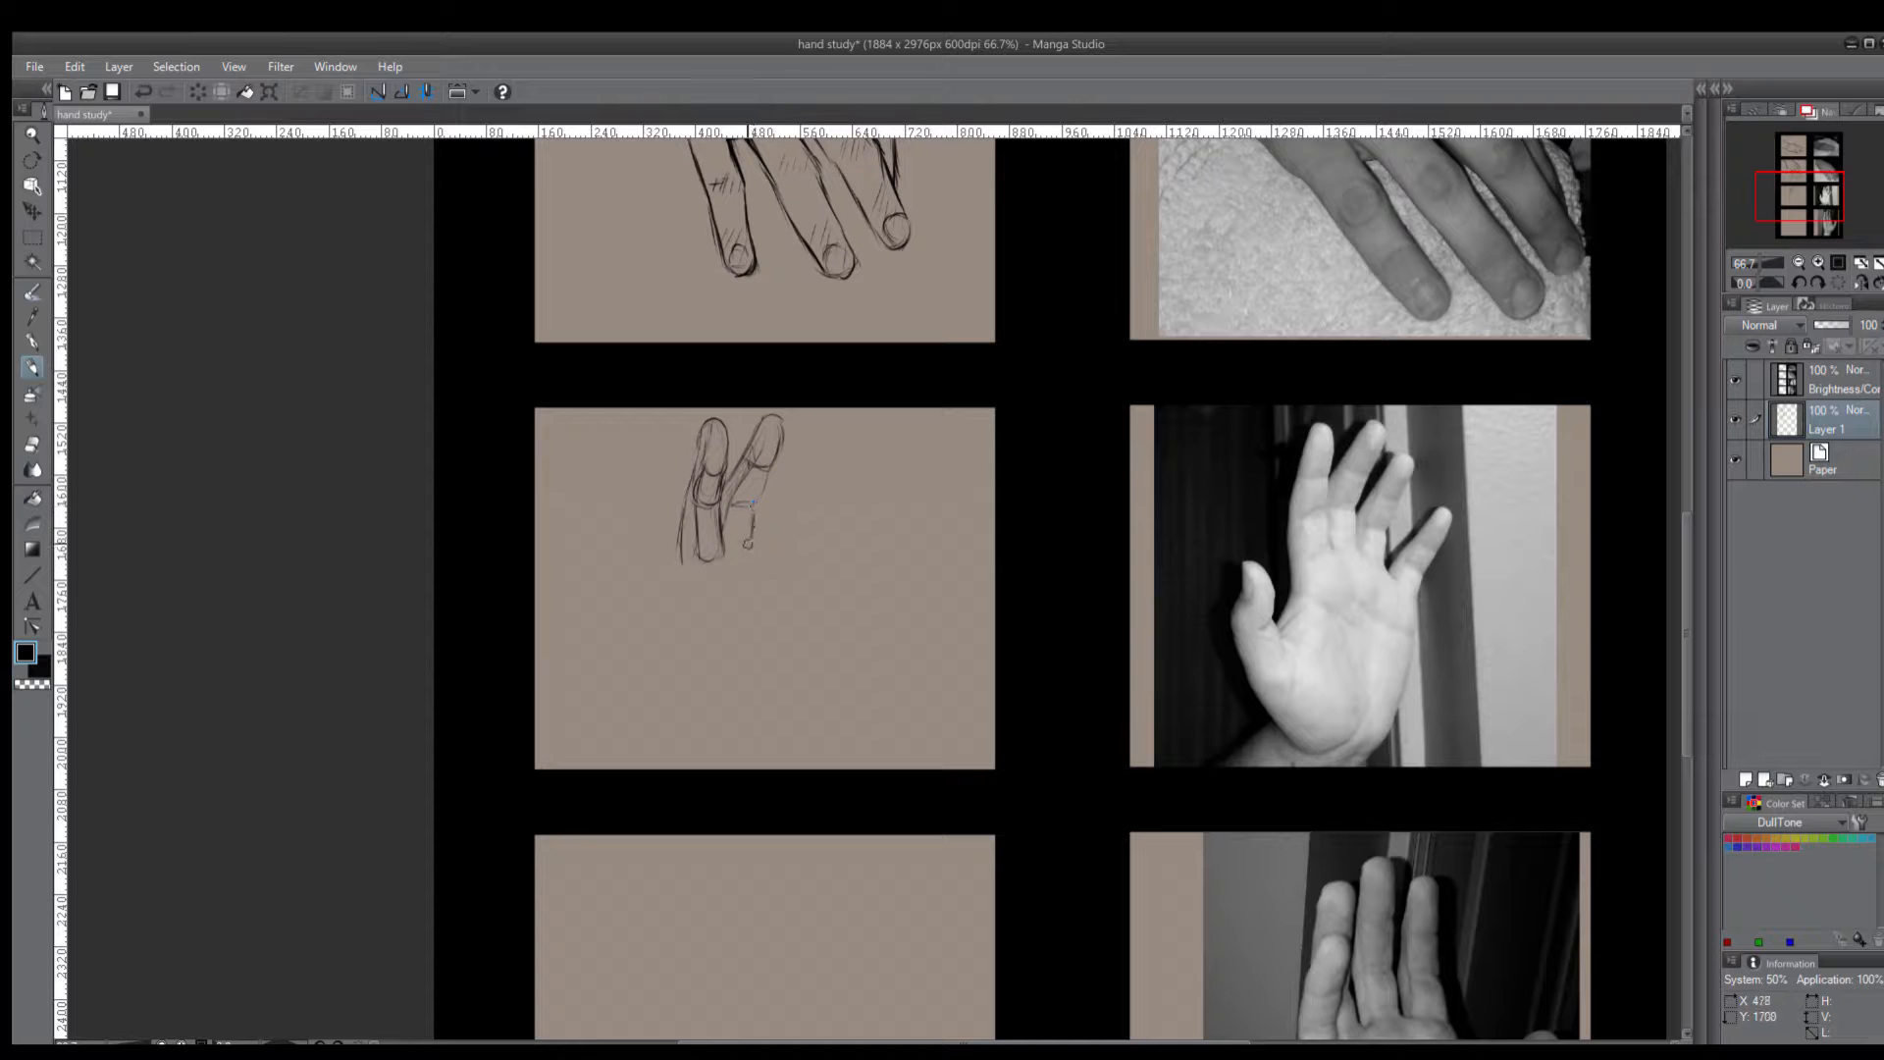
Draw the second, third and fourth fingers and refine their outlines
drag(720, 553, 758, 499)
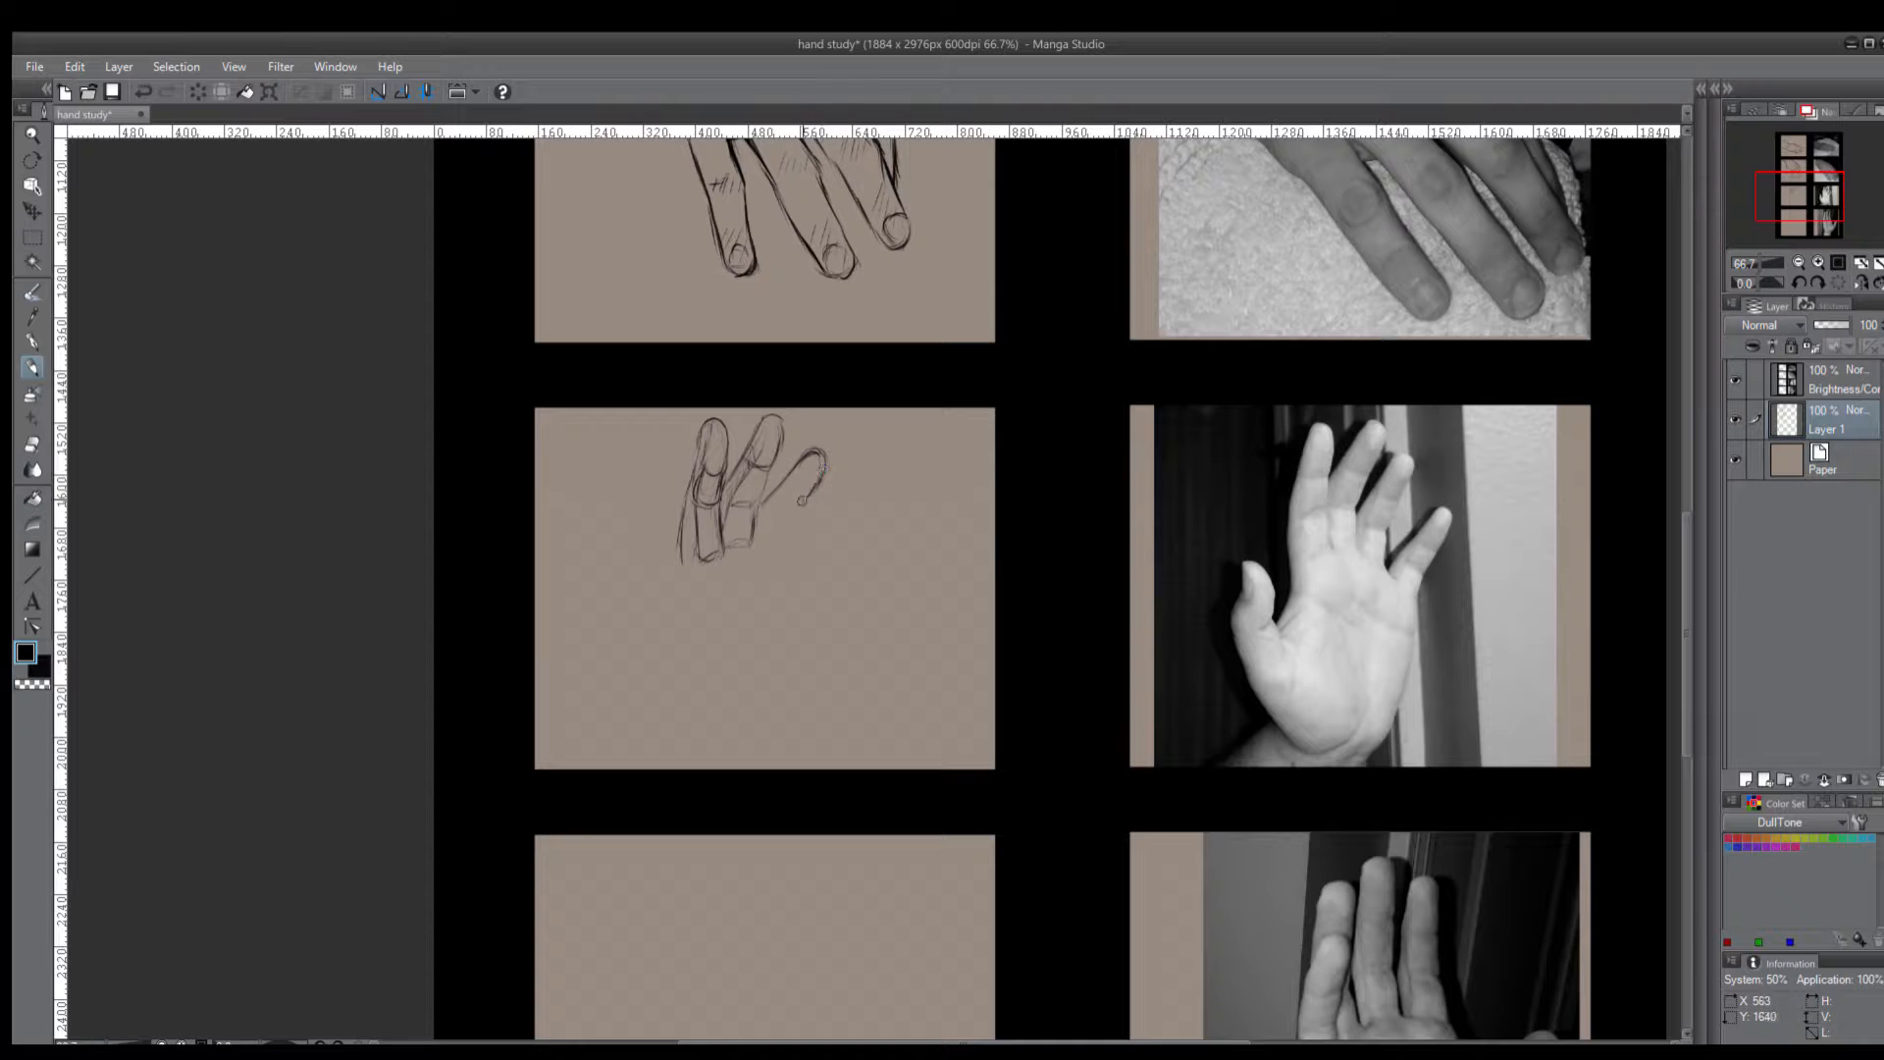
drag(792, 469, 781, 516)
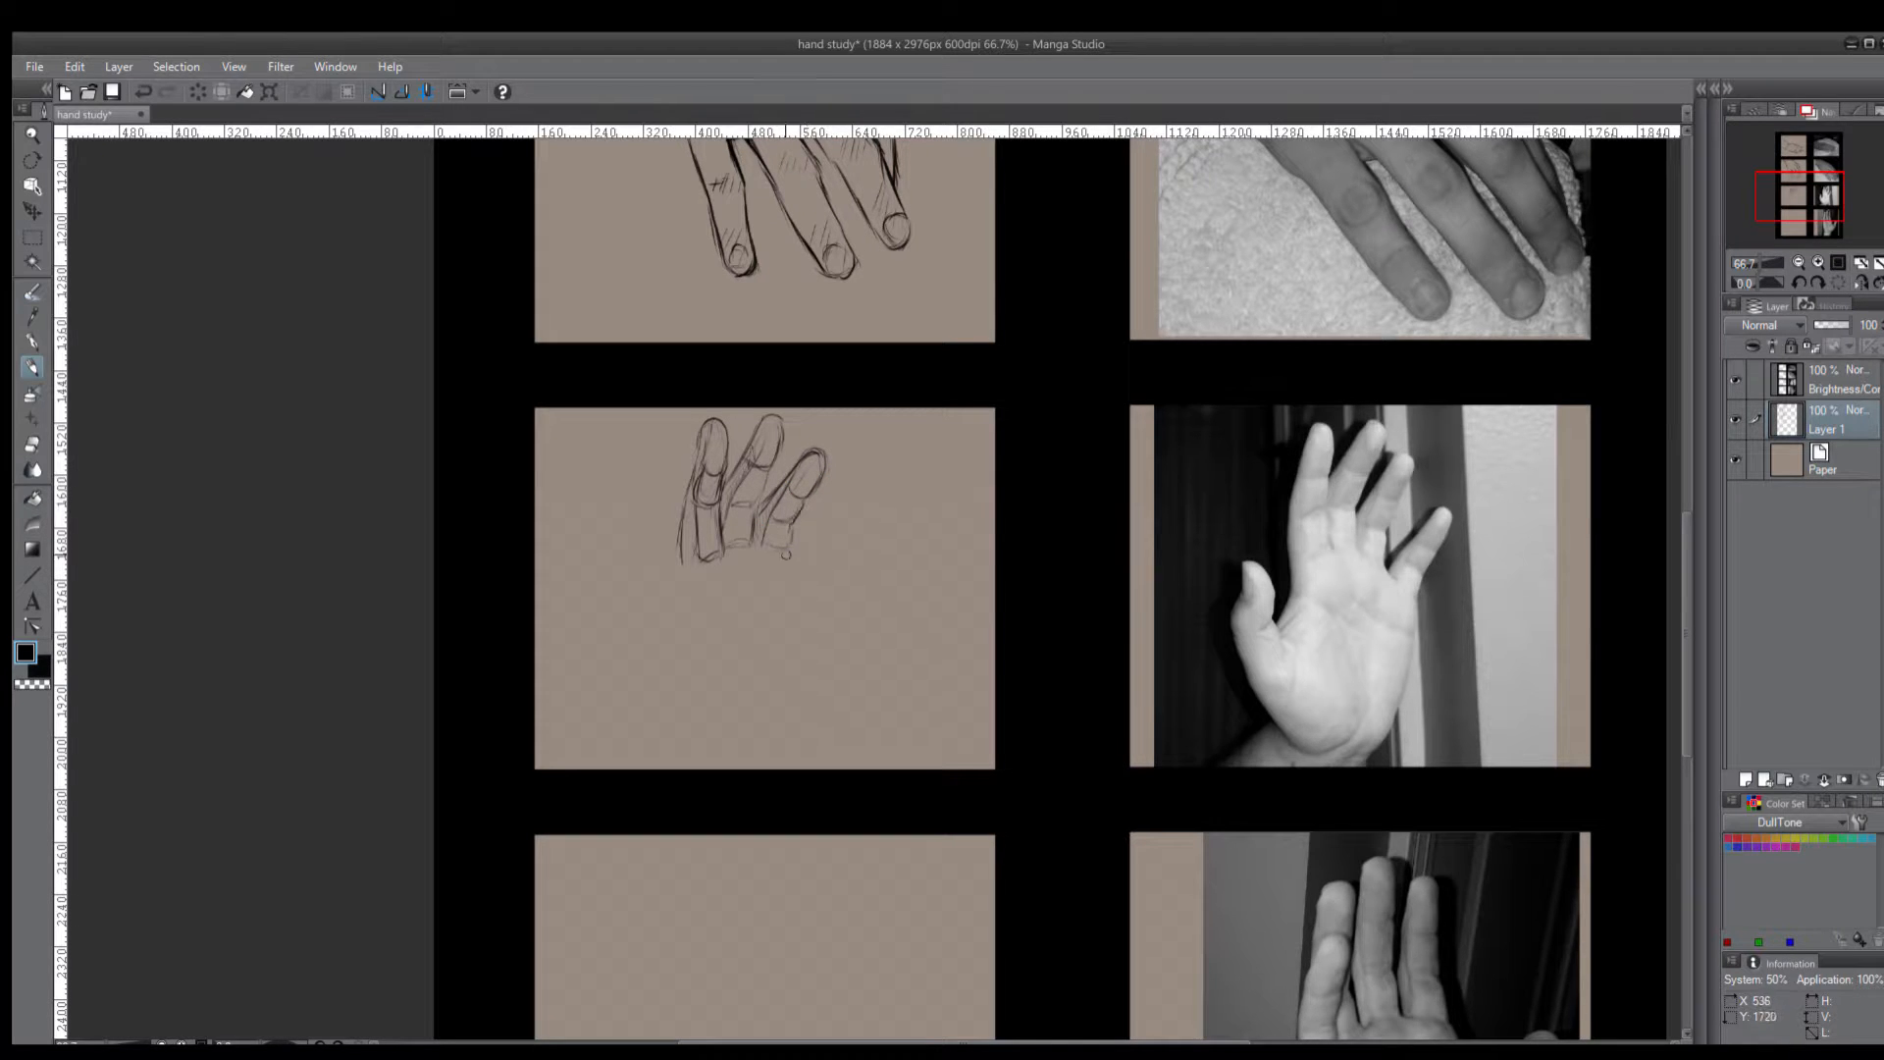
drag(787, 534, 855, 497)
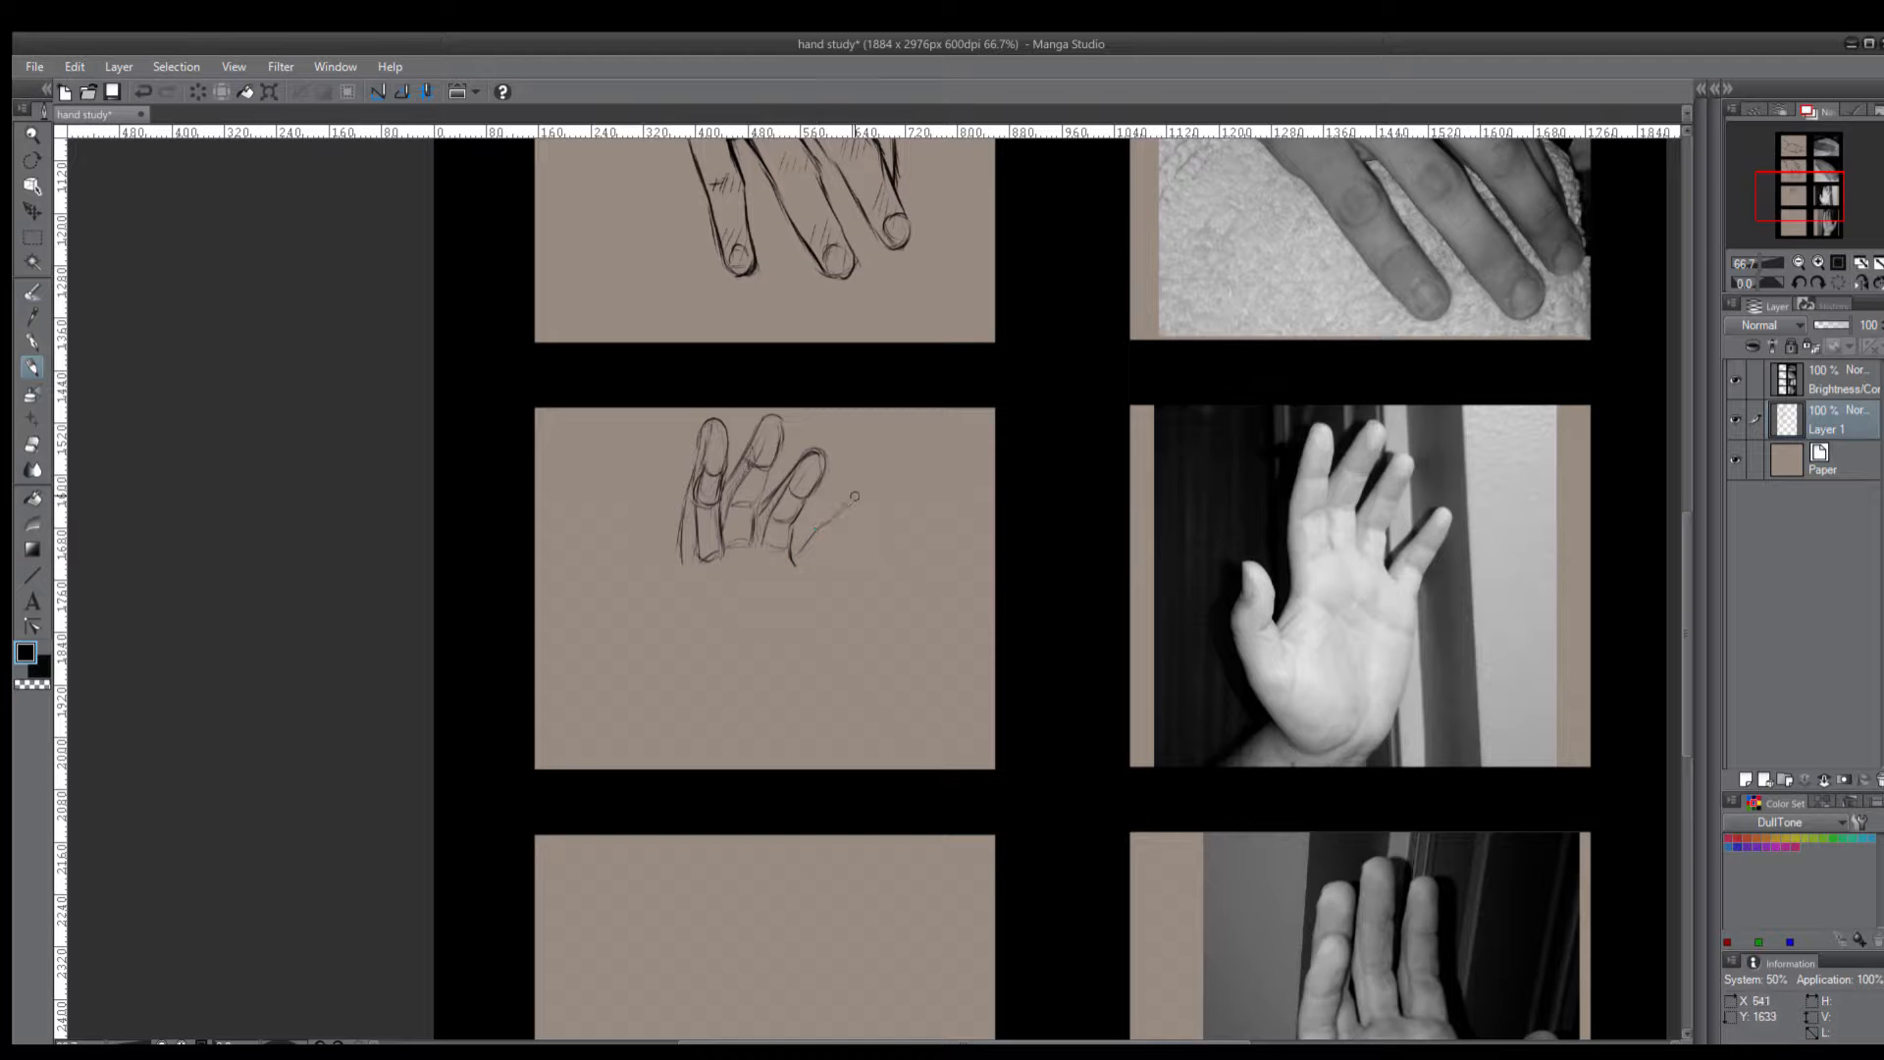
drag(856, 494, 820, 565)
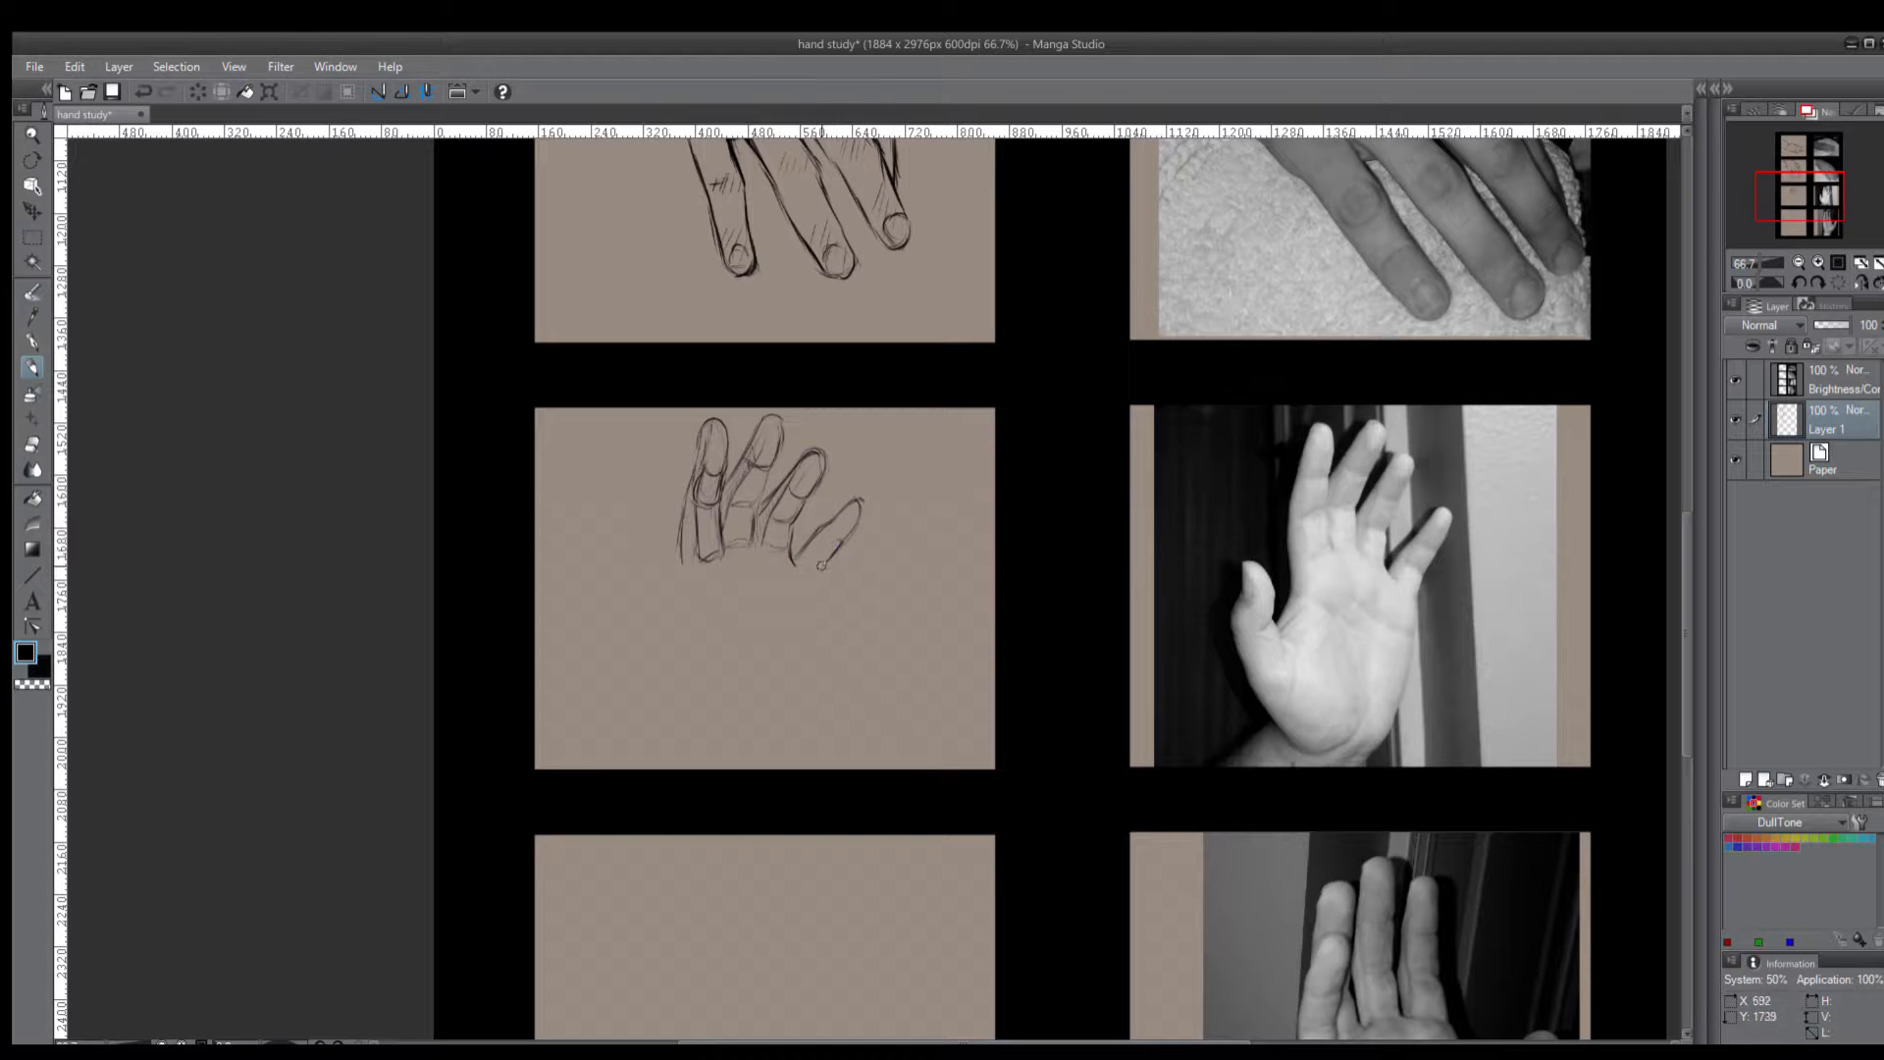
drag(816, 559, 798, 612)
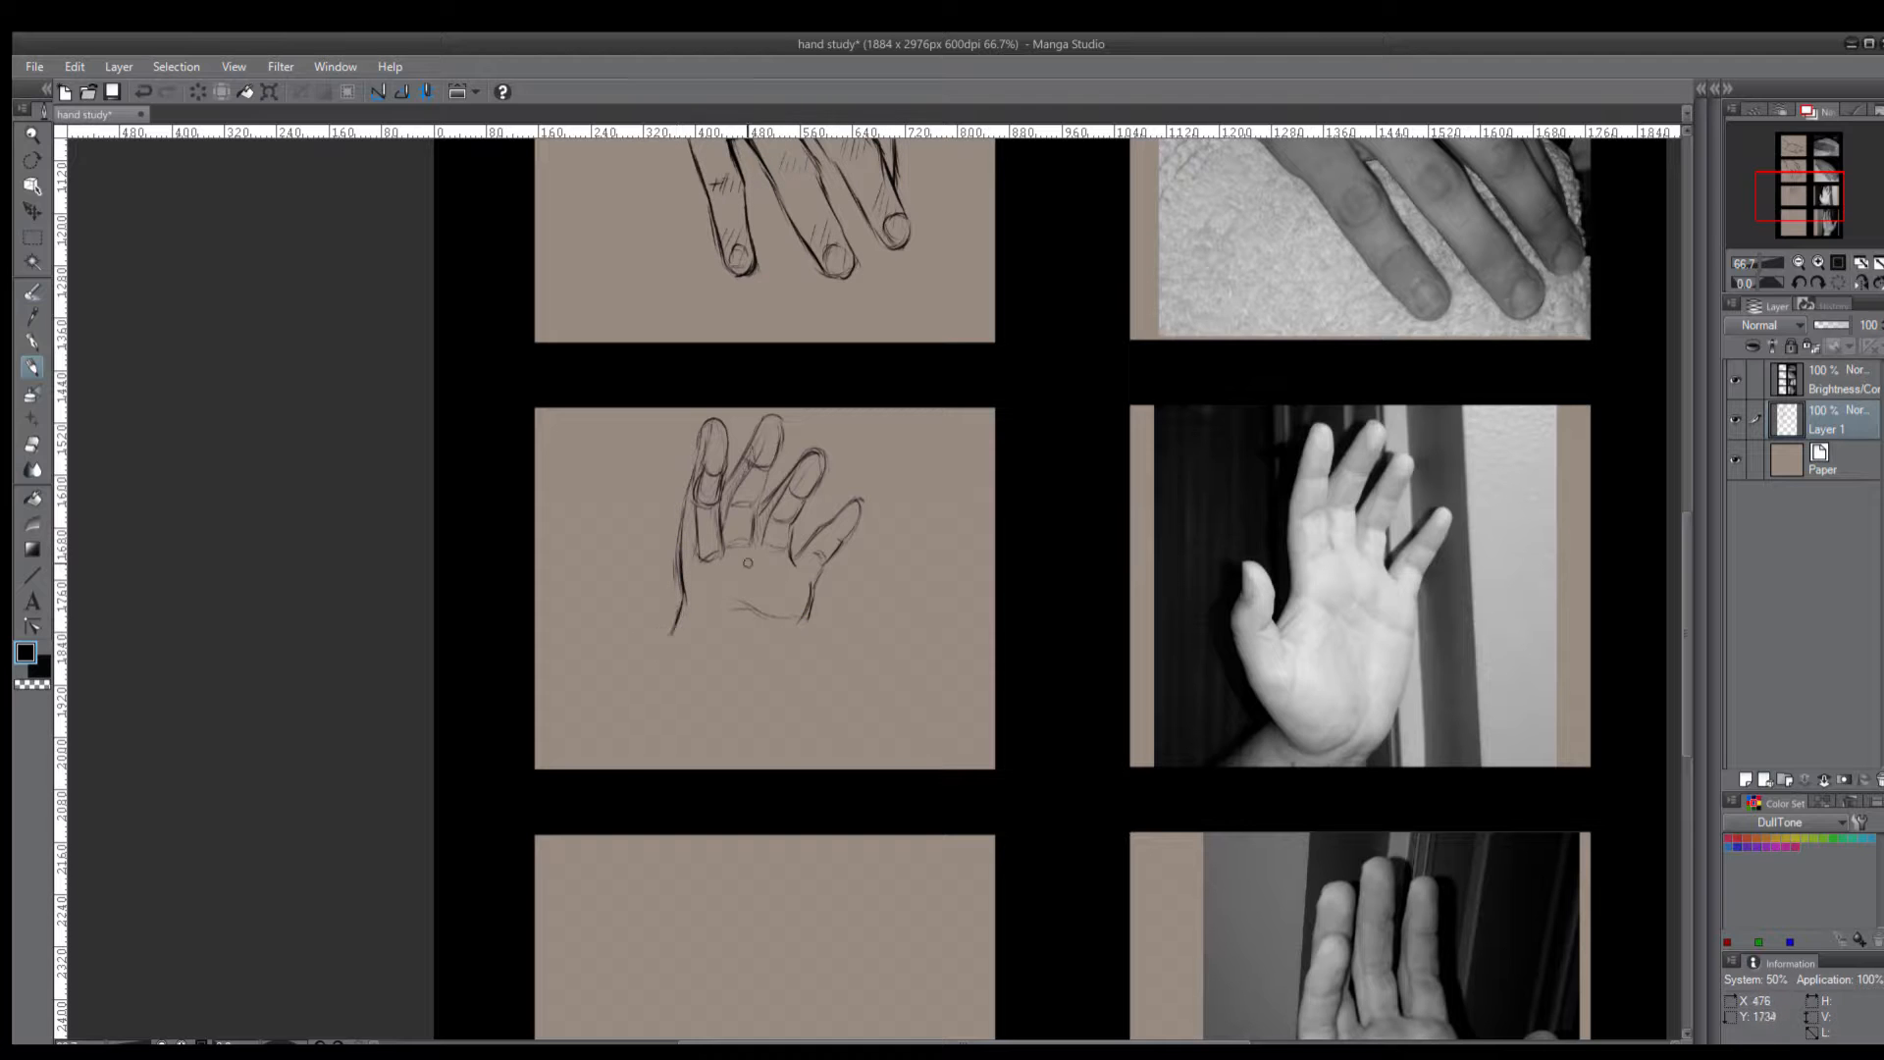
Outline the waving hand's palm and draw the wrist below it
drag(673, 601, 816, 618)
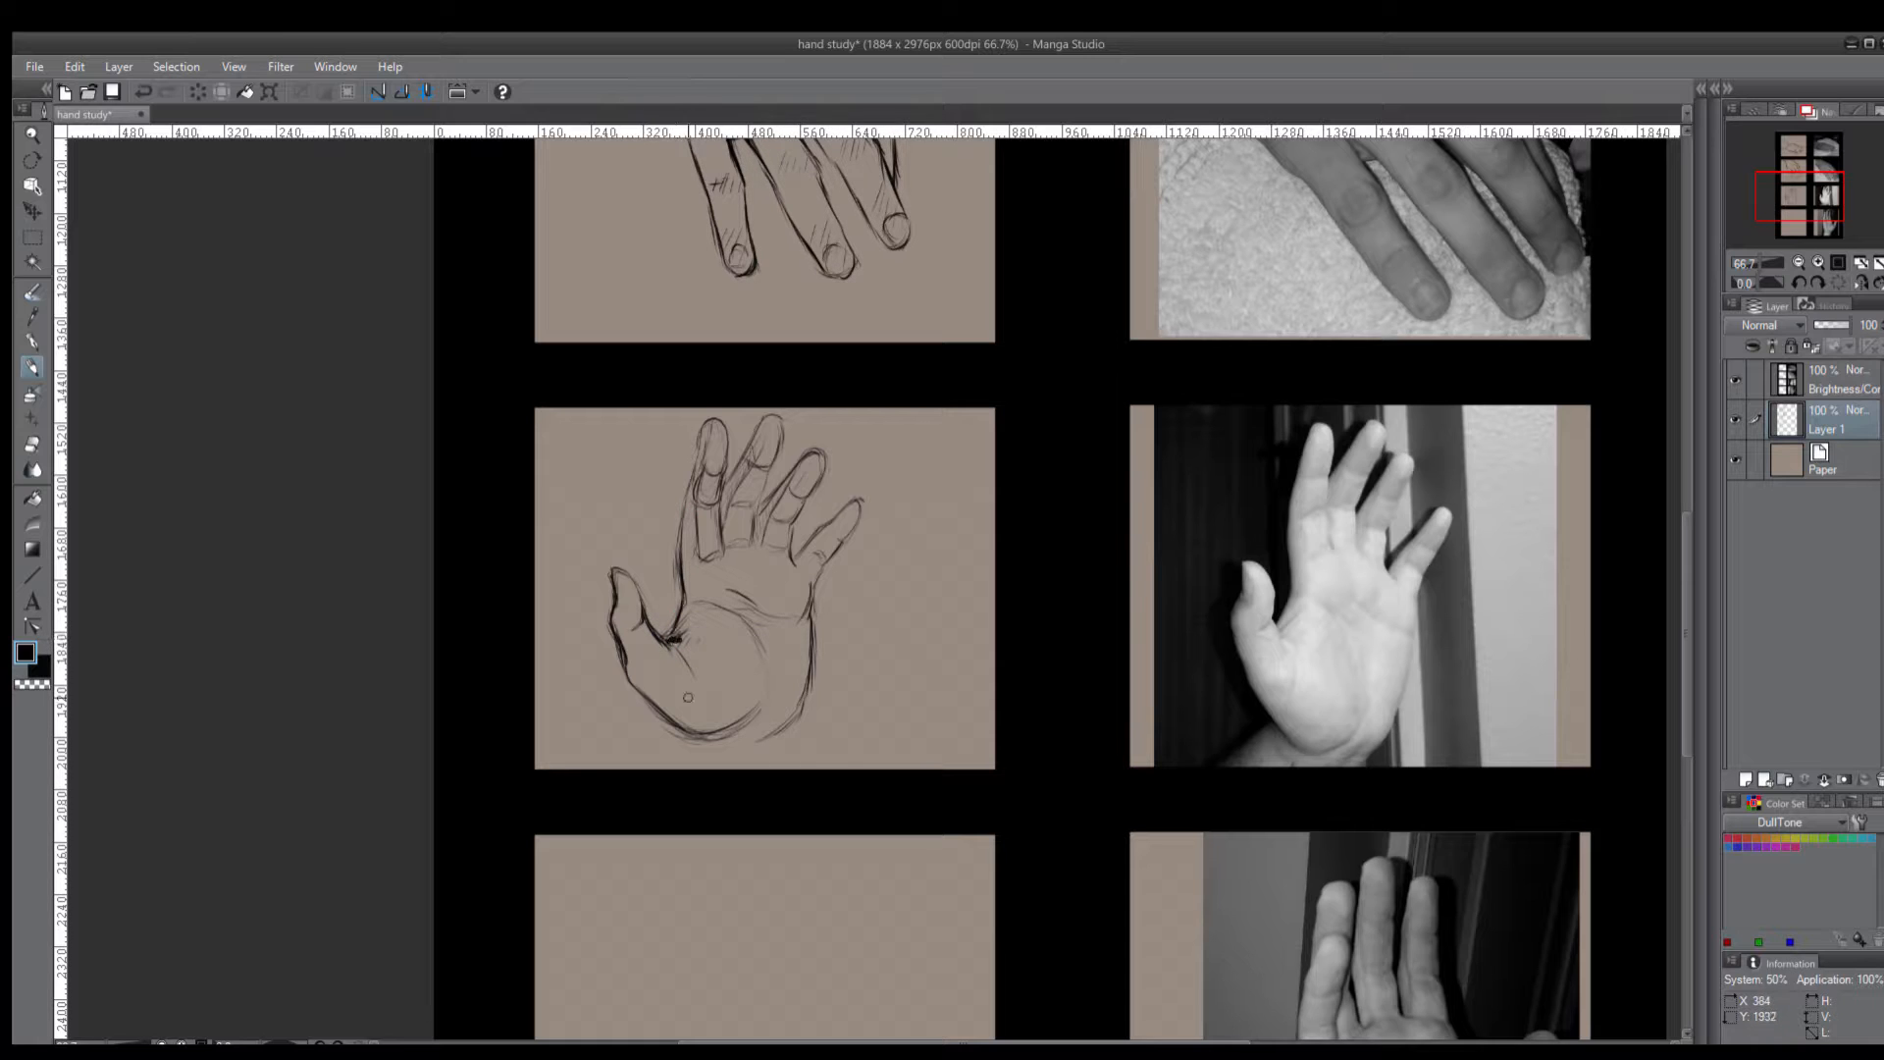
drag(662, 673, 758, 740)
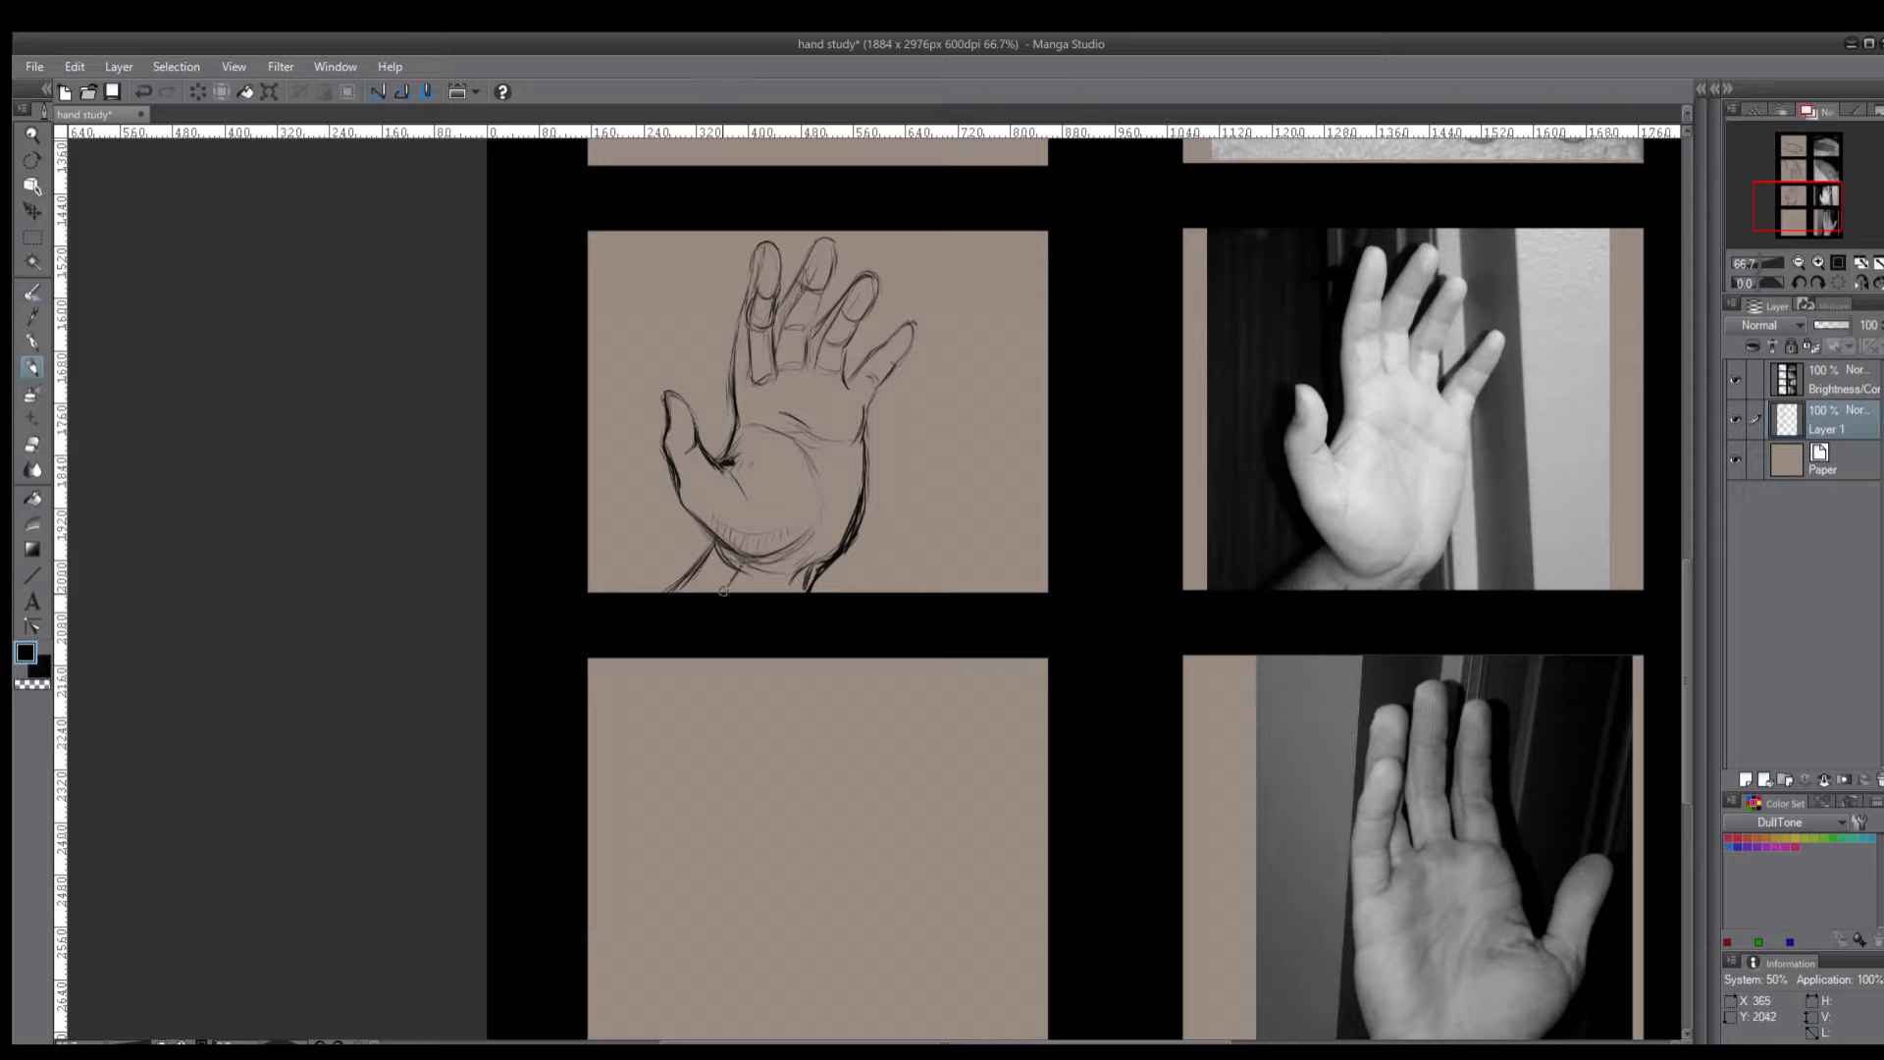
In the bottom panel, rough in the lower palm and knuckle line, then sketch and darken the fingers
scroll(down, 3)
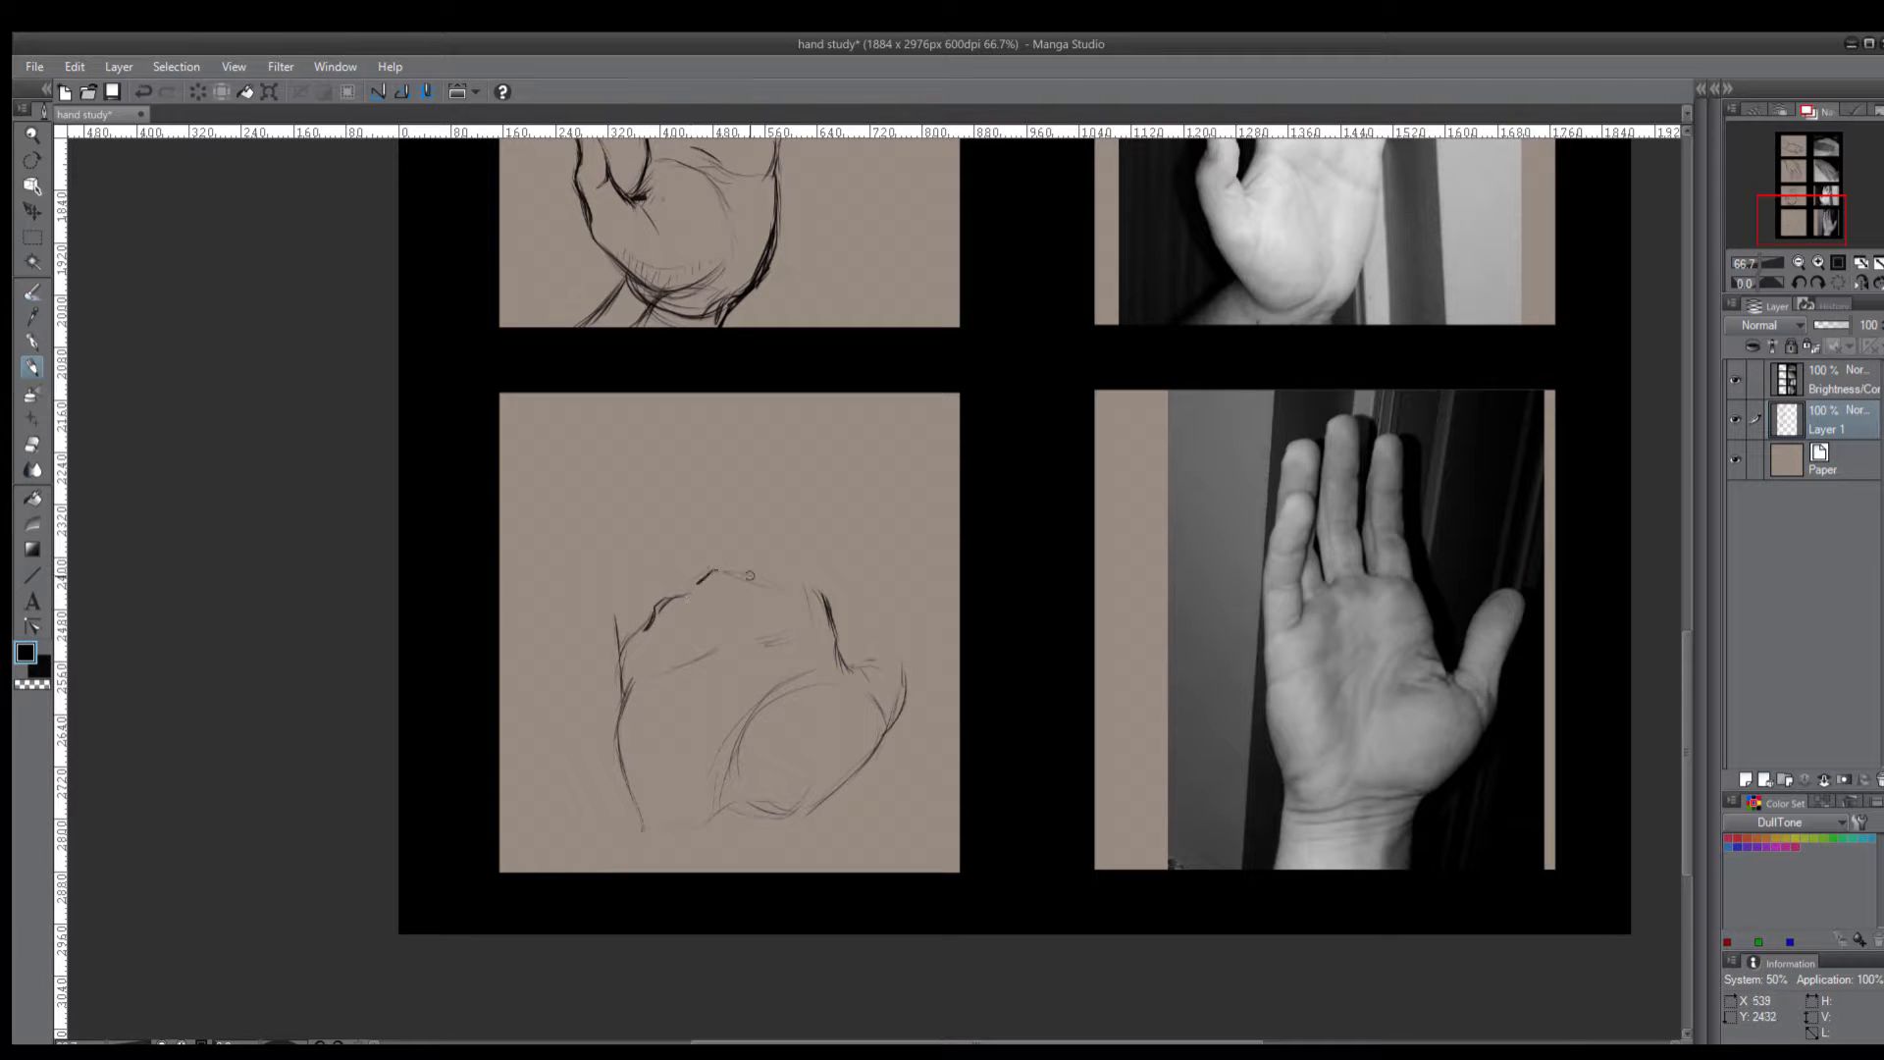
drag(745, 575, 649, 601)
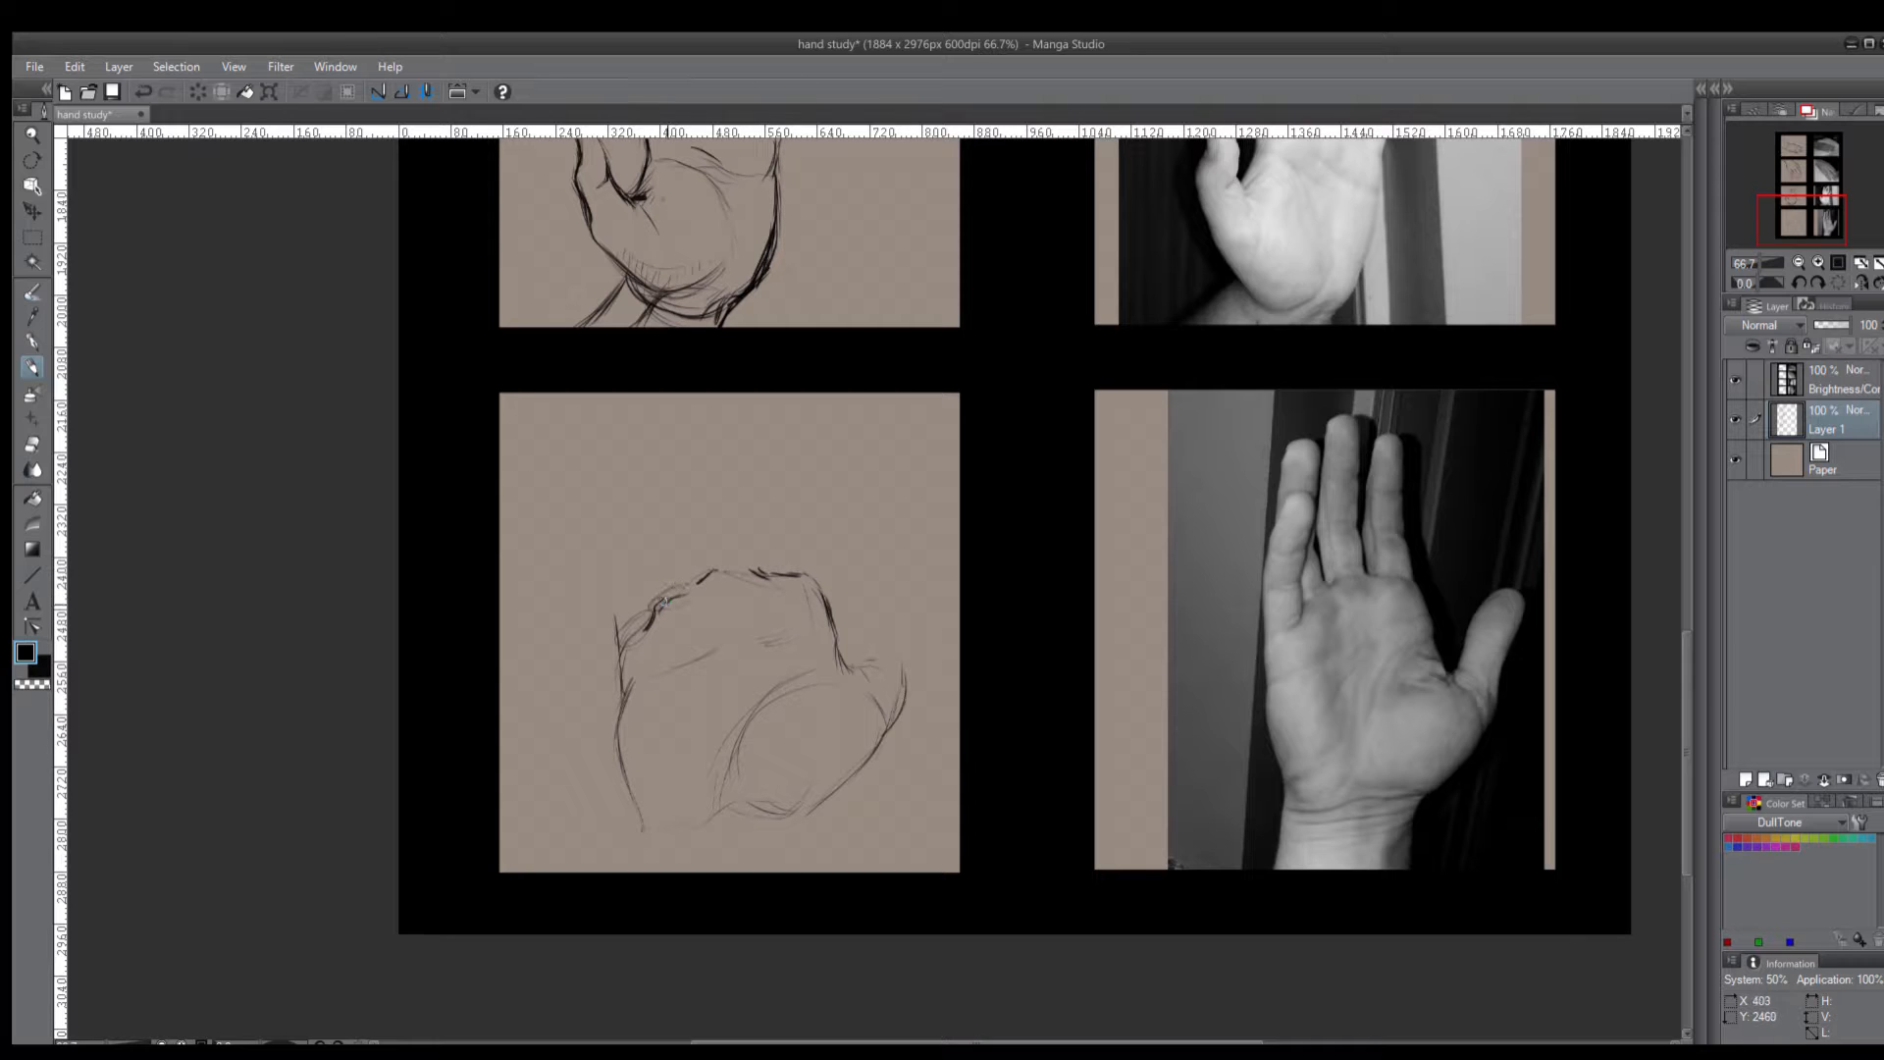
drag(649, 588, 793, 571)
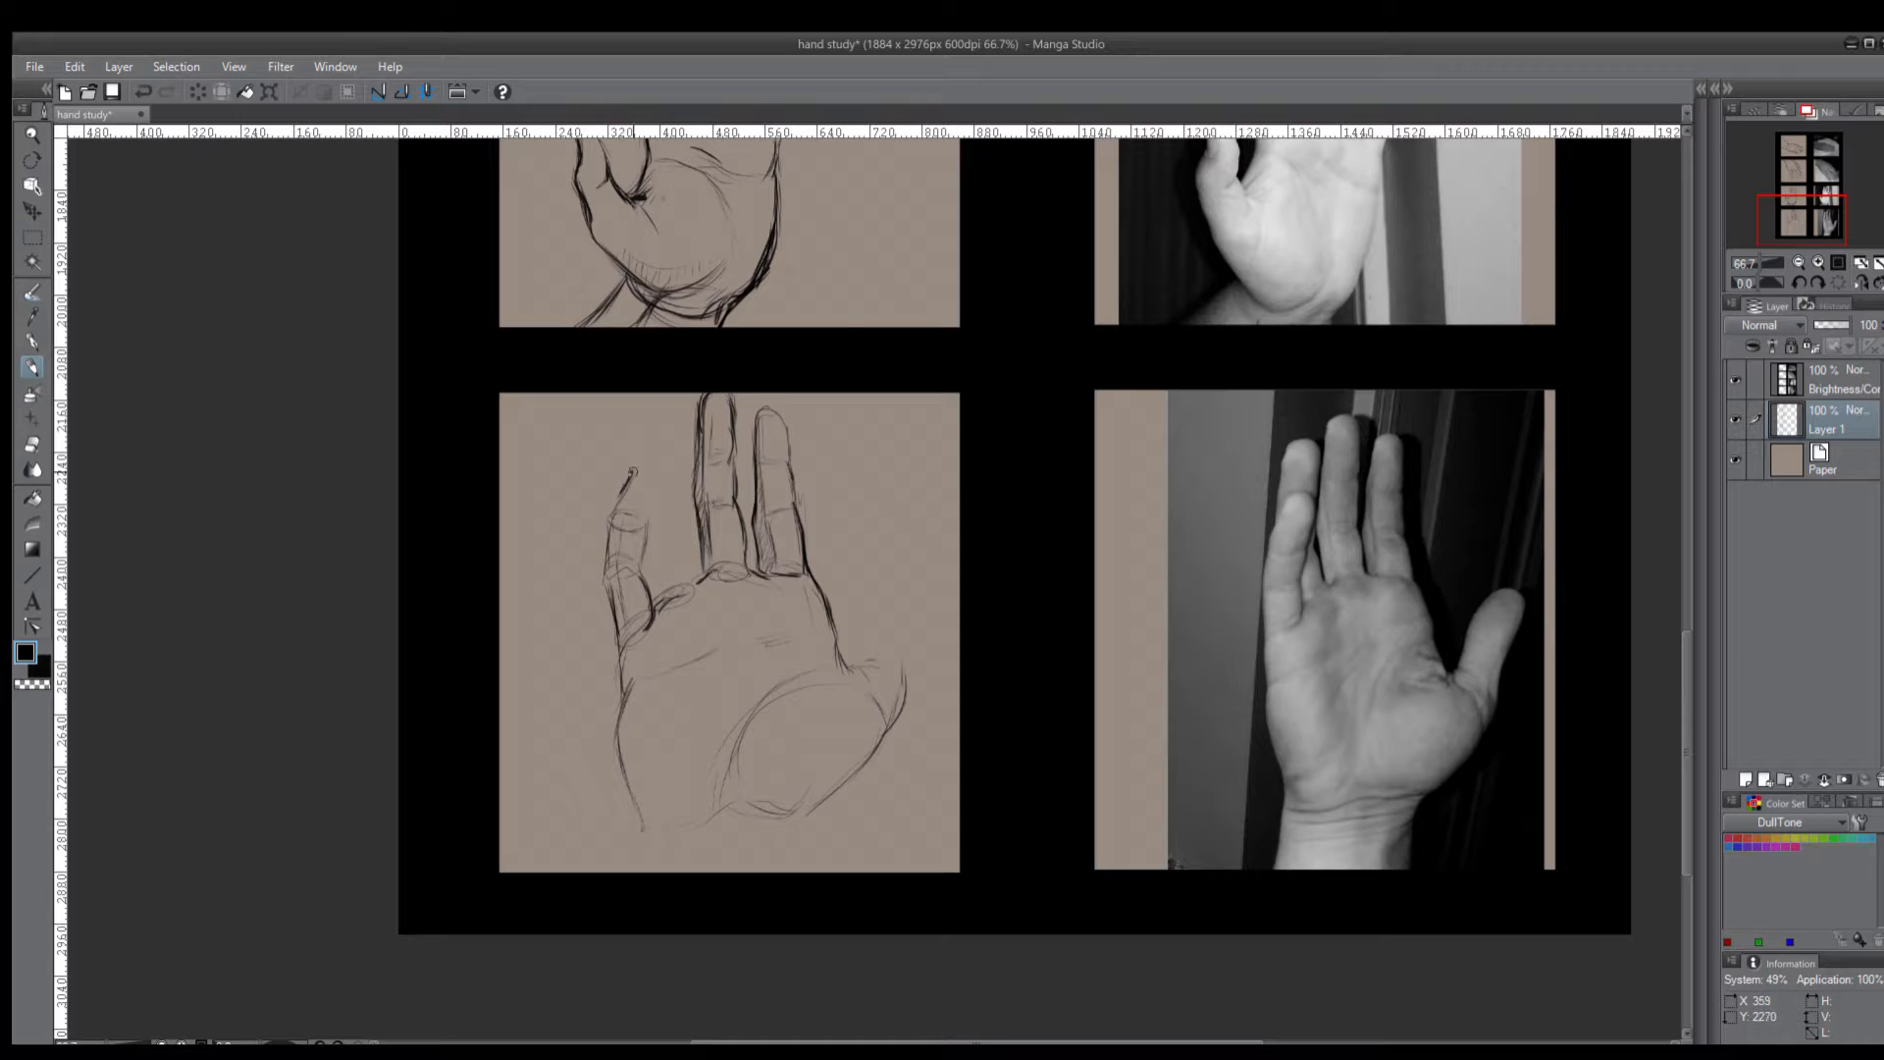
drag(636, 458, 635, 566)
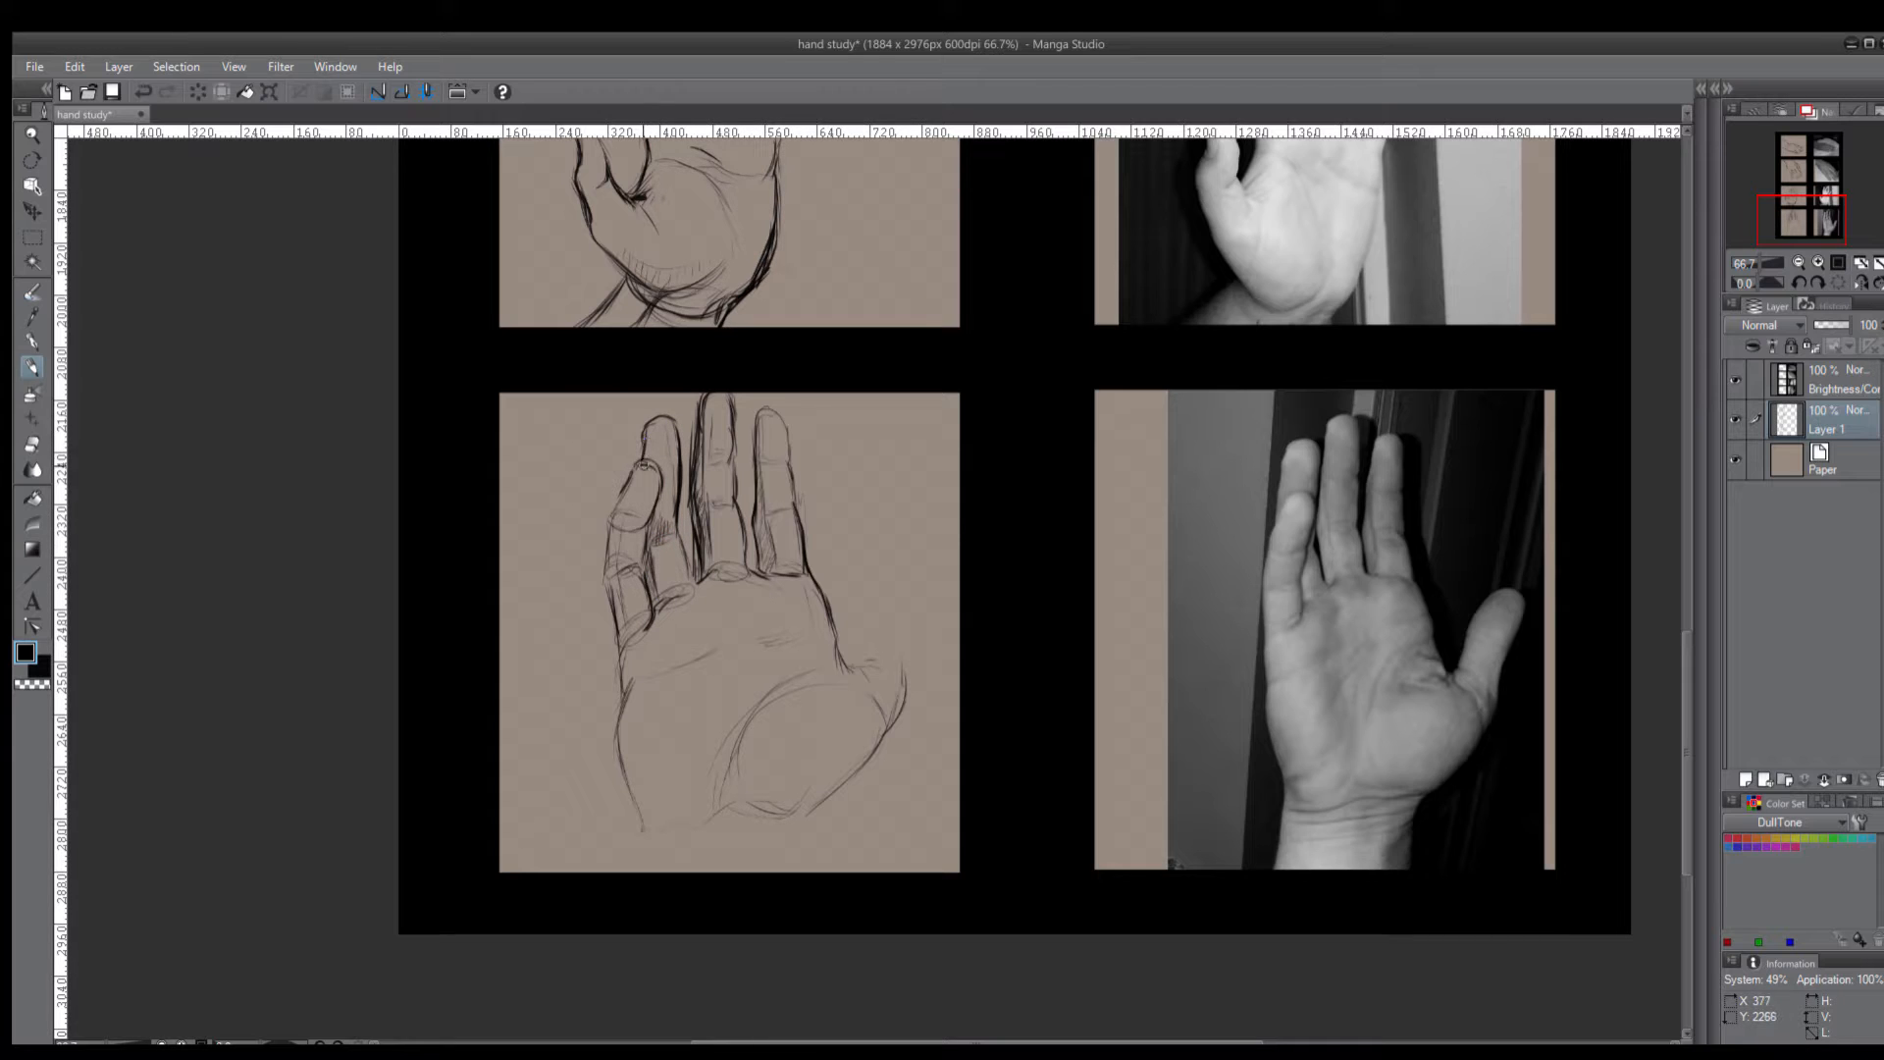
drag(623, 469, 639, 696)
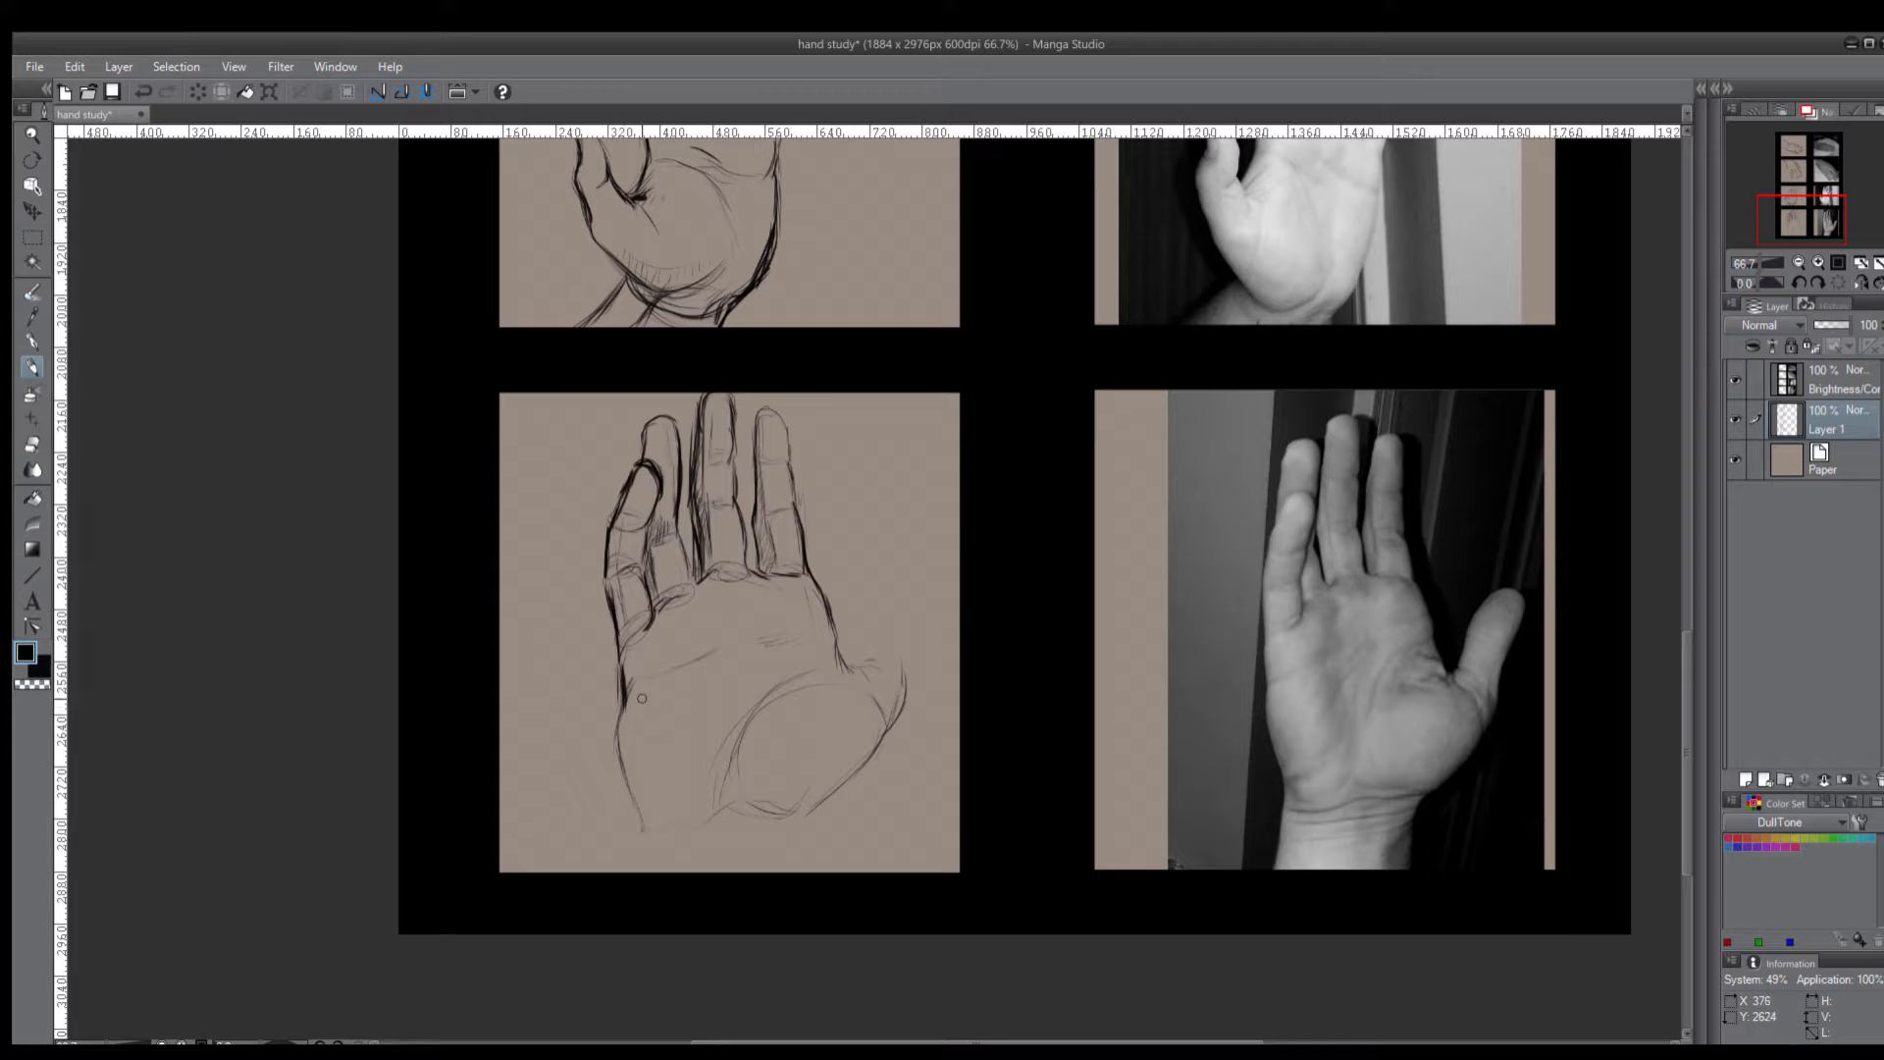
Strengthen the hand's left and bottom edges, hatch the palm creases and wrist, and draw the thumb
drag(643, 702, 695, 836)
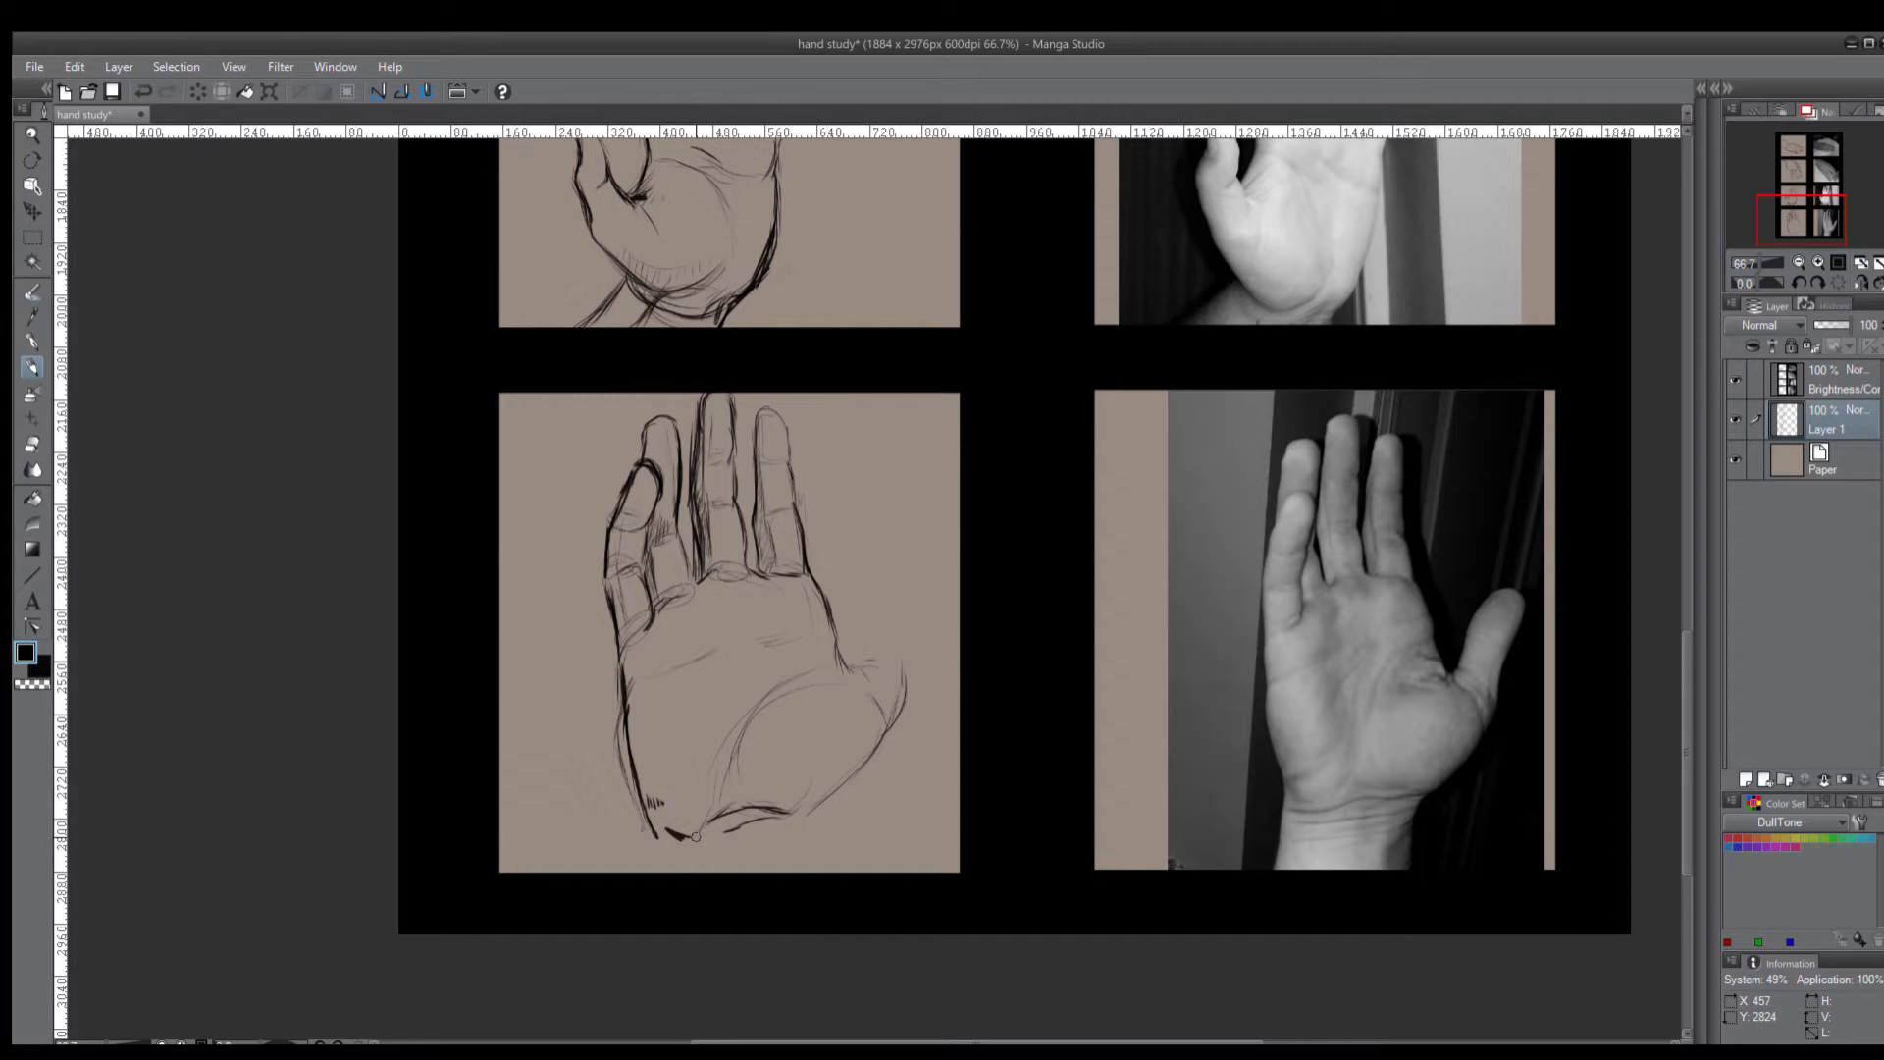
drag(697, 828, 817, 865)
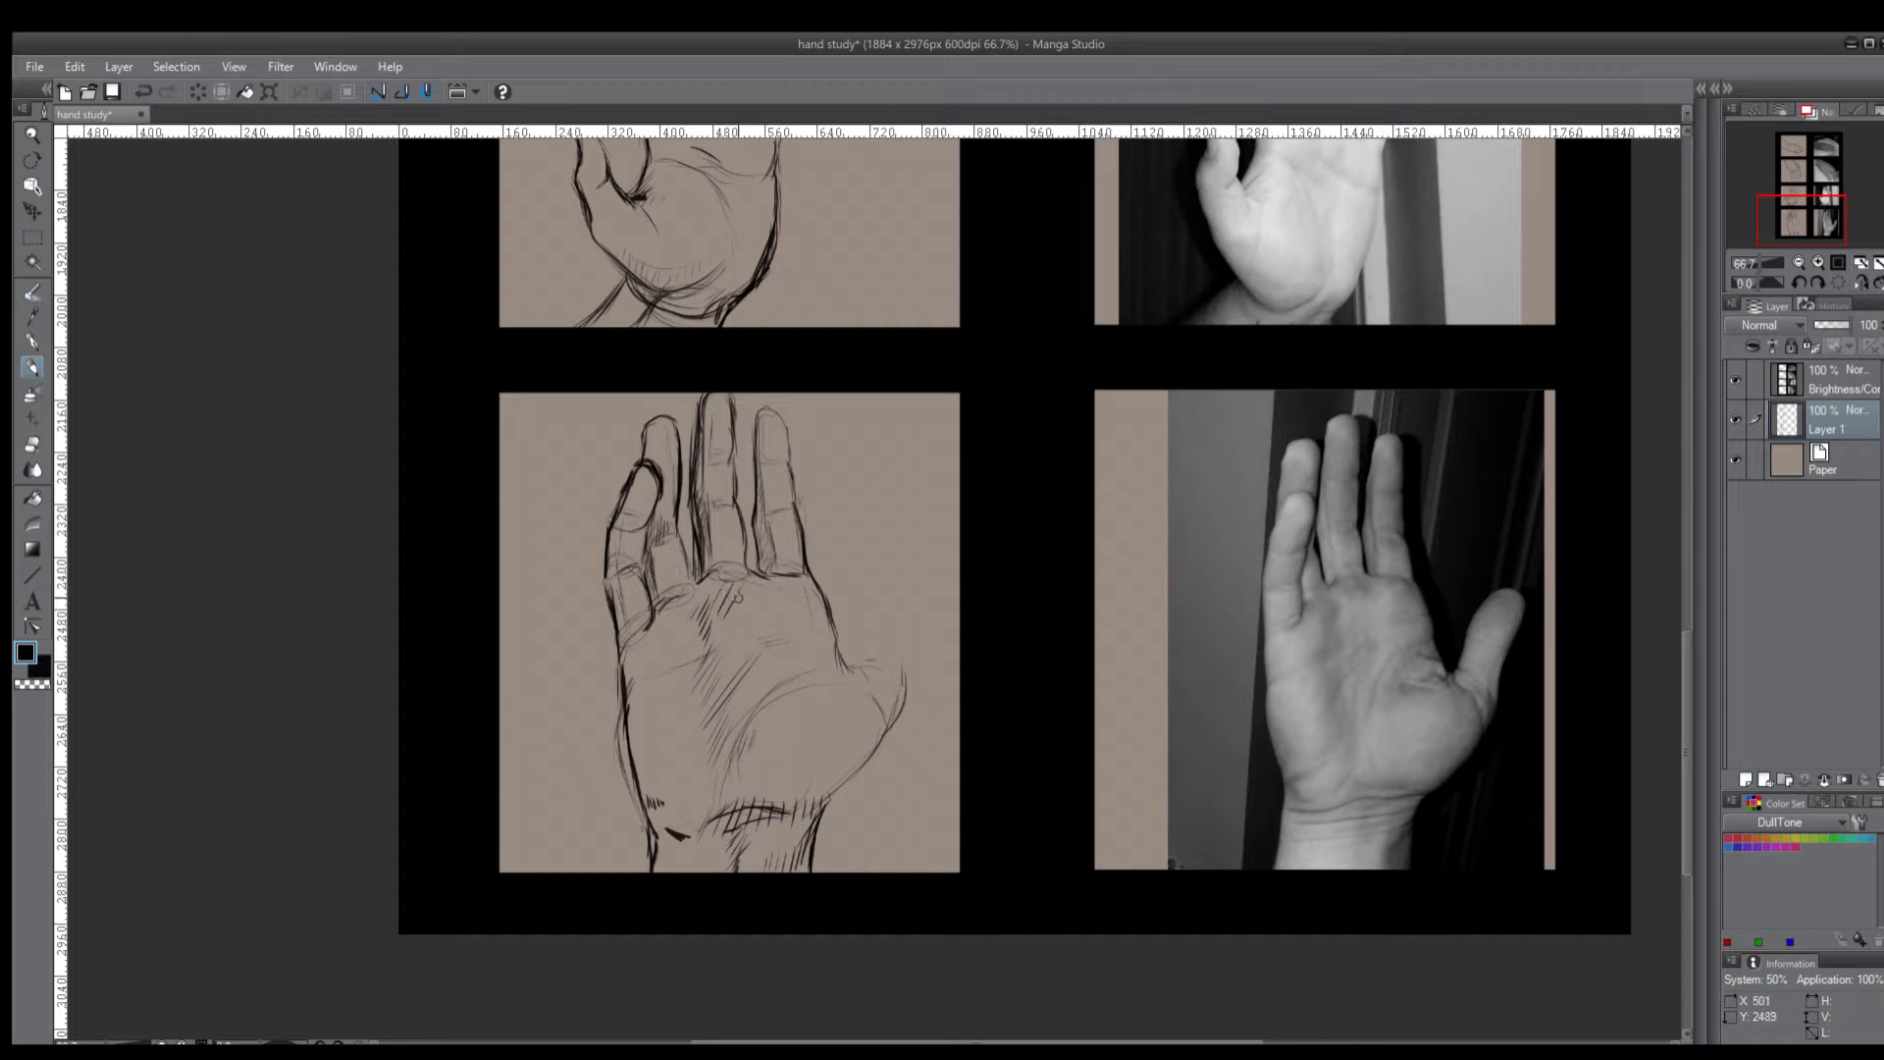
drag(720, 589, 859, 656)
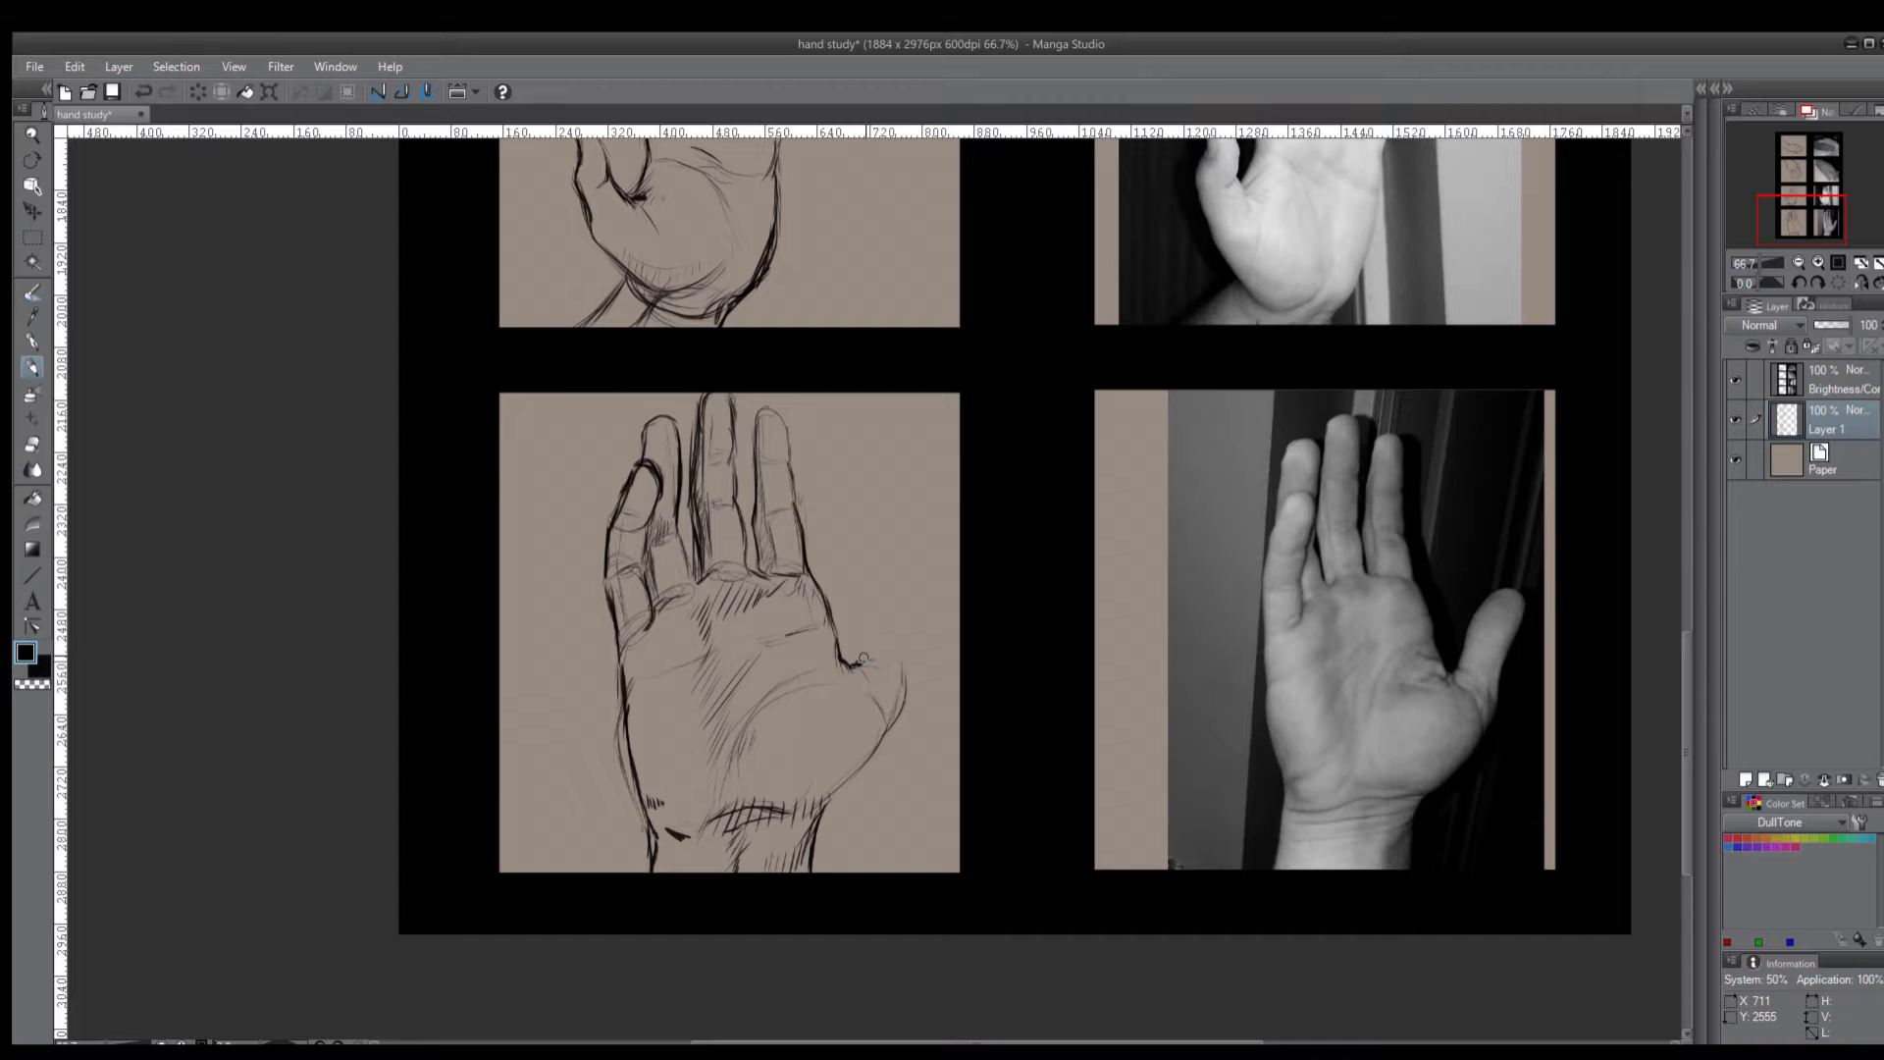
drag(865, 660, 944, 589)
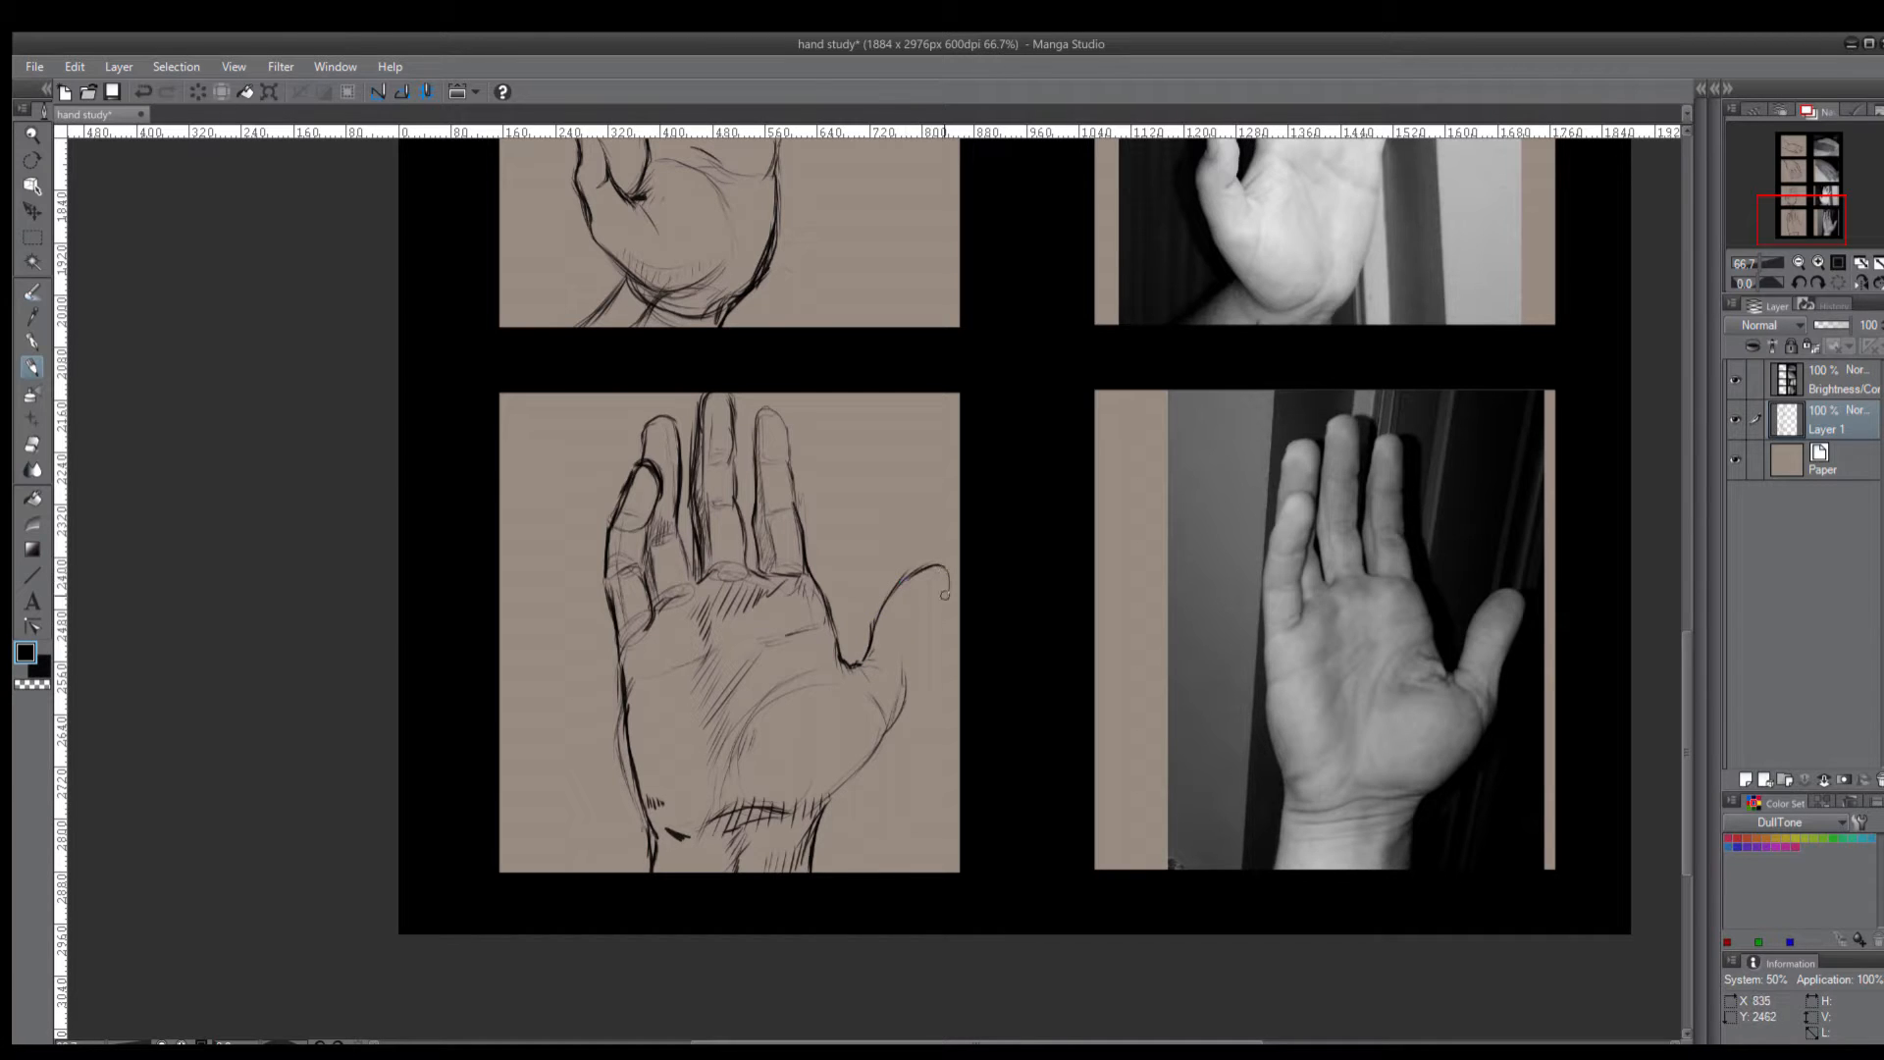
drag(944, 588, 913, 649)
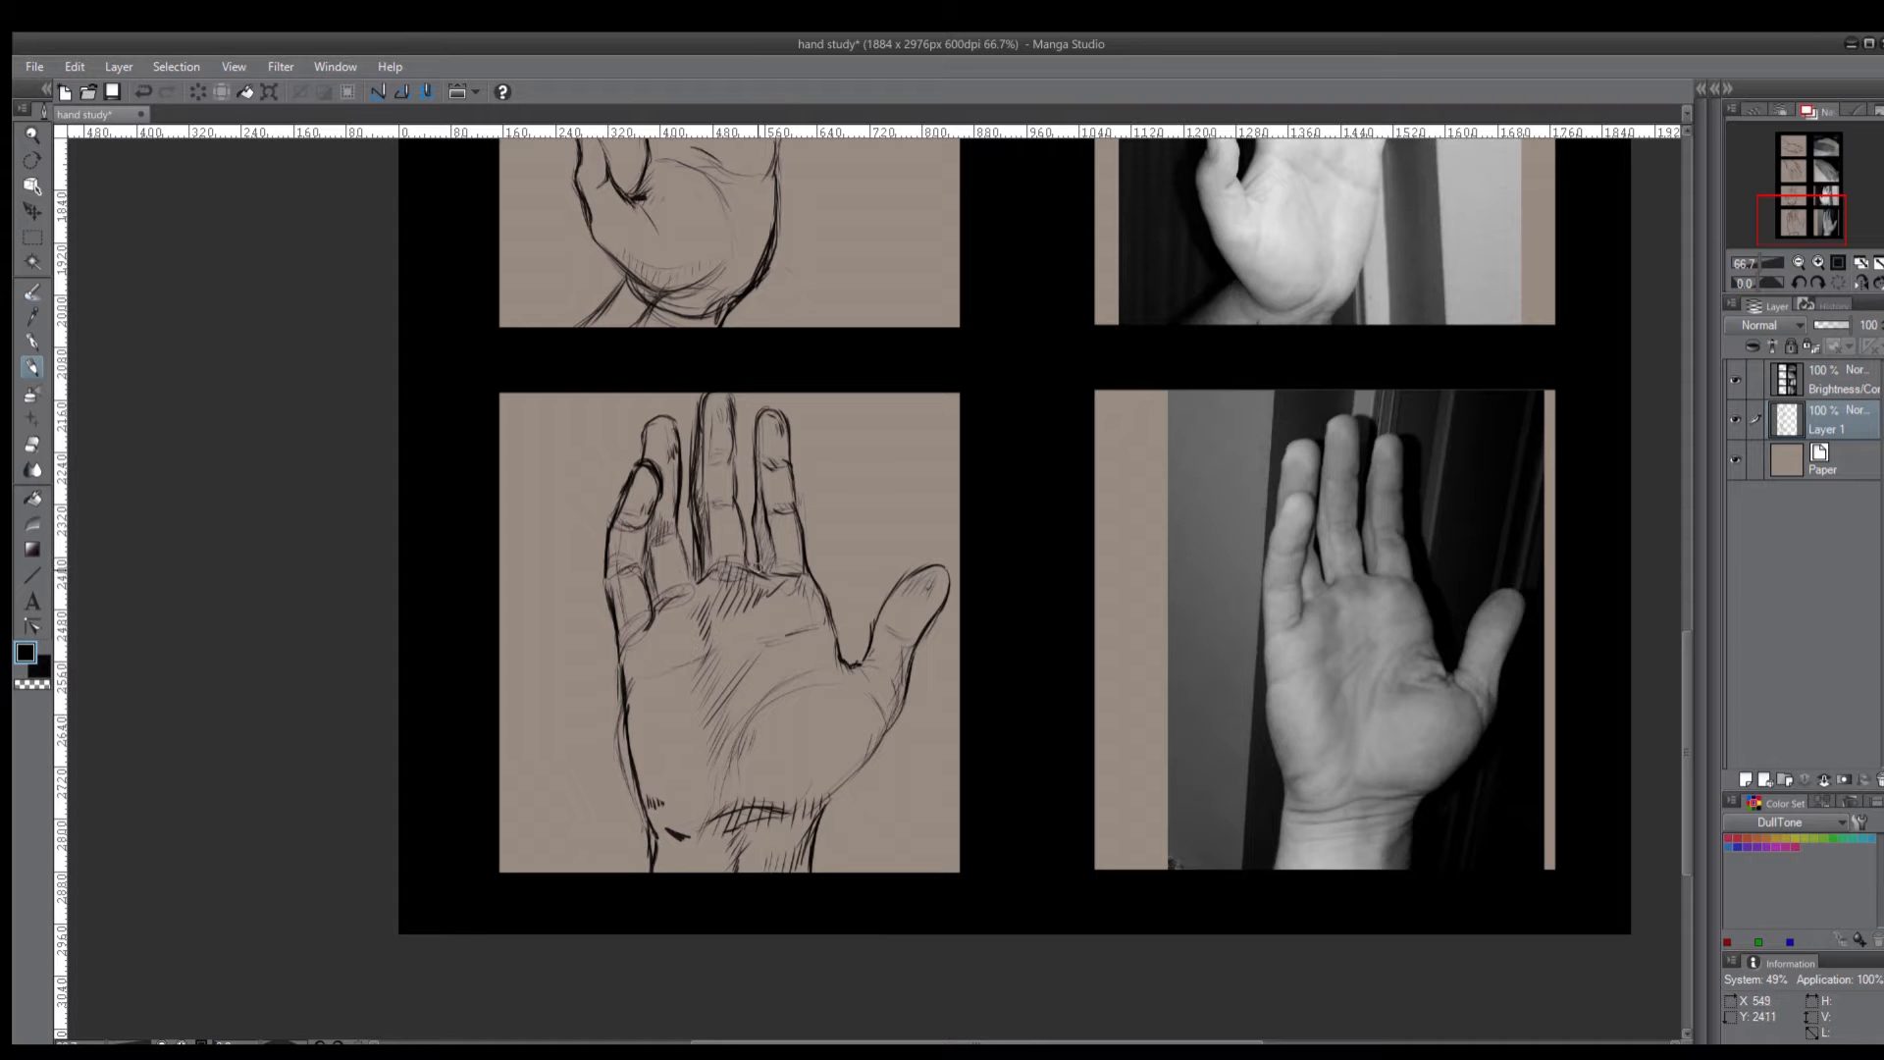
Return to the first resting-hand sketch and trace darker outlines with hatched wrist shading
scroll(down, 3)
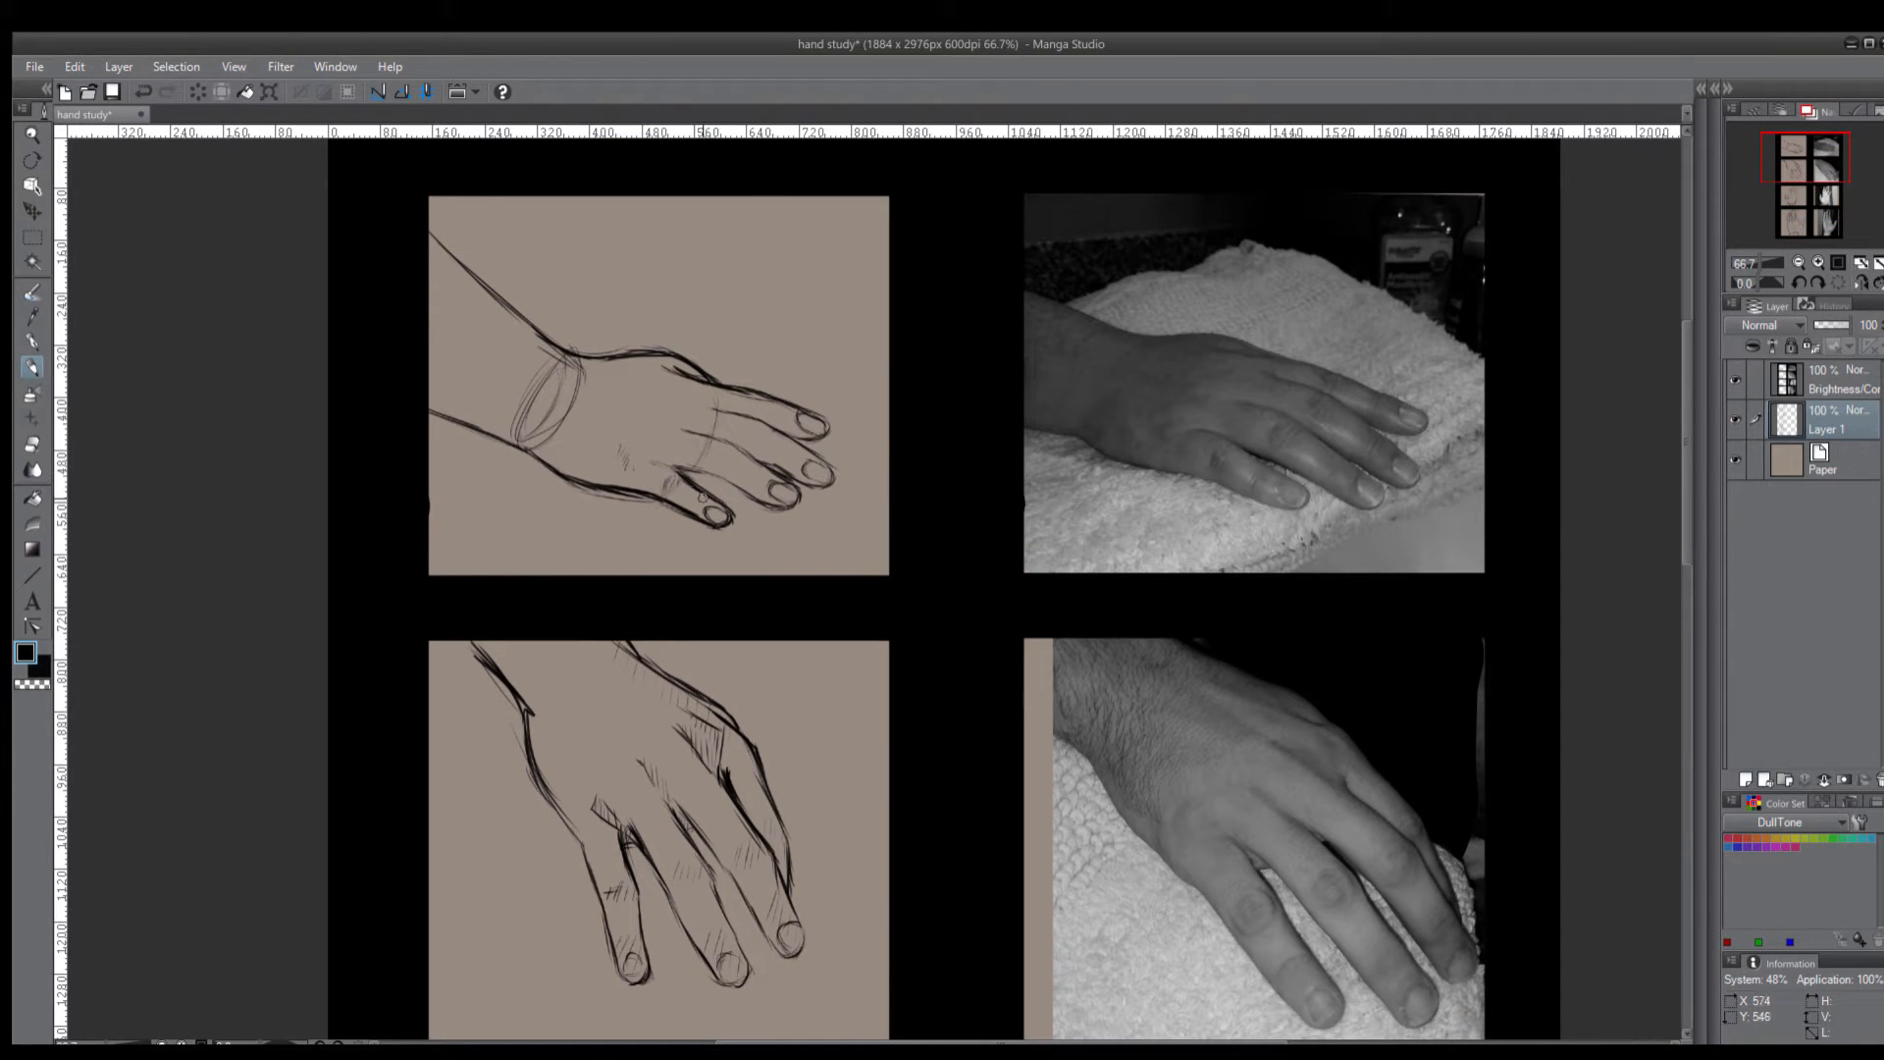
drag(650, 396, 720, 458)
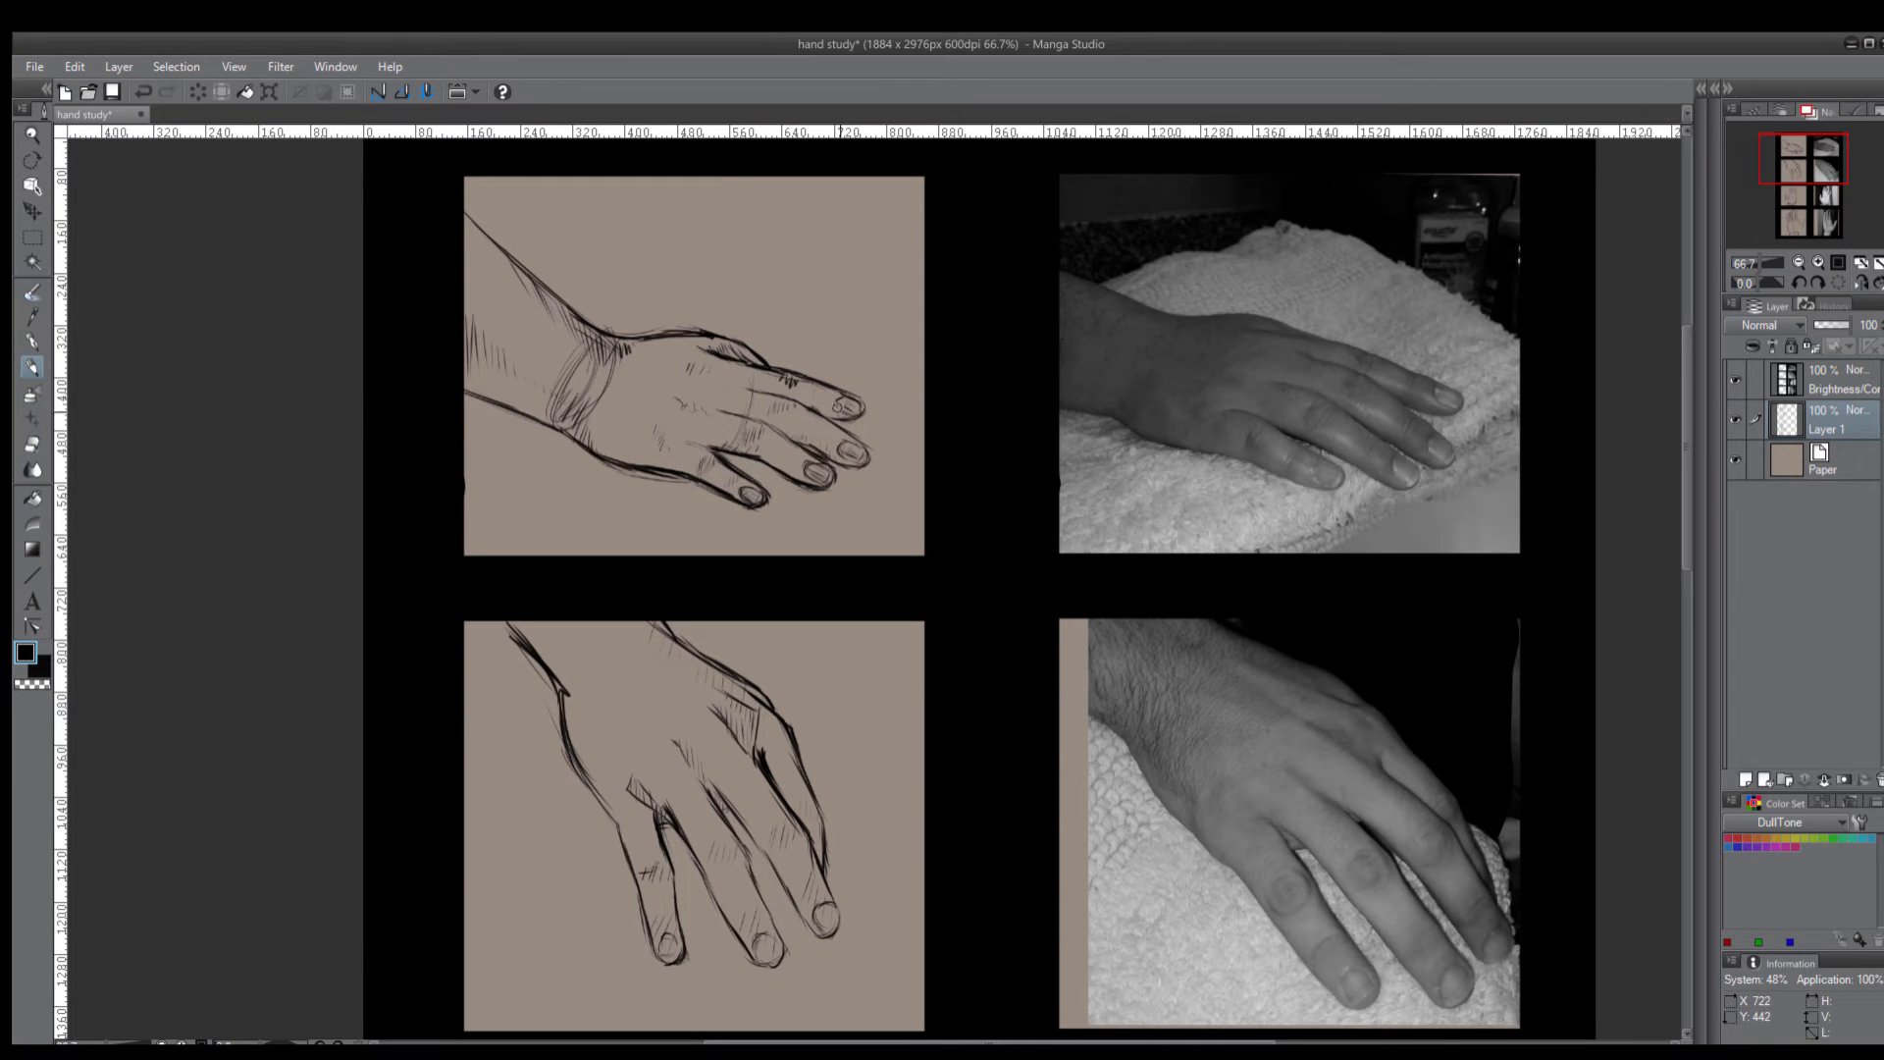
scroll(down, 3)
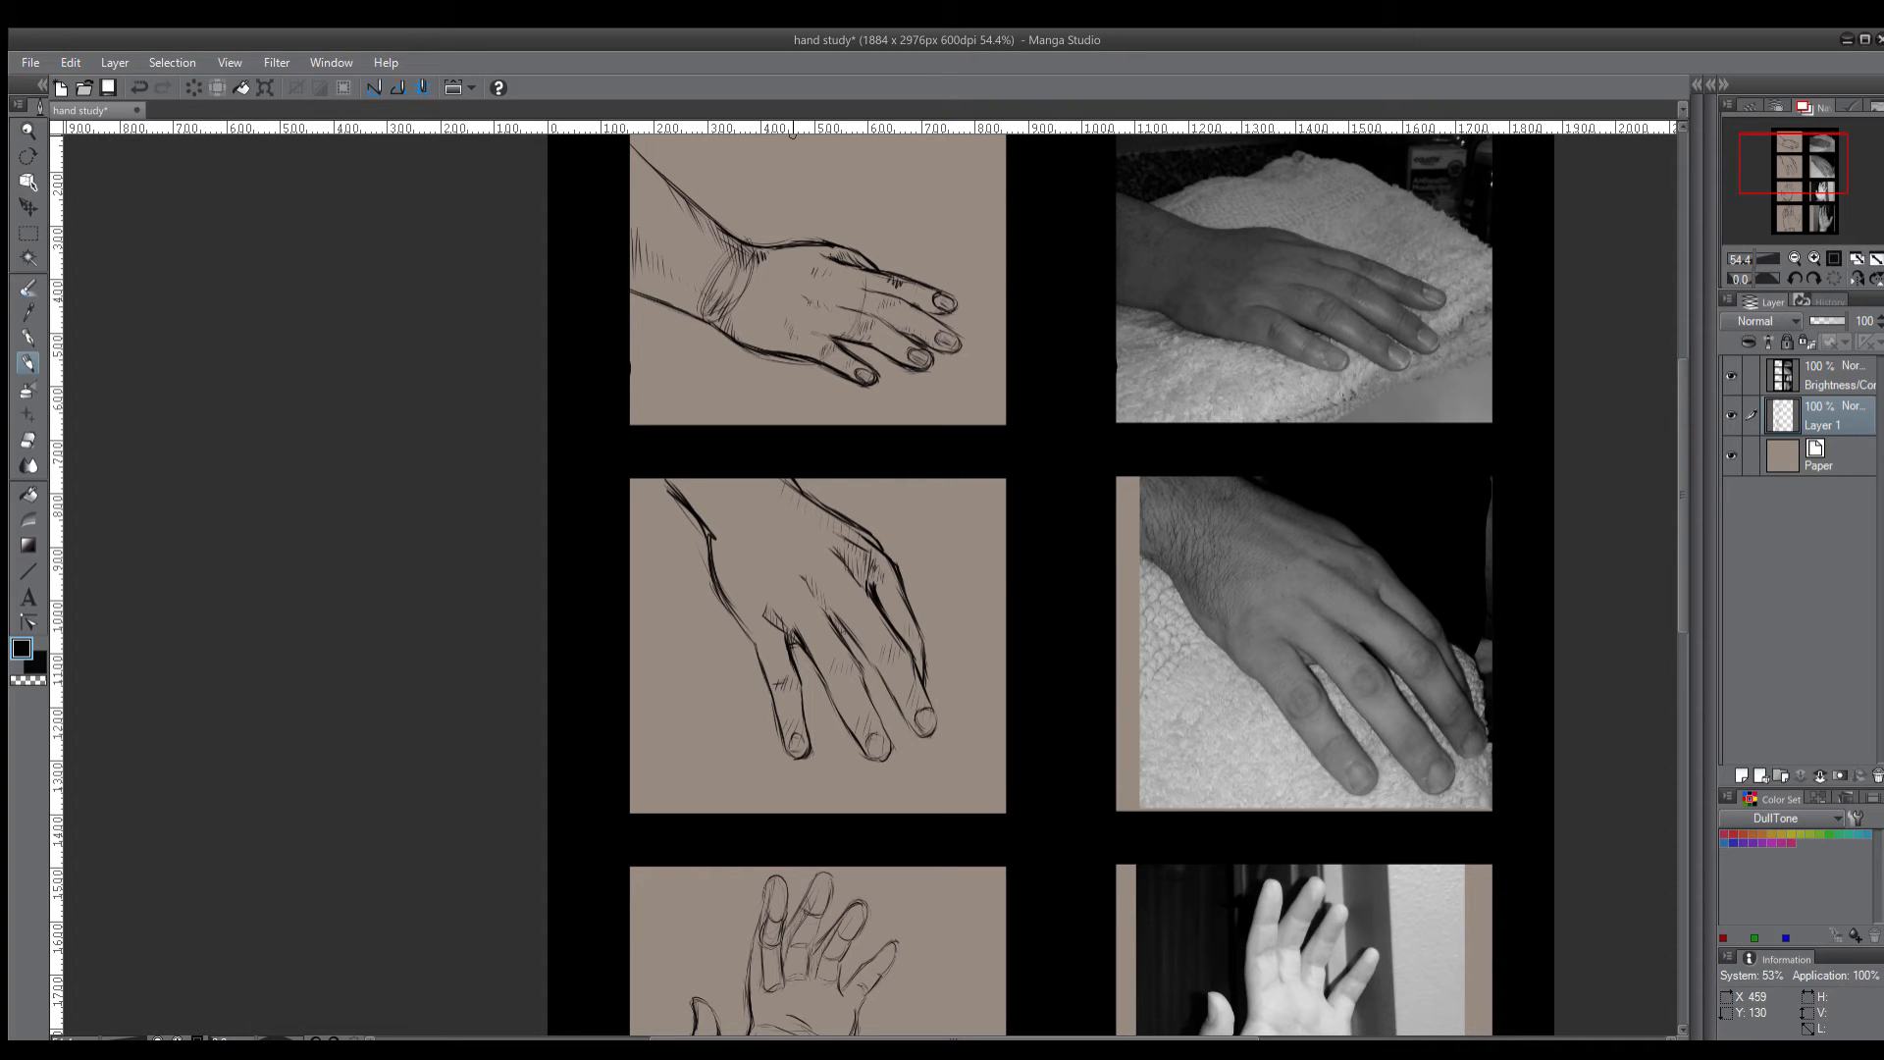
mouse_move(726, 320)
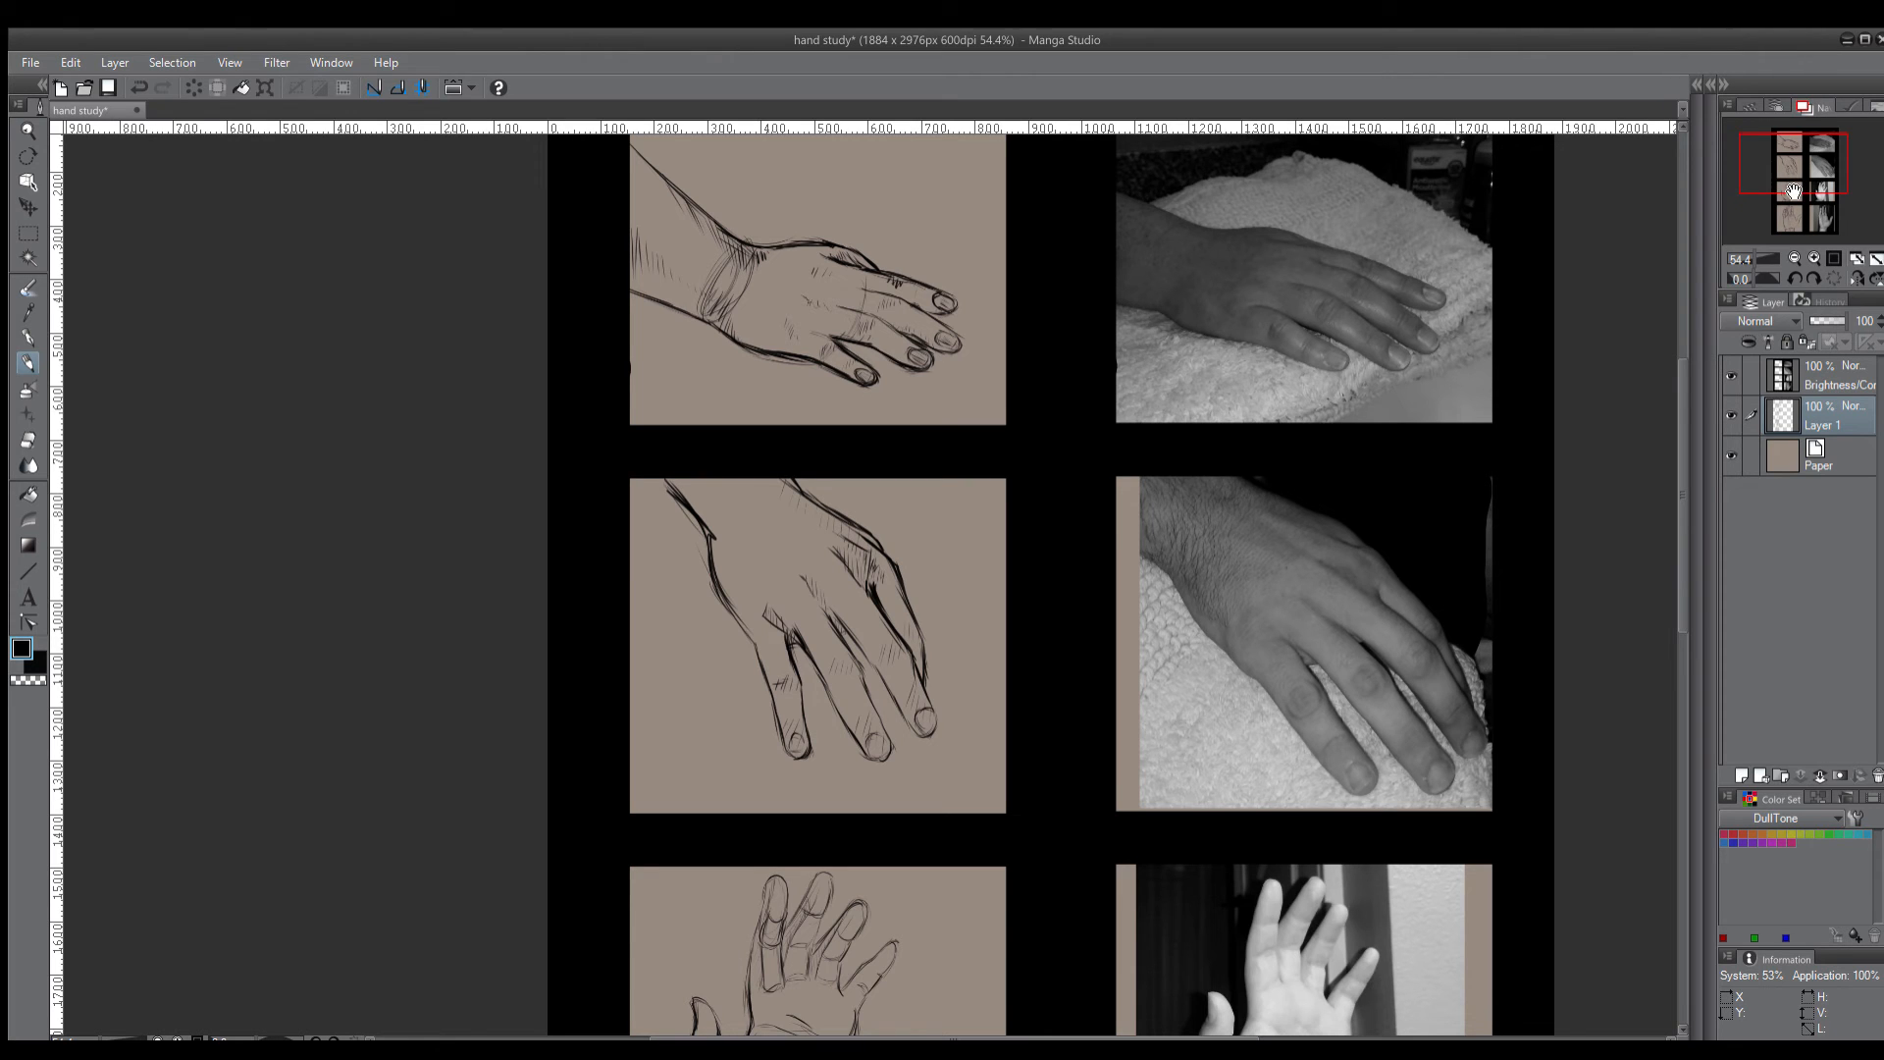
scroll(down, 3)
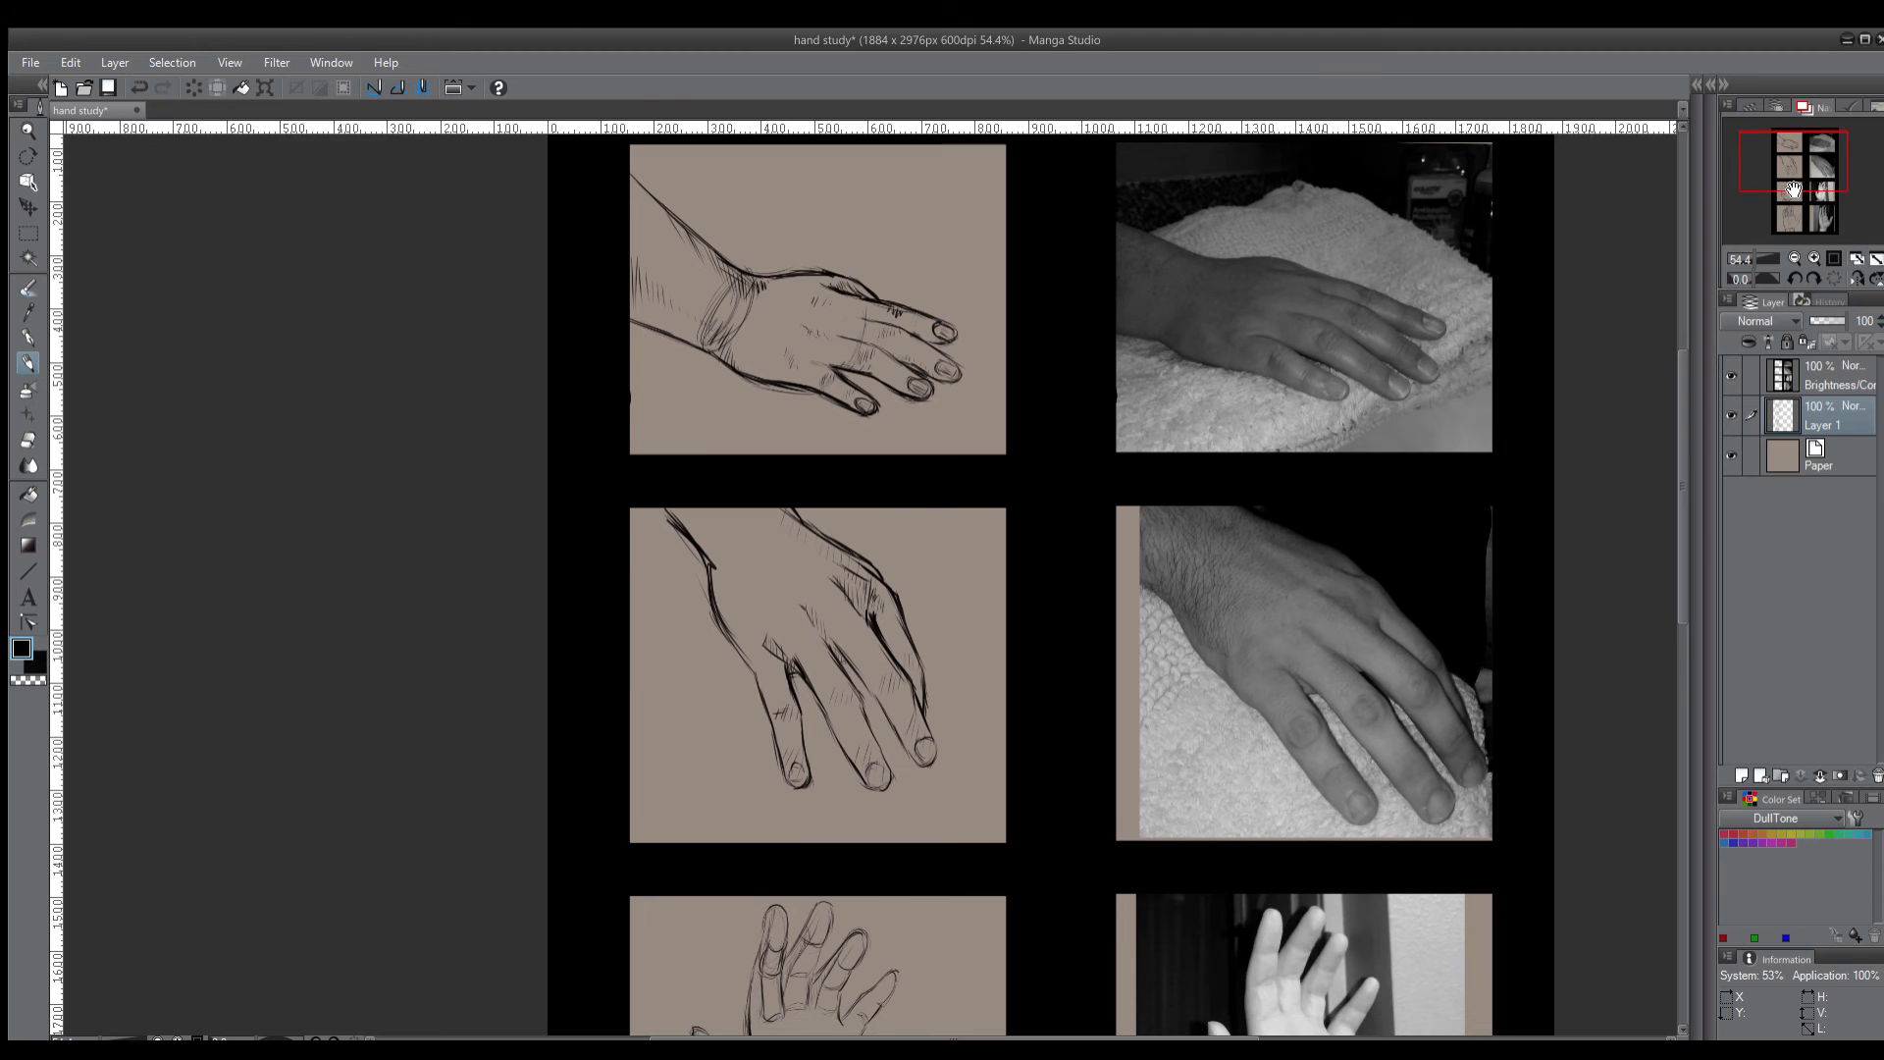
scroll(down, 3)
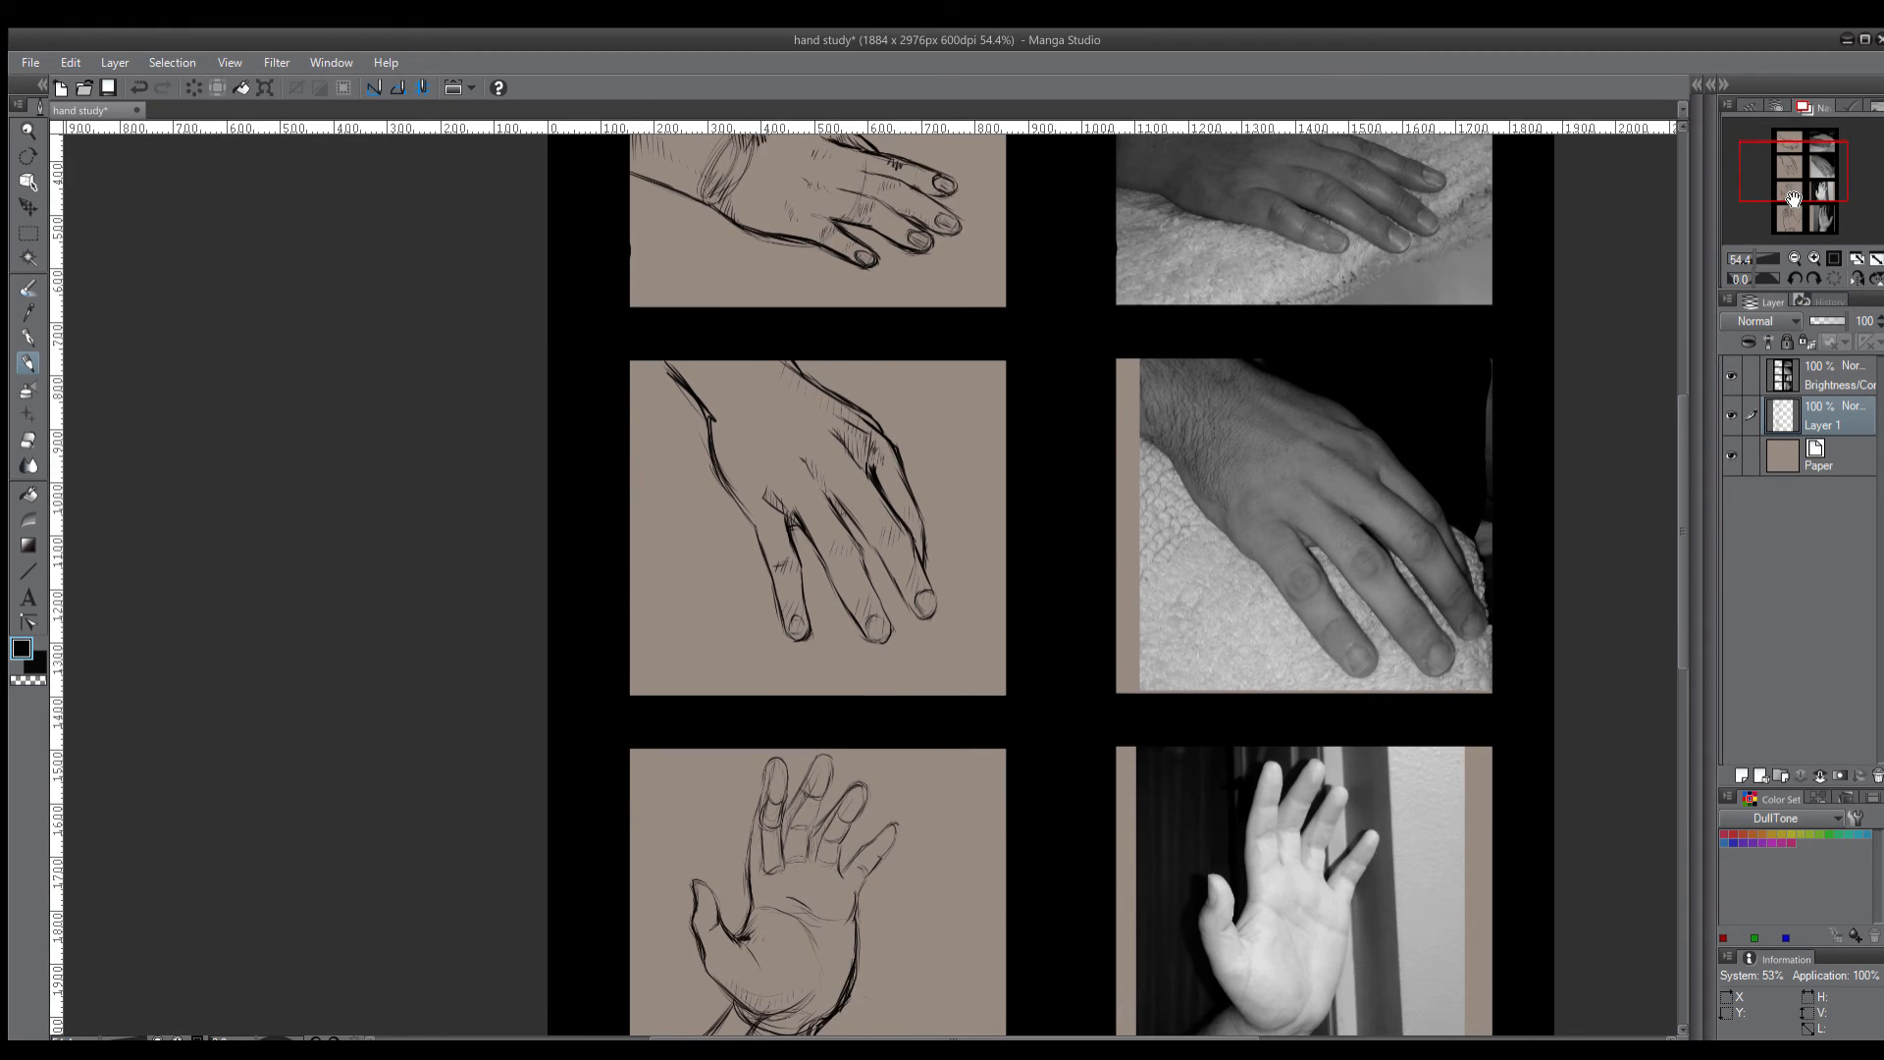
scroll(down, 3)
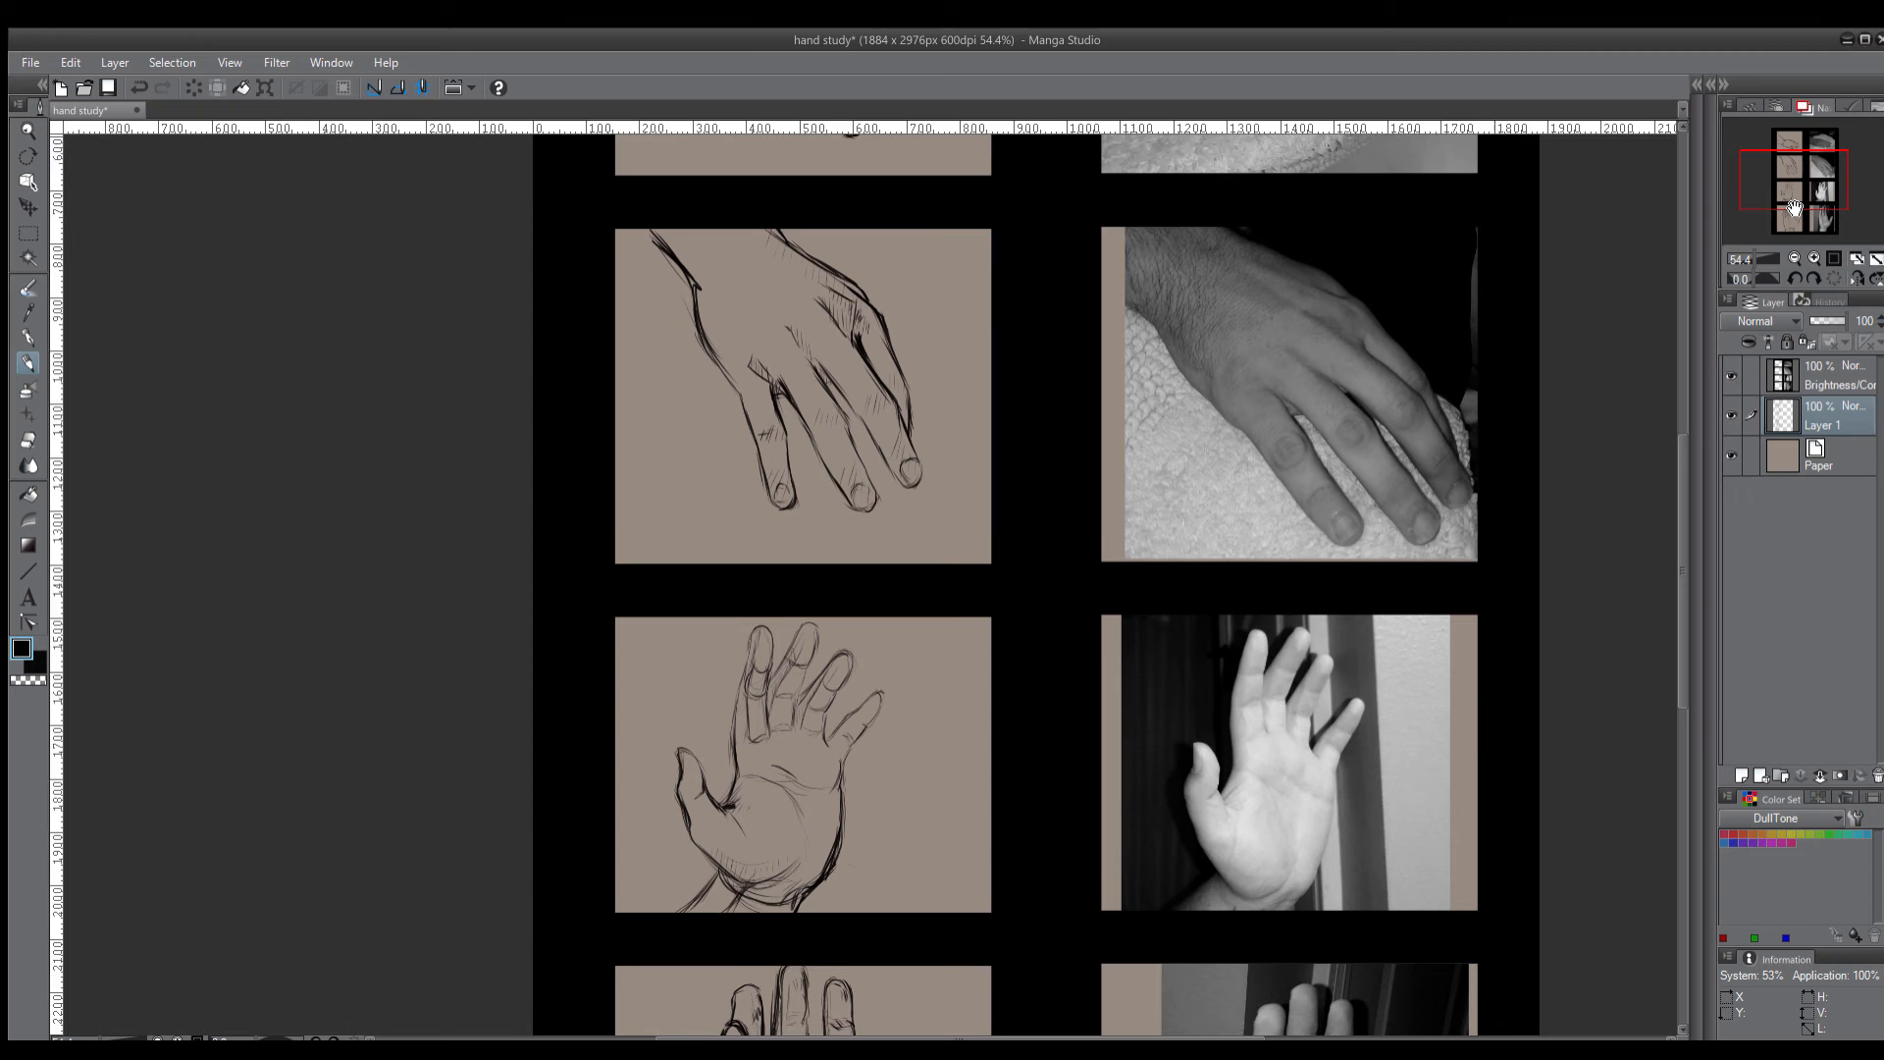
scroll(down, 3)
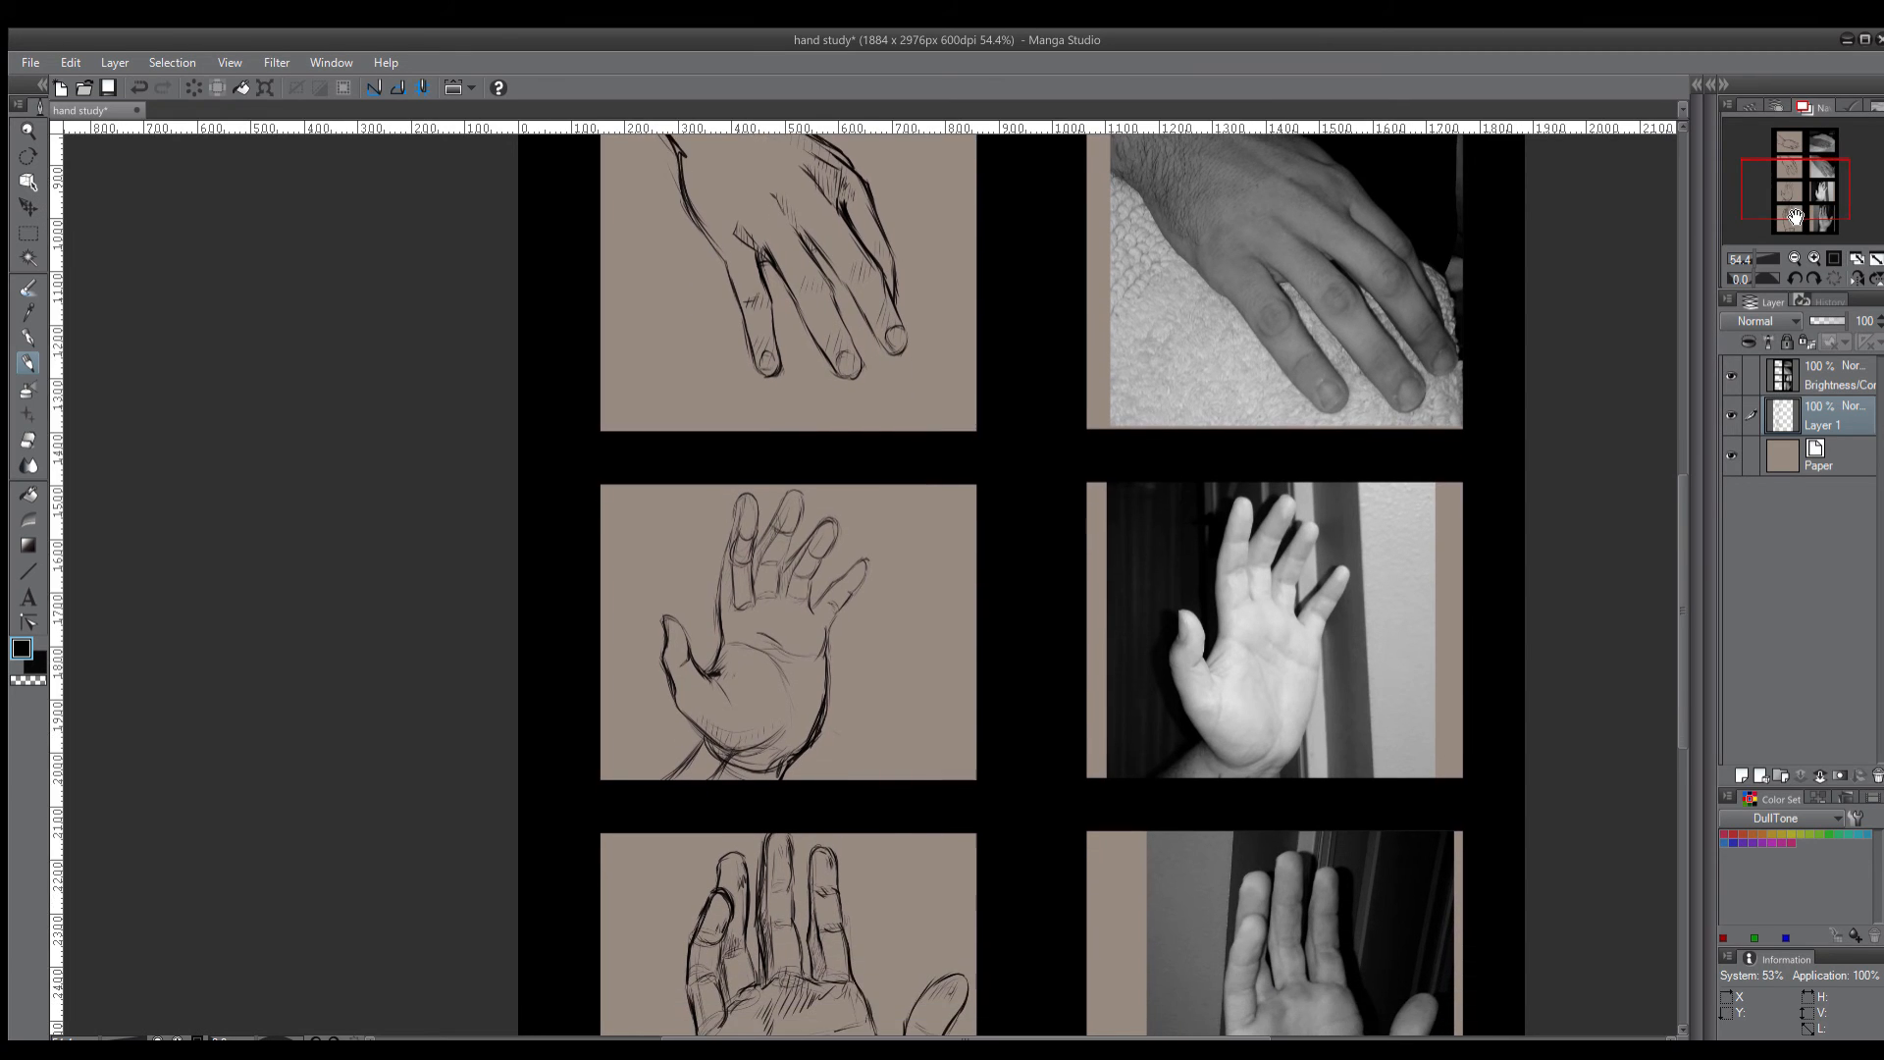
scroll(down, 3)
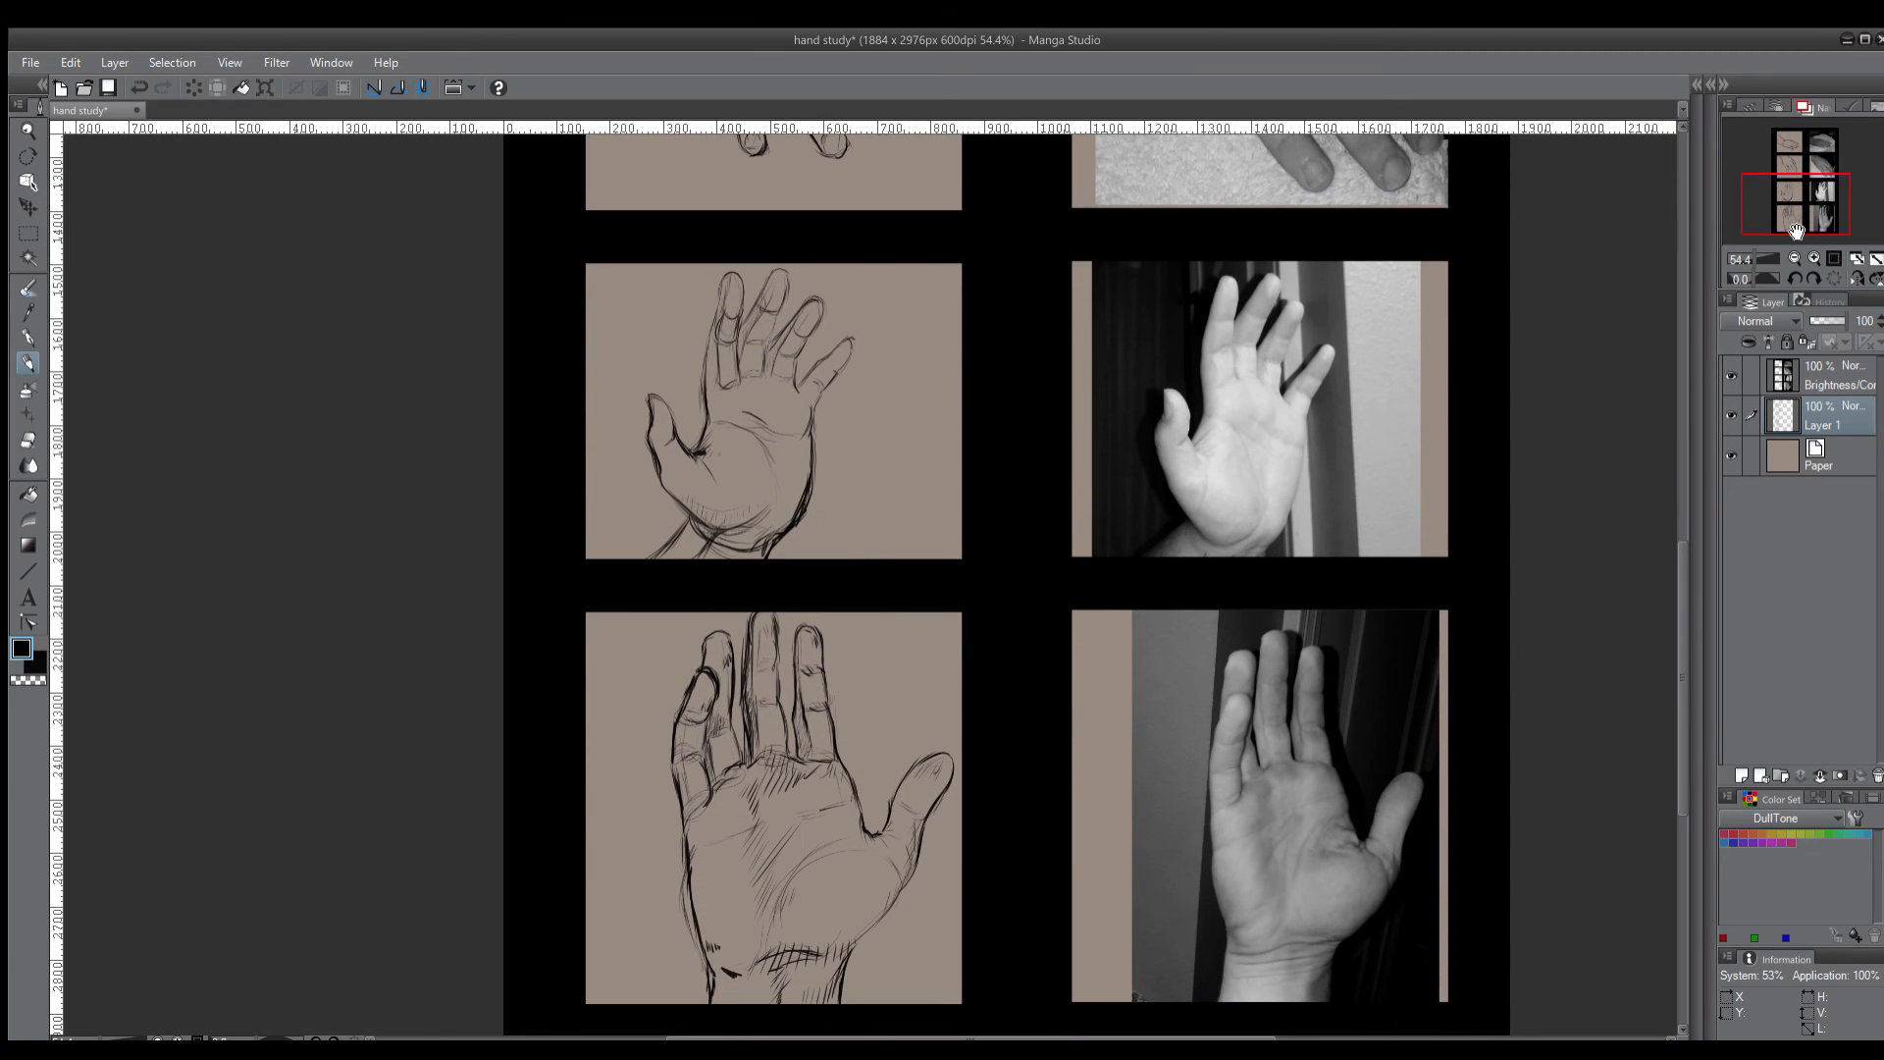